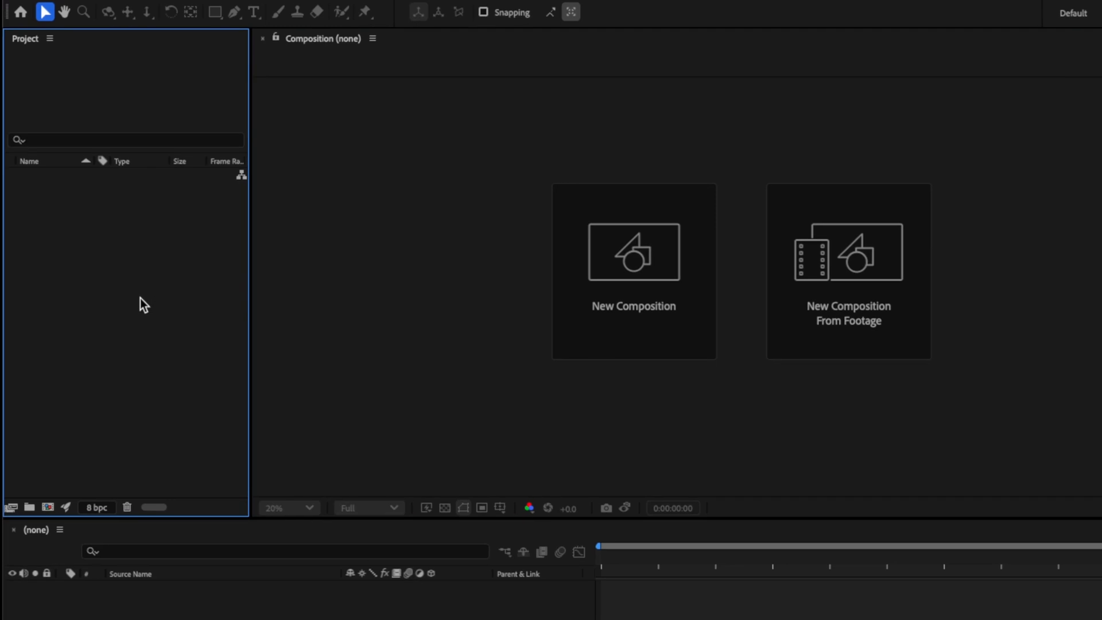
Import the Media Assets folder into the project via Import > File.
right_click(140, 303)
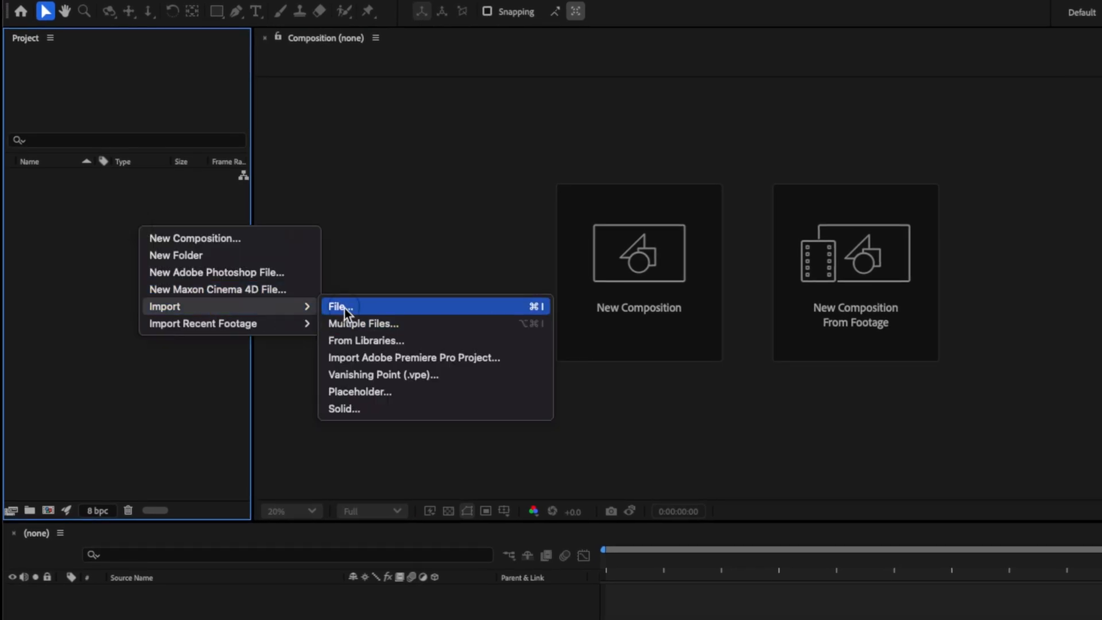
click(339, 306)
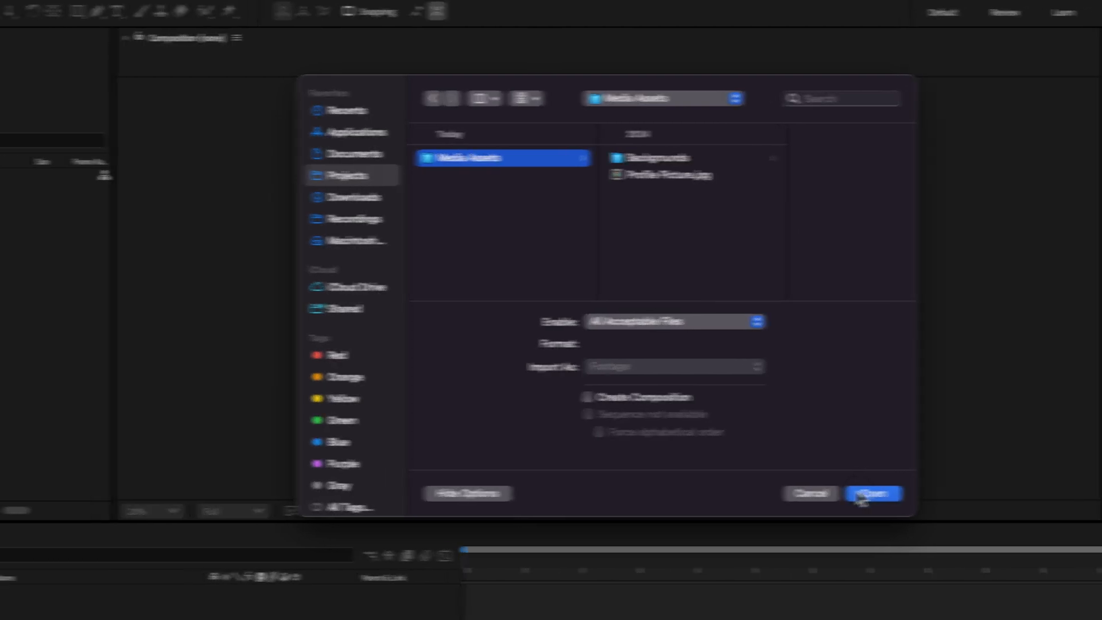
click(873, 493)
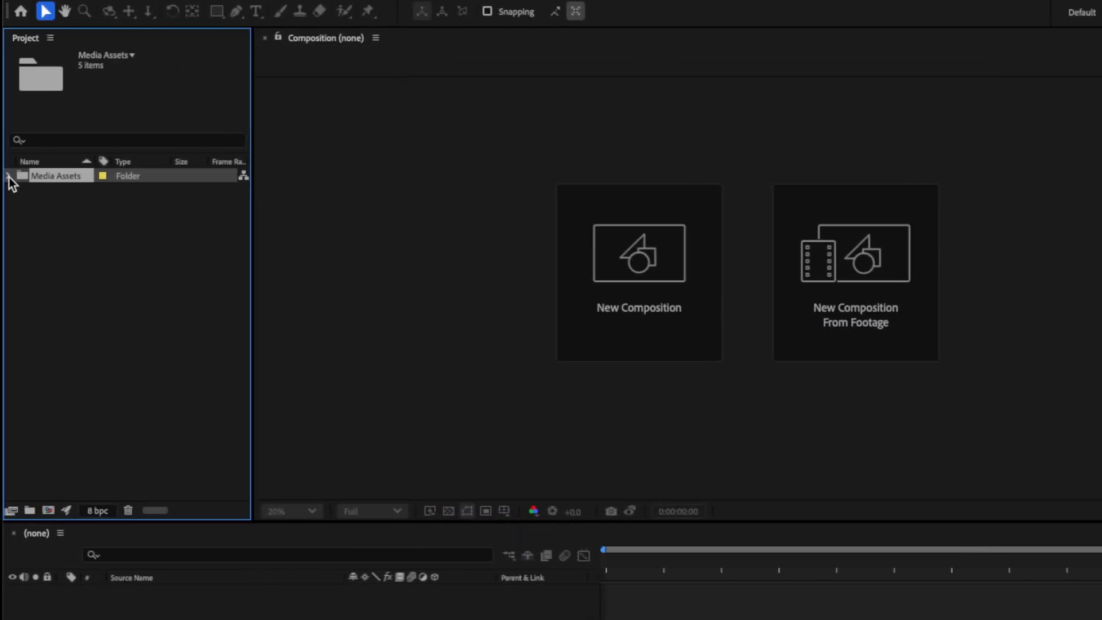
Expand the Media Assets folder to show its Backgrounds folder and profile picture.
click(7, 176)
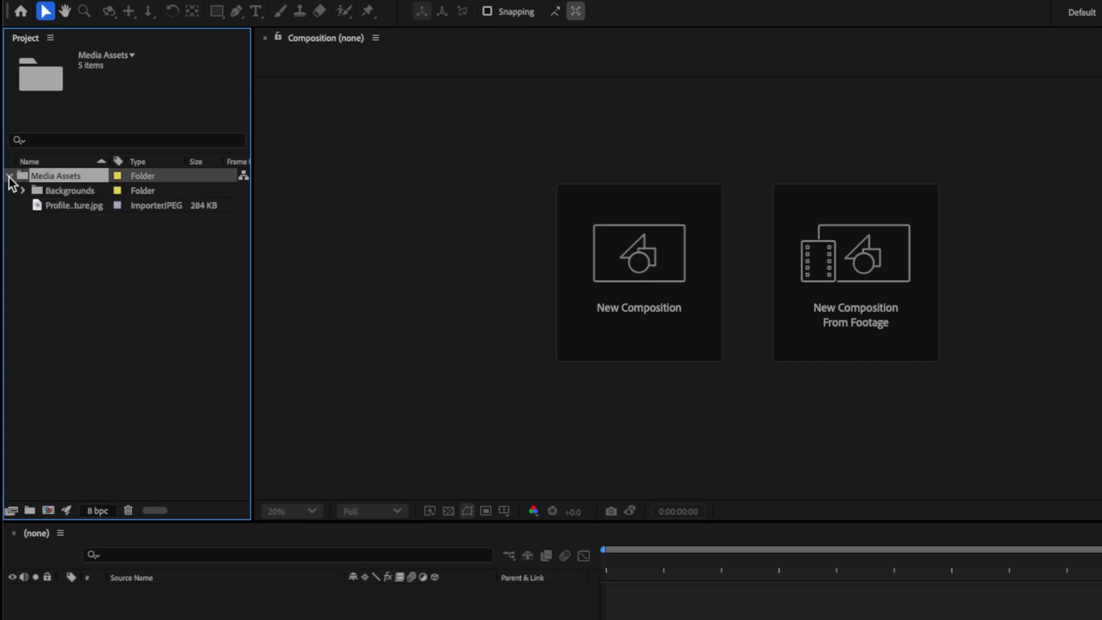
click(70, 189)
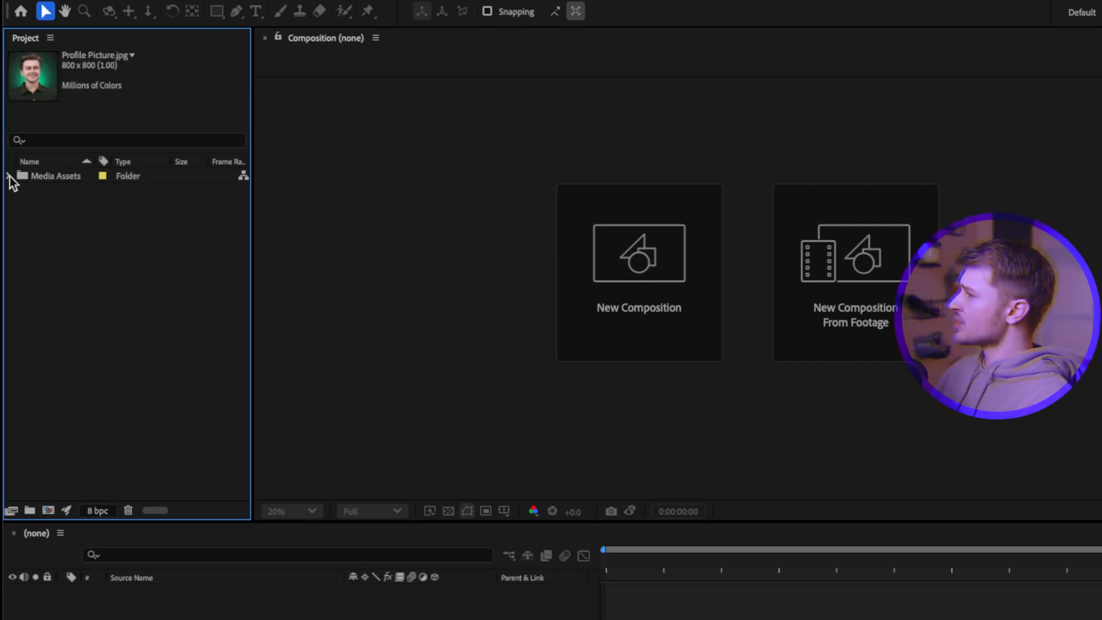
click(8, 176)
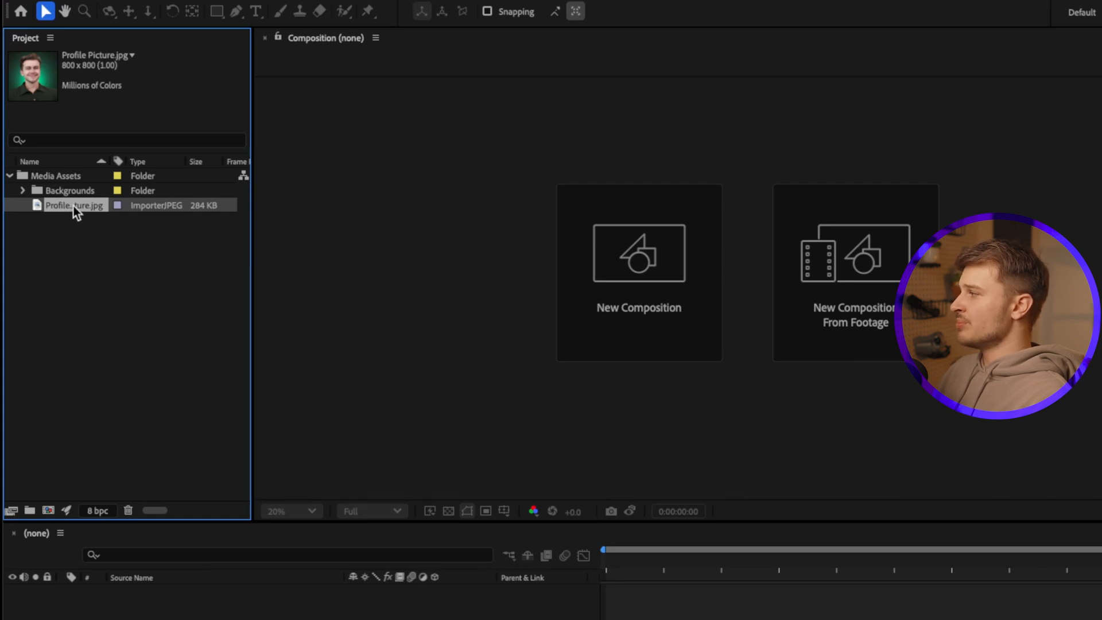
Create an Images folder for the profile picture and reveal clips g1, g2, g3, selecting g3.mp4.
scroll(down, 3)
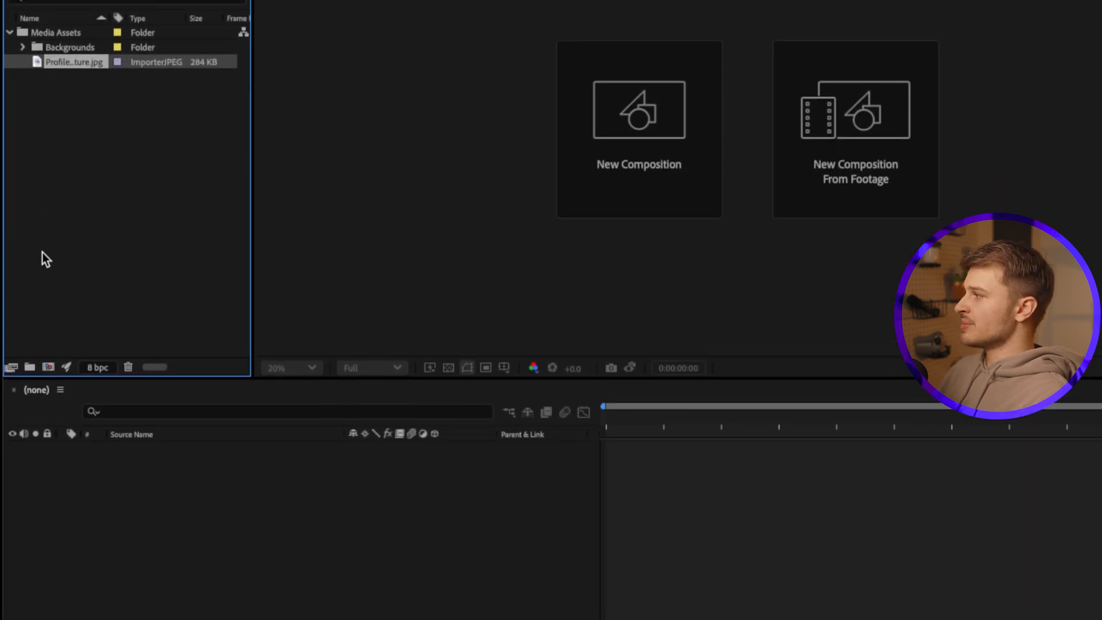
click(30, 361)
text(Images)
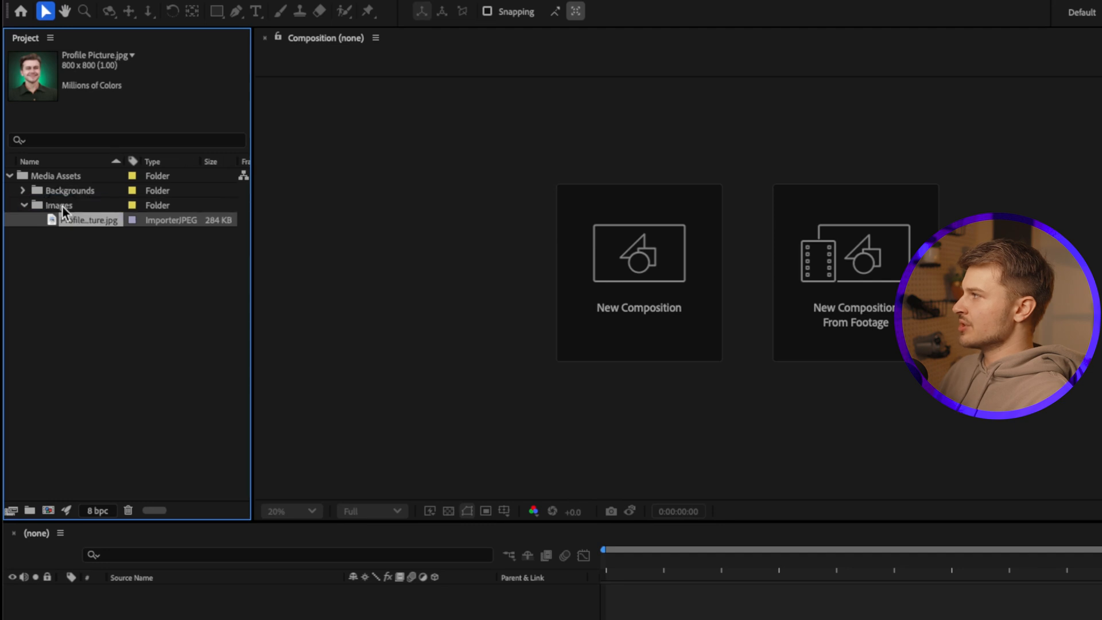
click(23, 189)
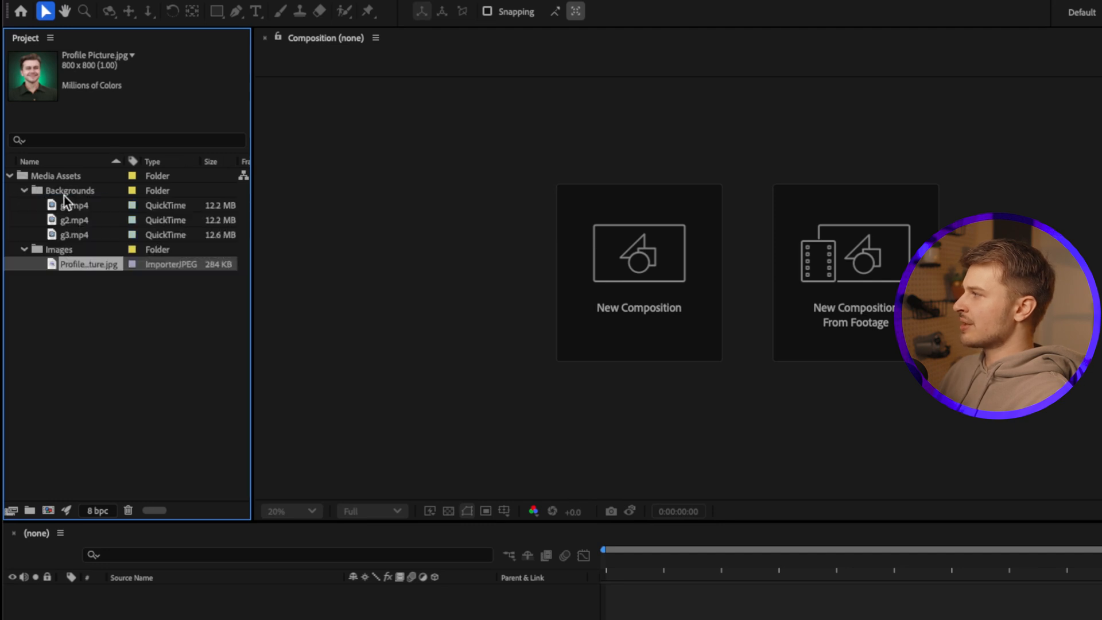
mouse_move(80, 234)
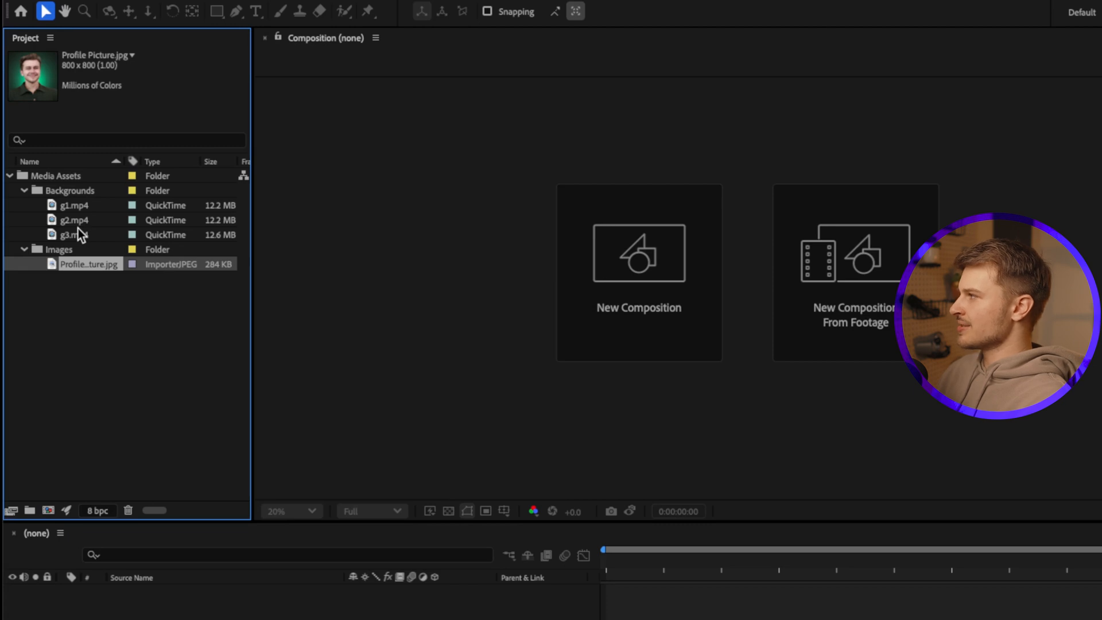
click(72, 234)
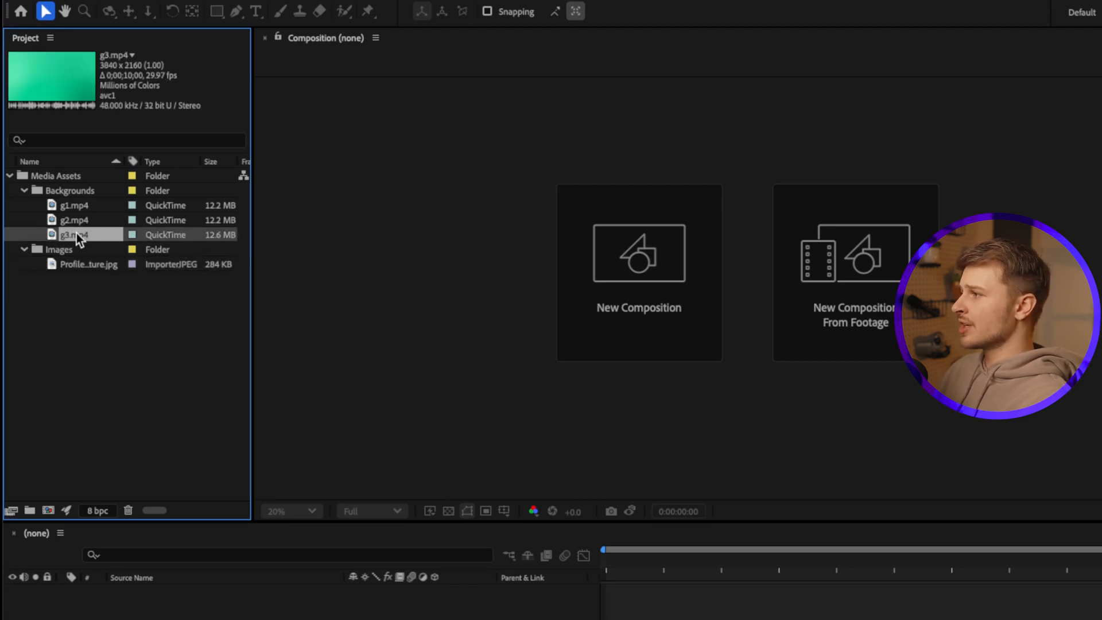
mouse_move(77, 218)
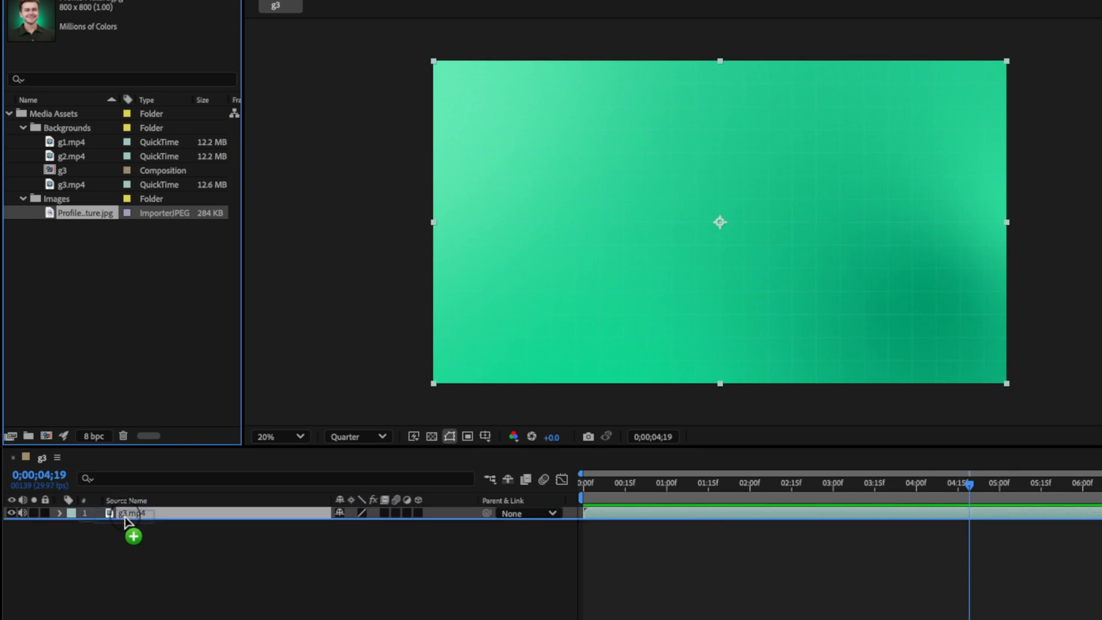
Add Profile Picture.jpg as a layer above g3.mp4 in the g3 composition.
drag(86, 212, 132, 513)
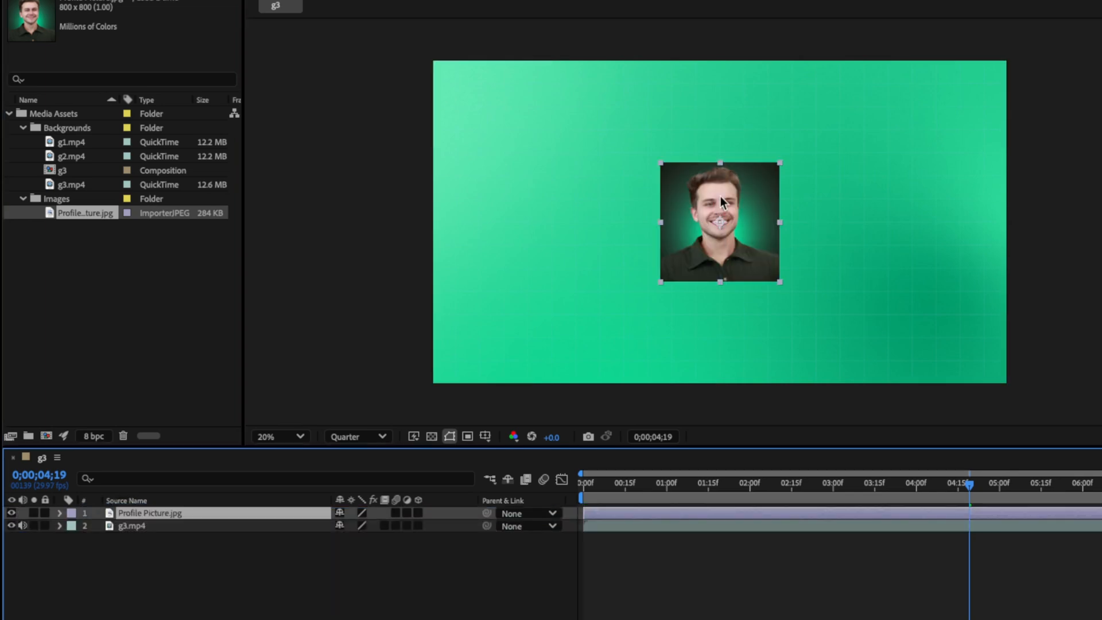
mouse_move(724, 236)
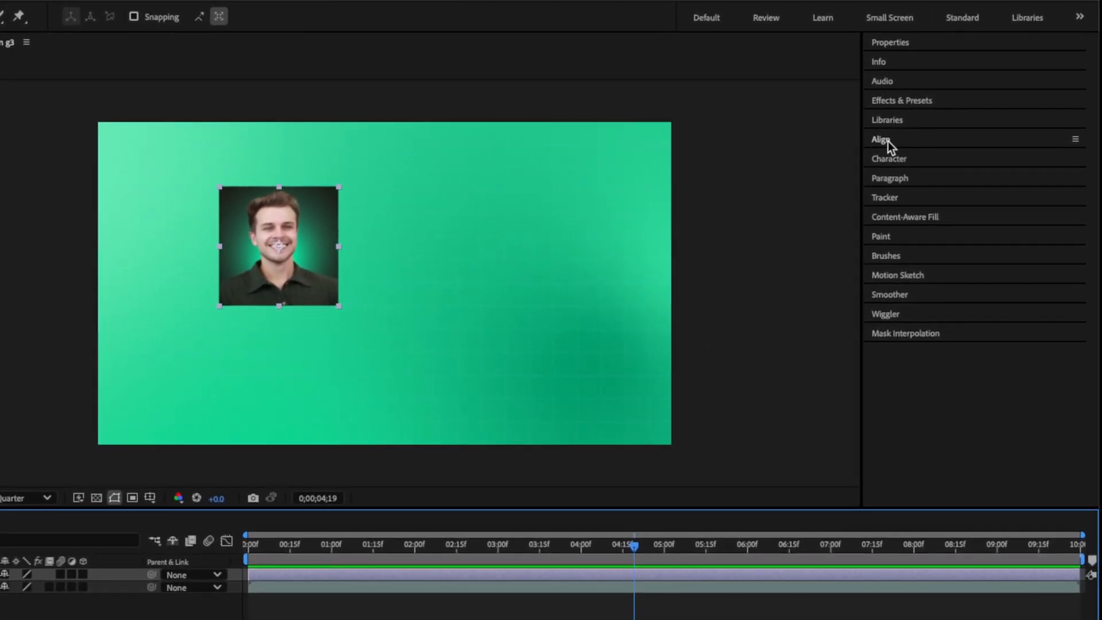
Centre the profile picture in the composition using the Align panel, undoing a stray move.
click(881, 139)
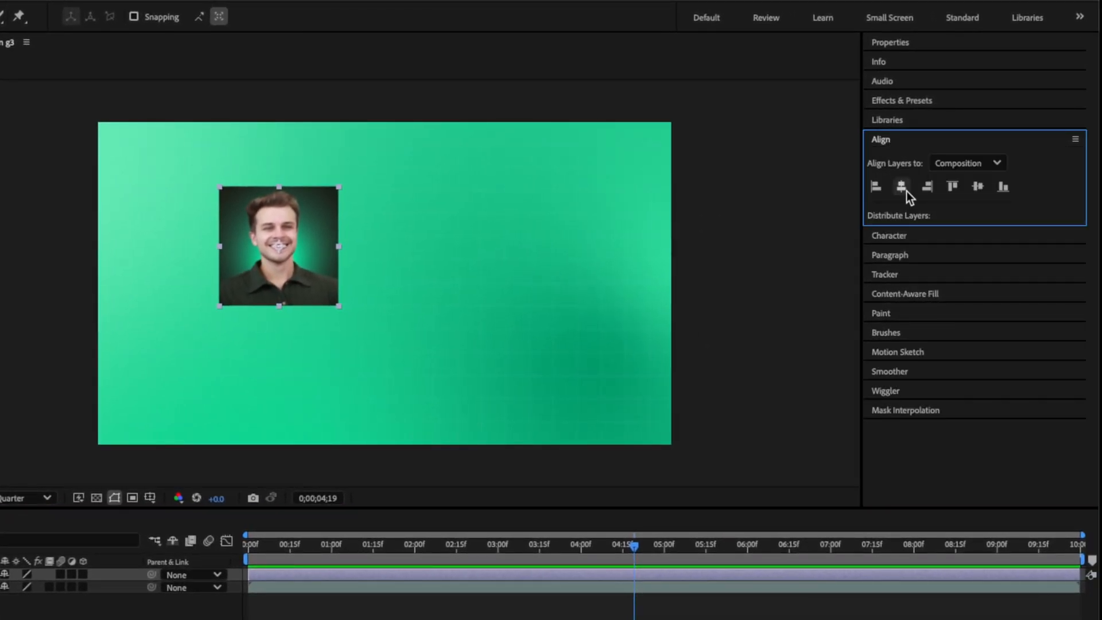
click(978, 187)
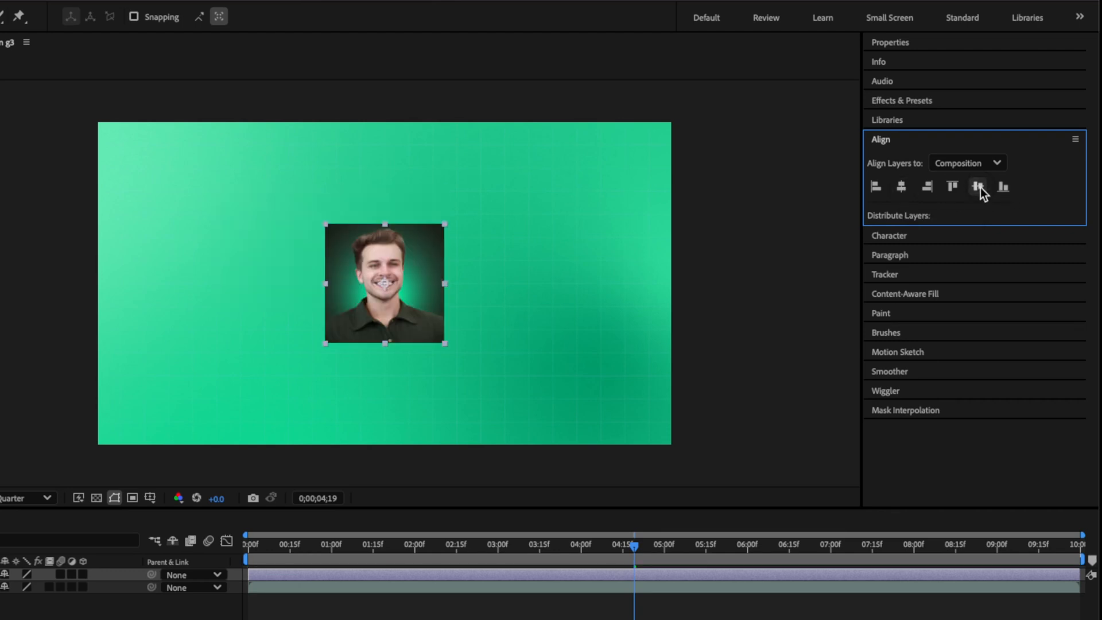
mouse_move(397, 316)
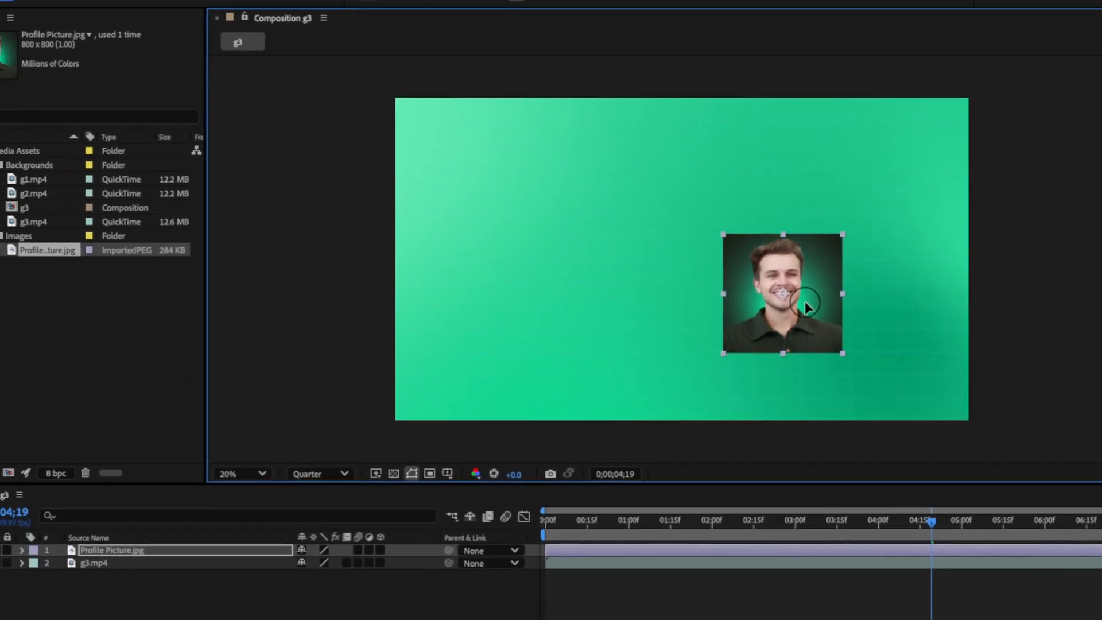
key(cmd+z)
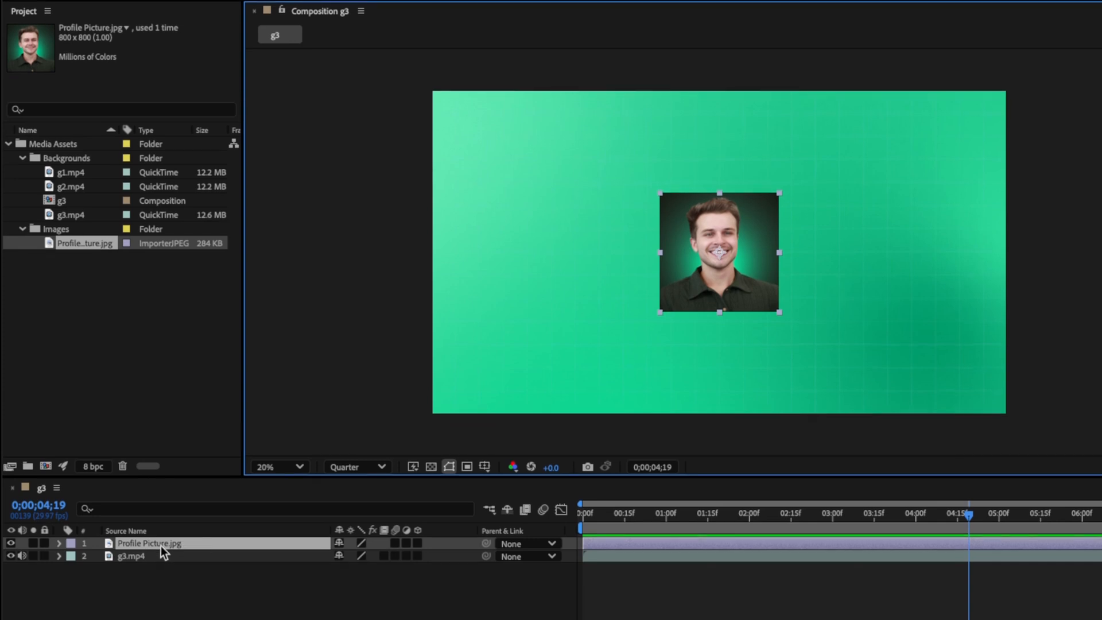
Reveal the profile picture's Transform properties and undo a test rotation back to 0.
click(58, 542)
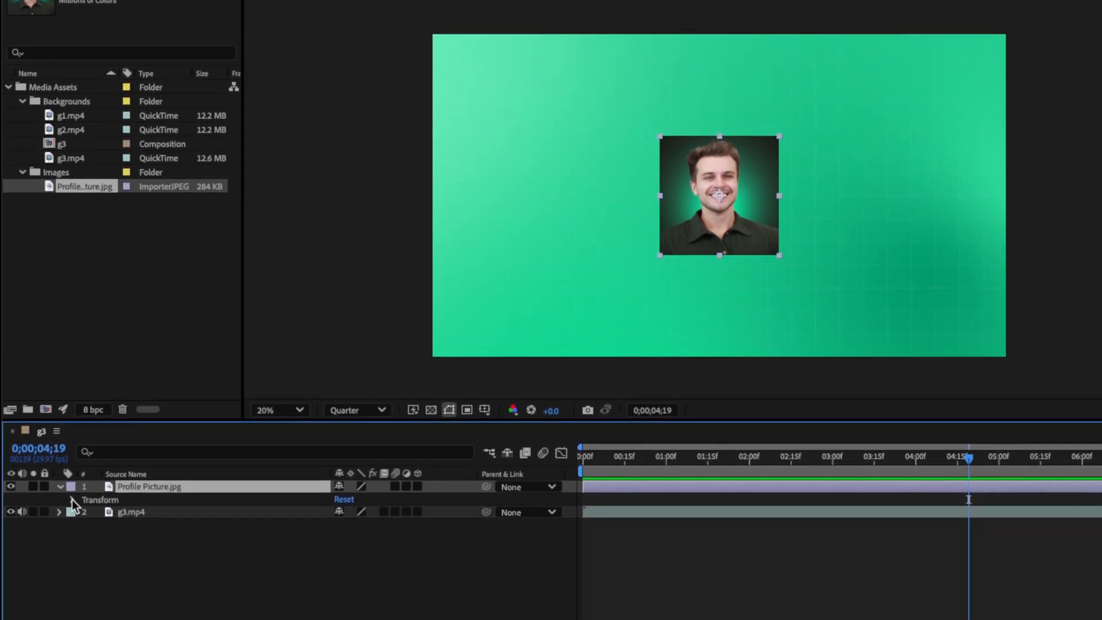
click(71, 499)
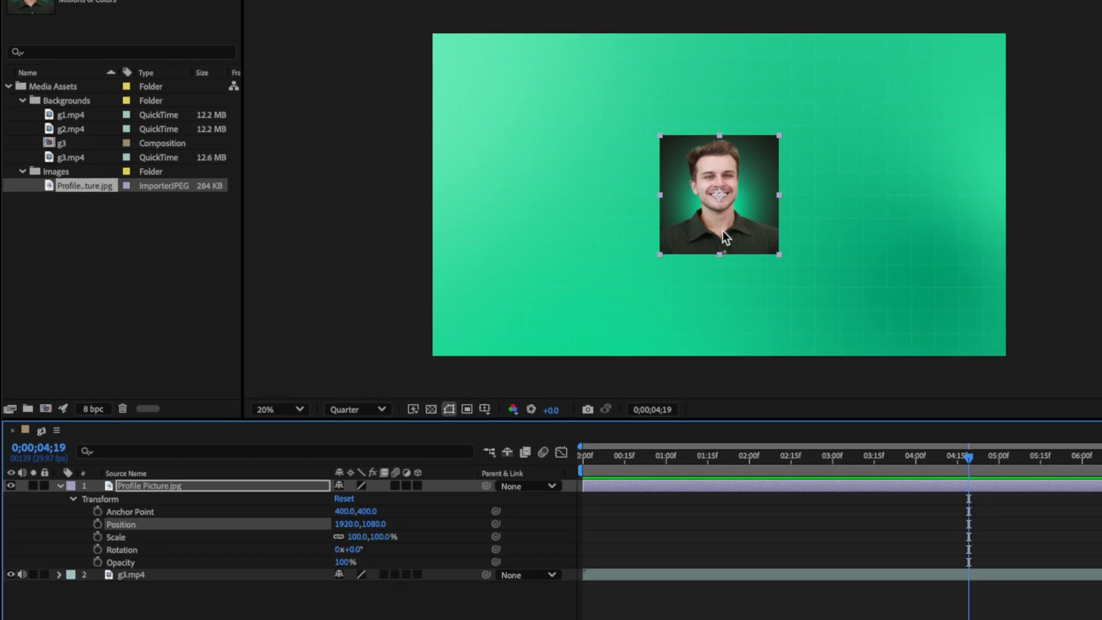
mouse_move(351, 537)
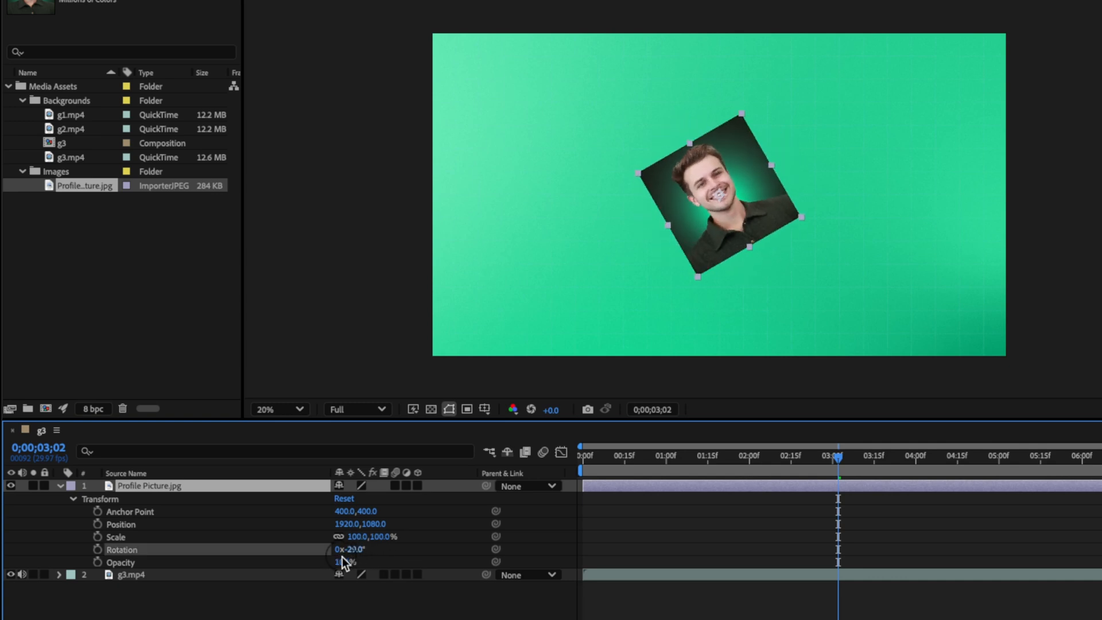
key(cmd+z)
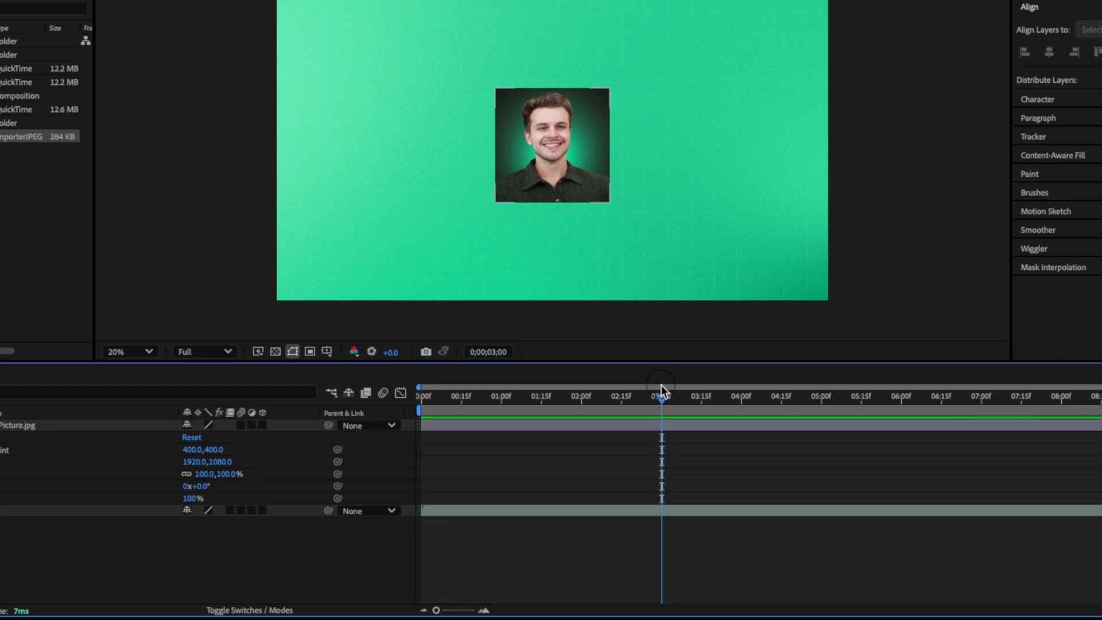
Keyframe the picture's Position at 3 seconds and at the start so it slides up from below.
click(552, 146)
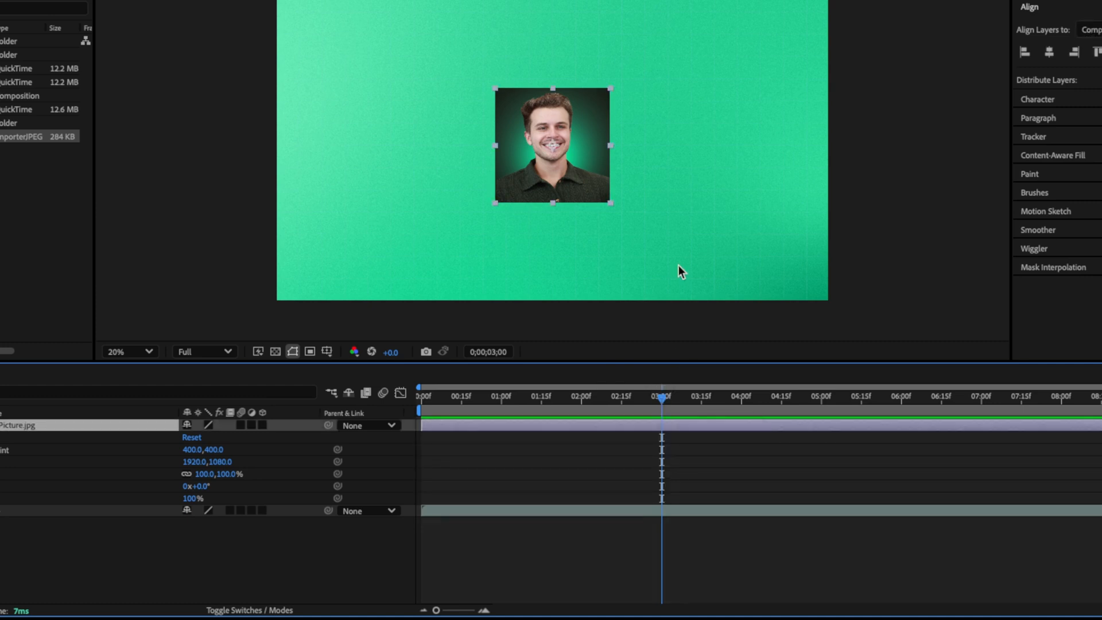
mouse_move(619, 220)
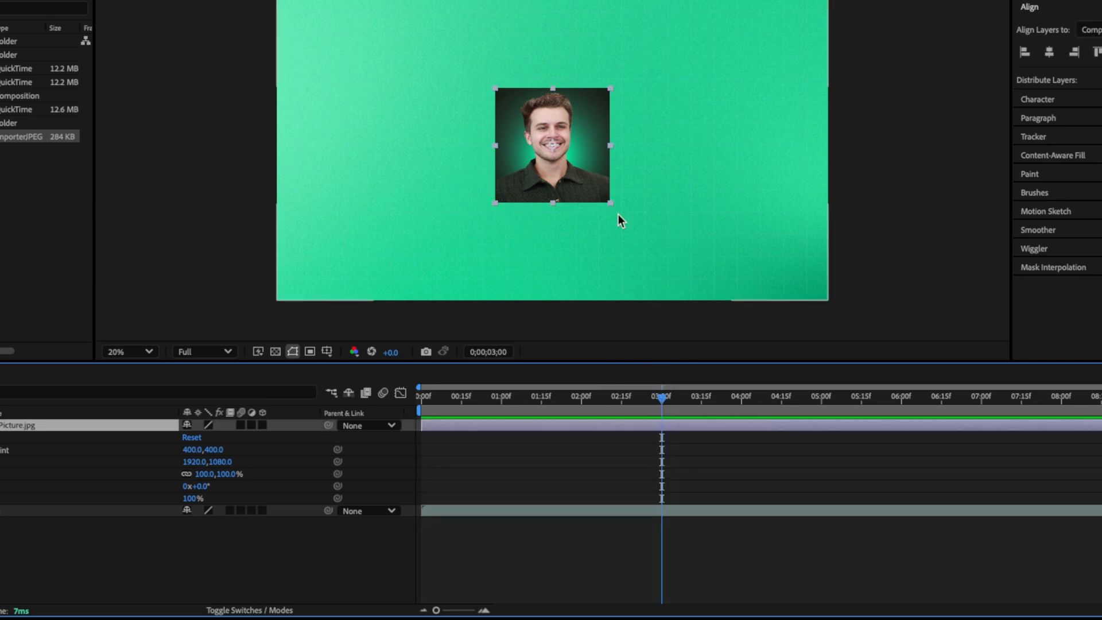
mouse_move(552, 148)
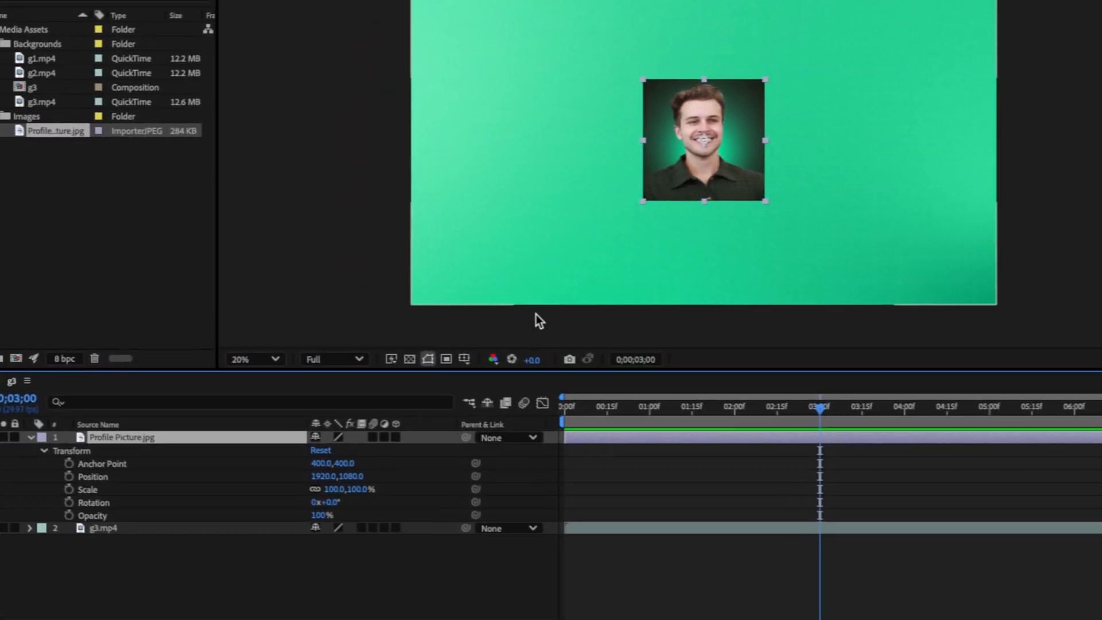
mouse_move(101, 481)
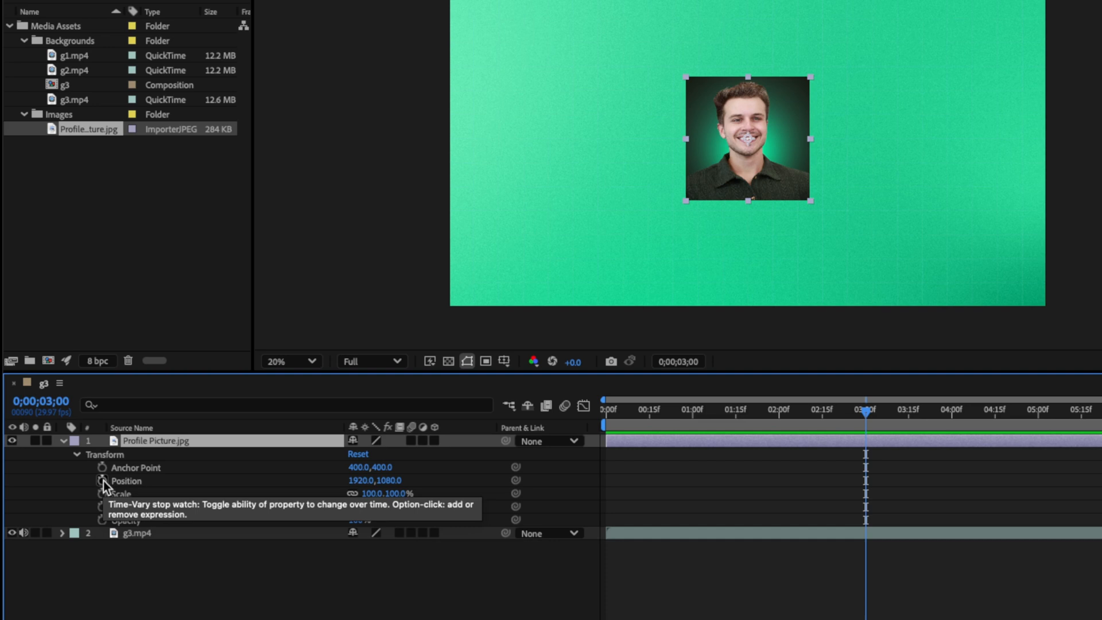
click(103, 481)
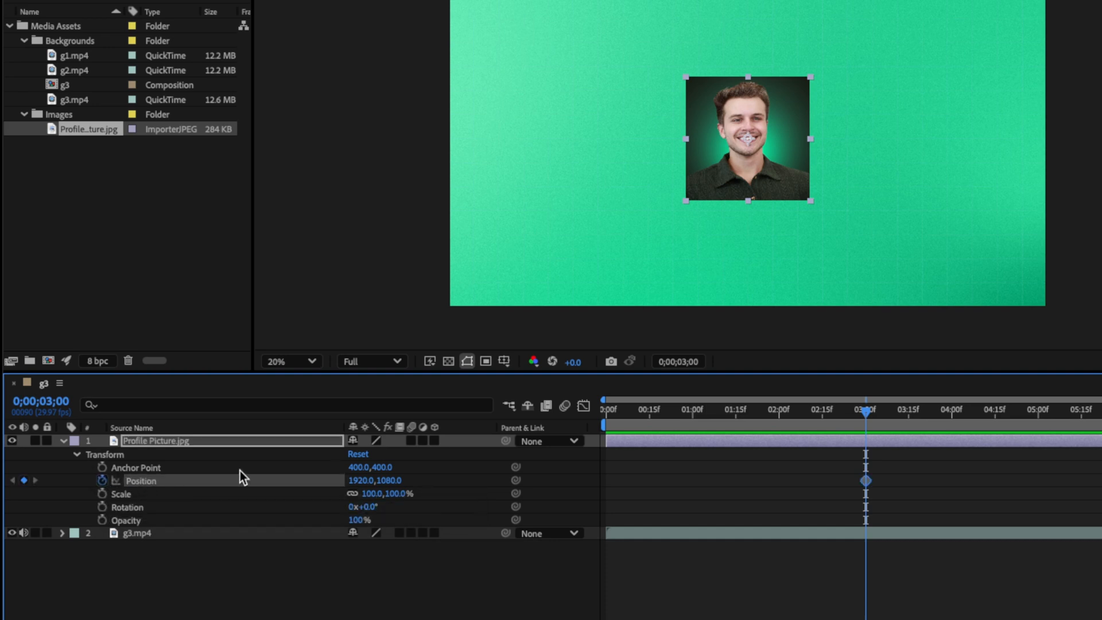
mouse_move(879, 455)
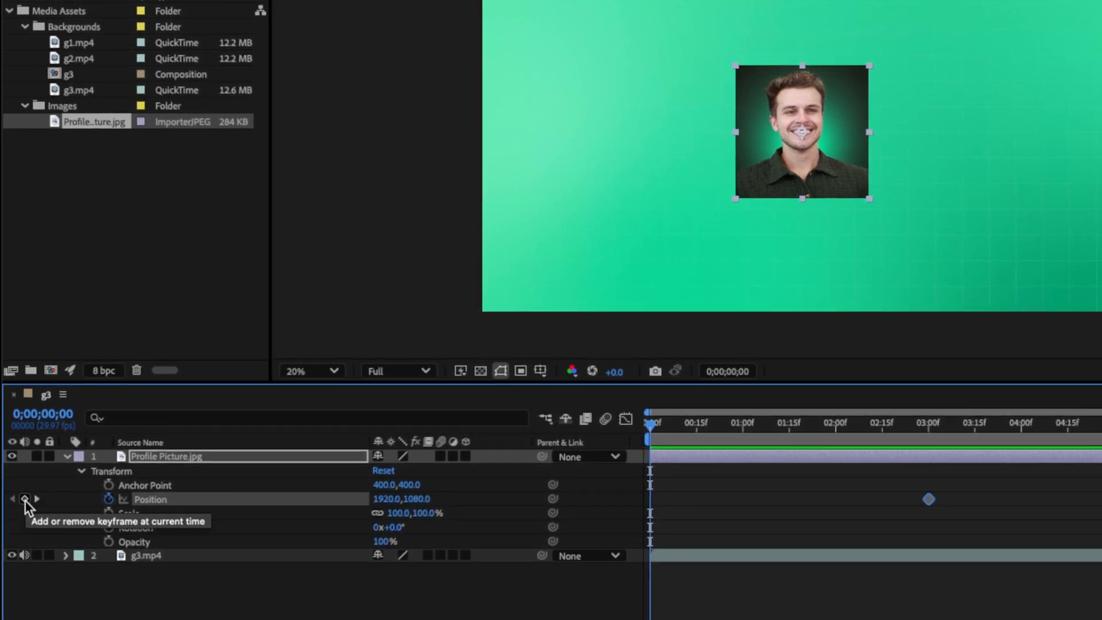
click(23, 499)
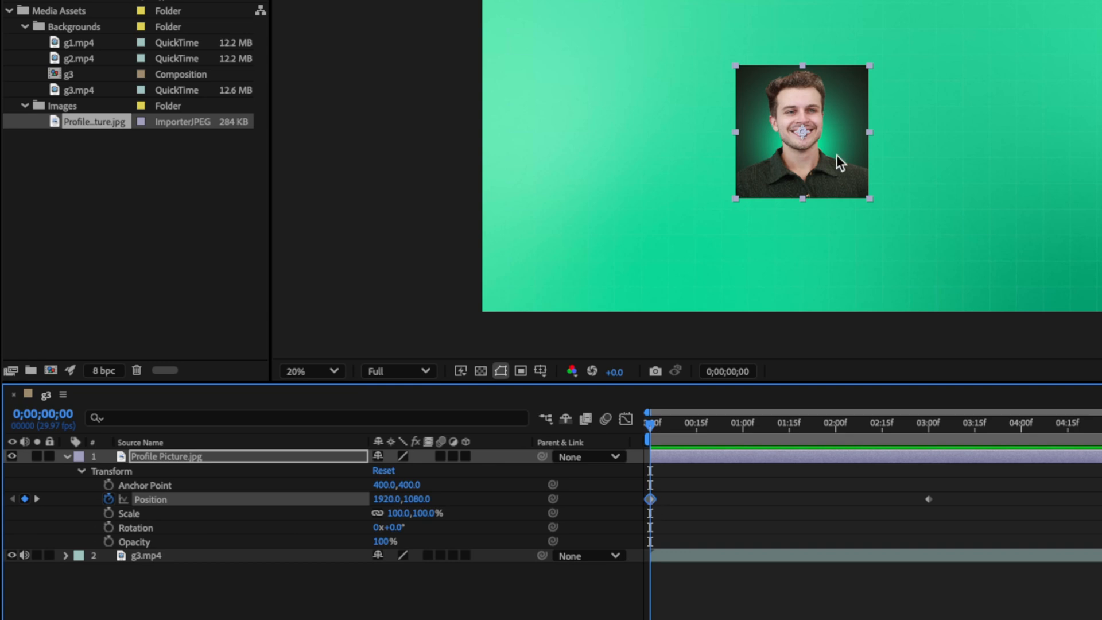
key(cmd+z)
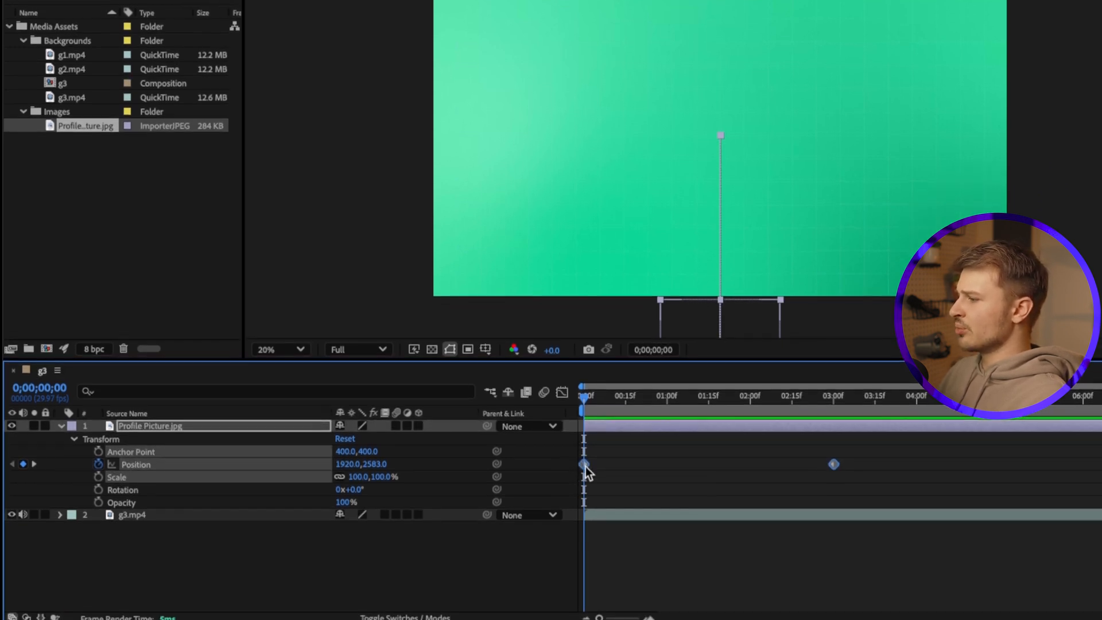
Apply Easy Ease to both Position keyframes via Keyframe Assistant.
right_click(582, 465)
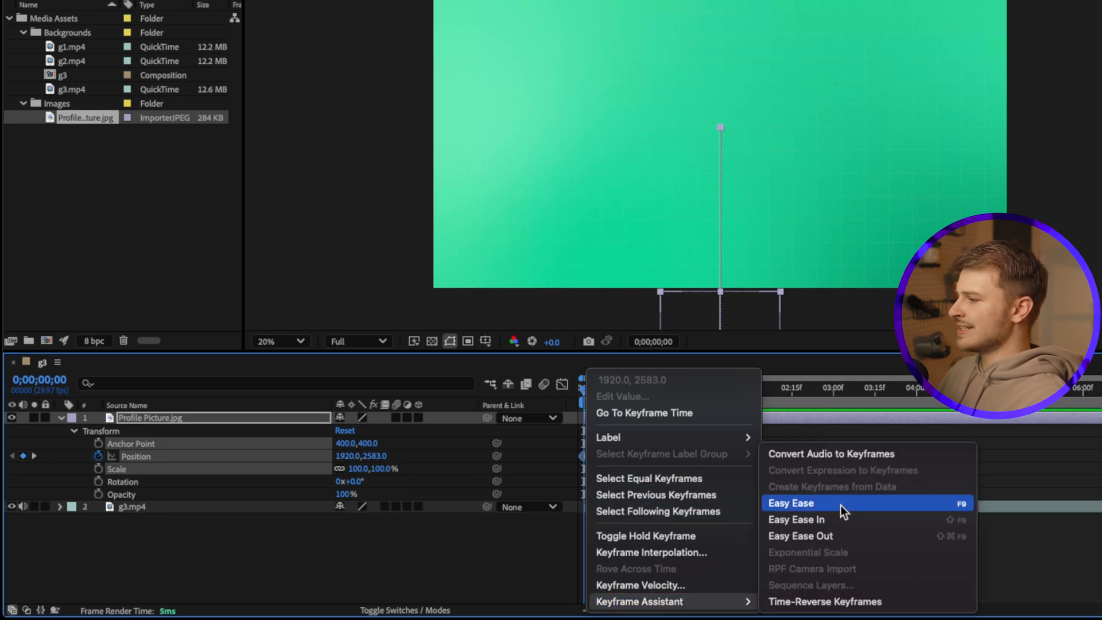
click(791, 503)
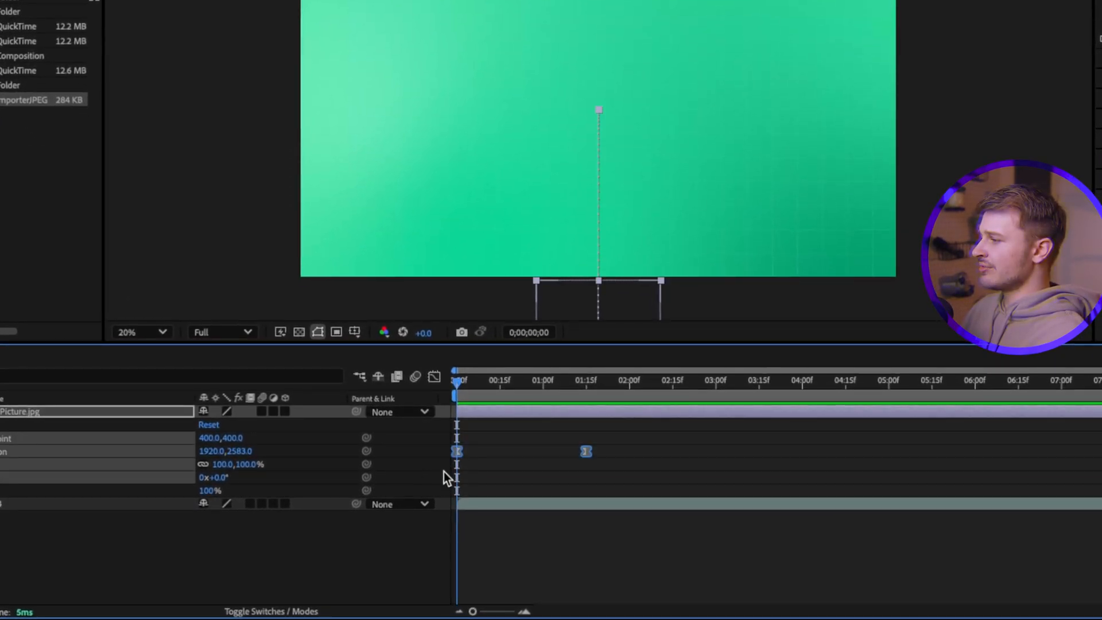
mouse_move(434, 377)
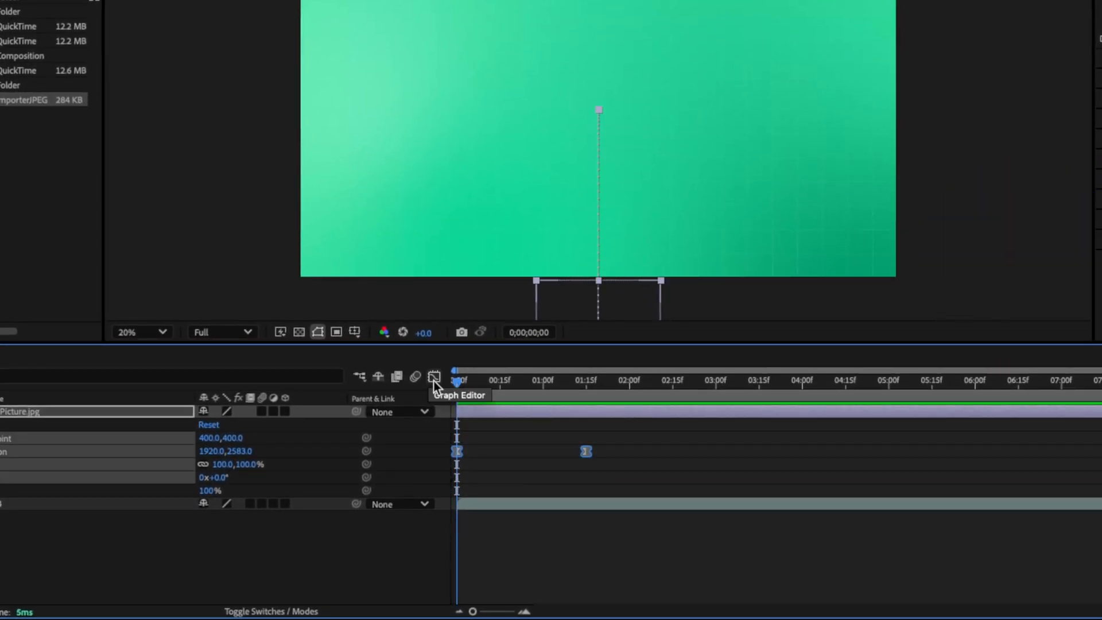
Show the Position animation in the Graph Editor as a speed graph.
click(434, 376)
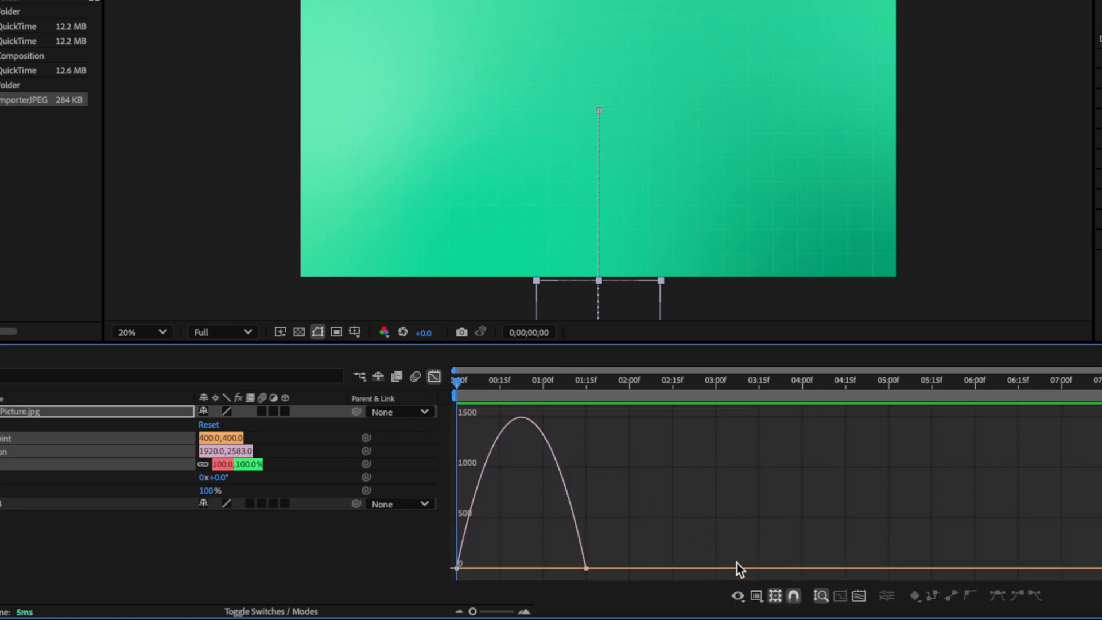
mouse_move(657, 499)
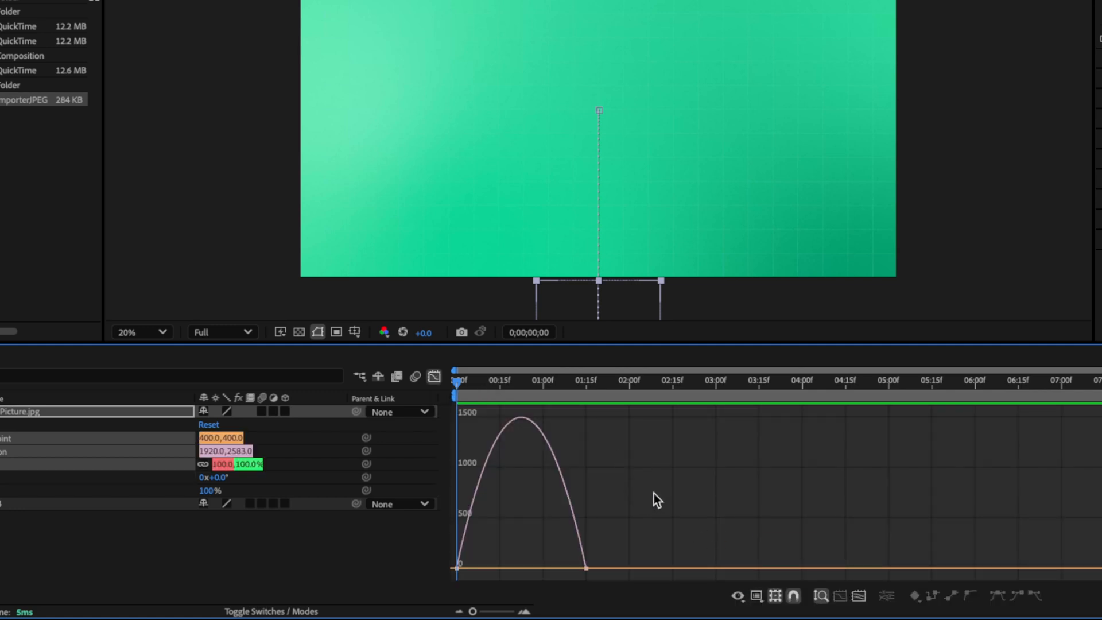
mouse_move(758, 595)
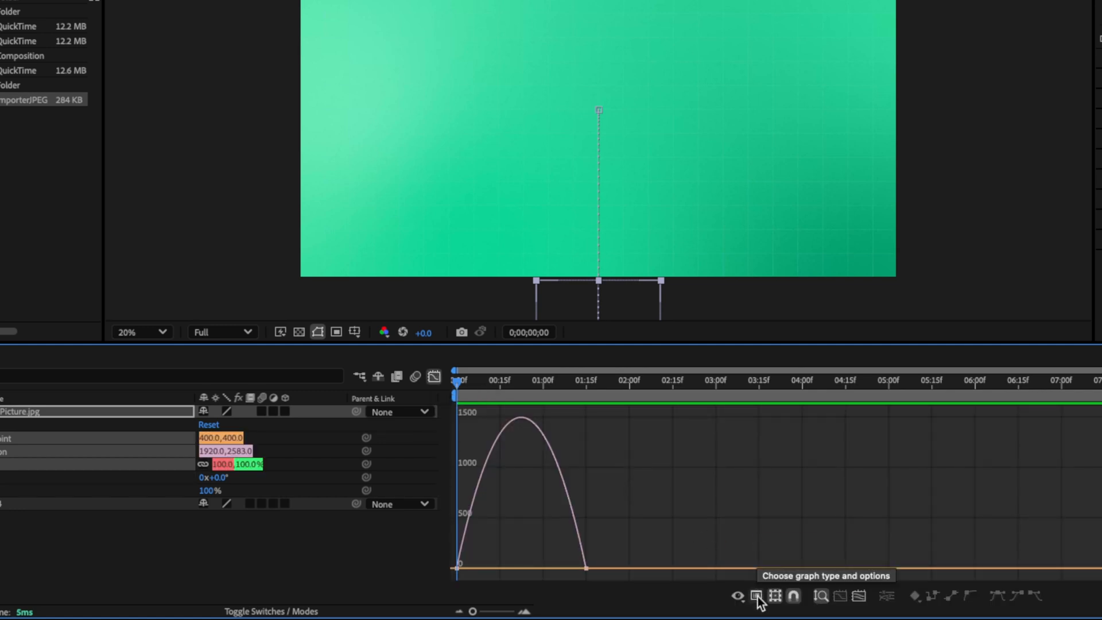
click(755, 596)
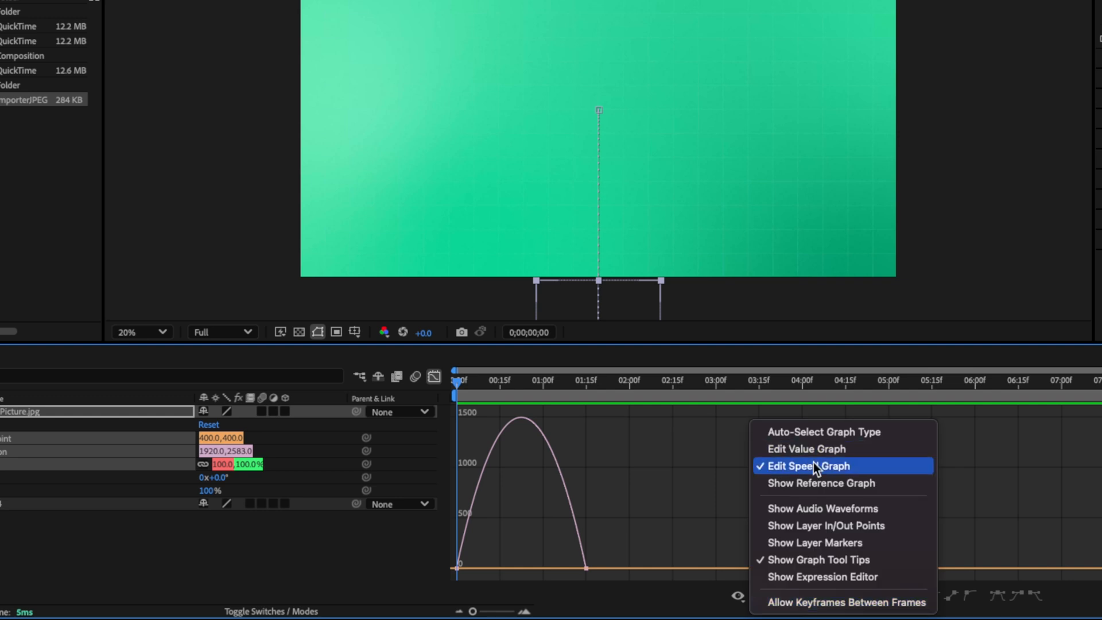
click(806, 465)
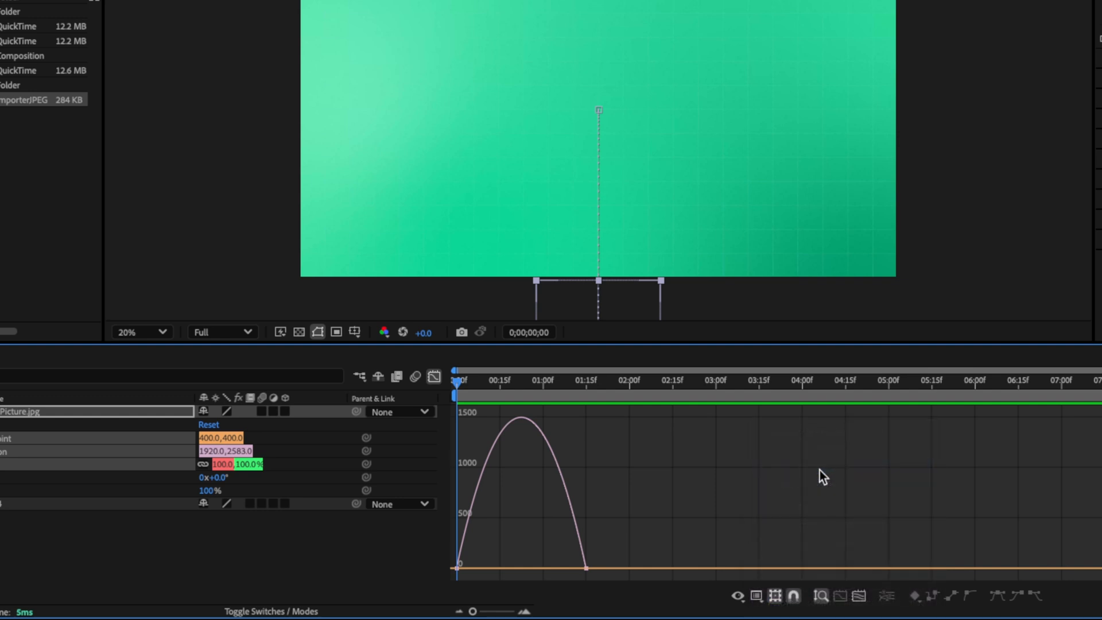
mouse_move(566, 489)
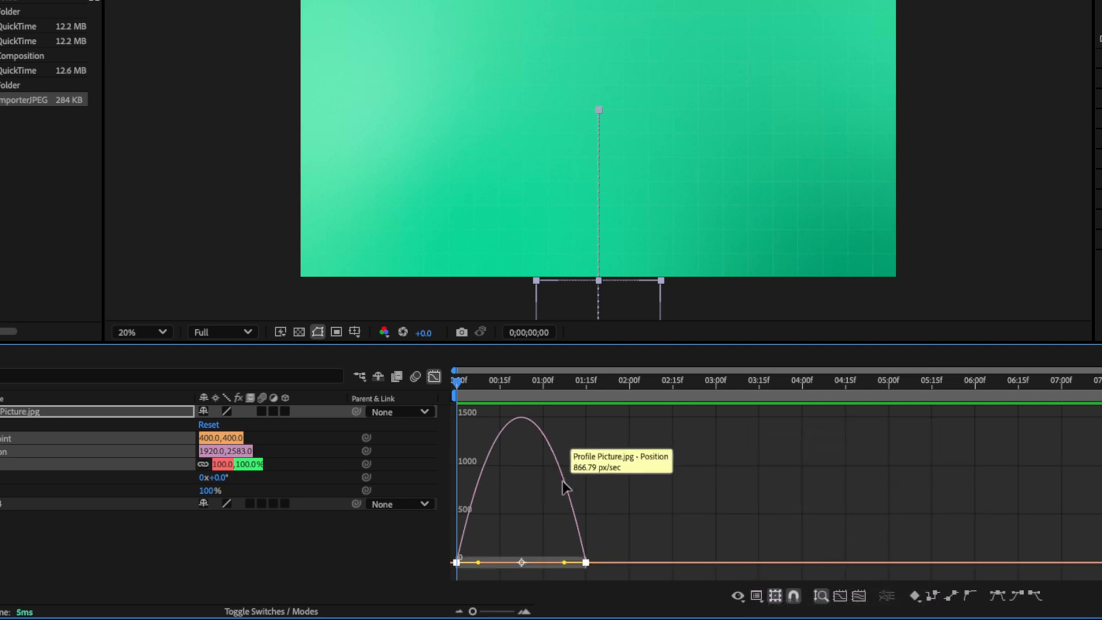
mouse_move(553, 569)
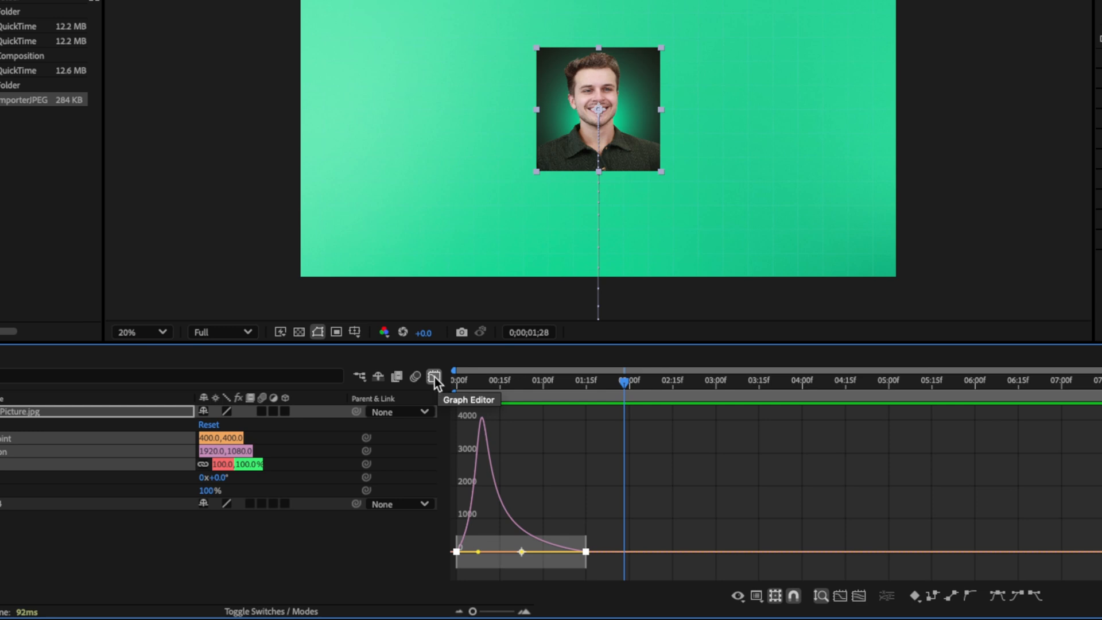
Close the Graph Editor, preview mid-animation and collapse to the Position property.
click(434, 377)
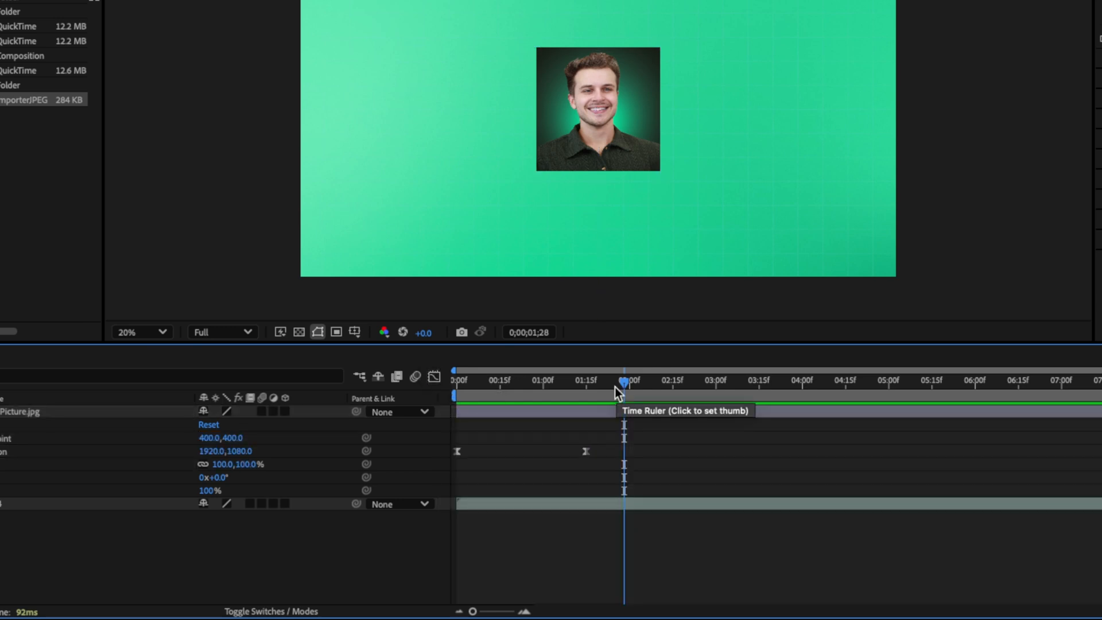
click(456, 379)
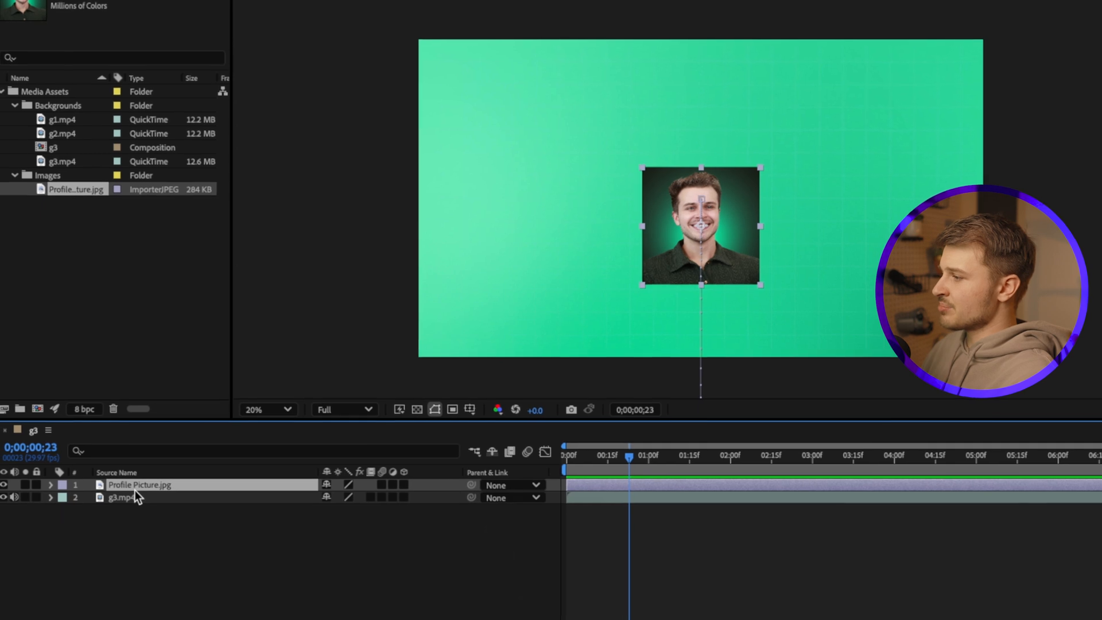
key(p)
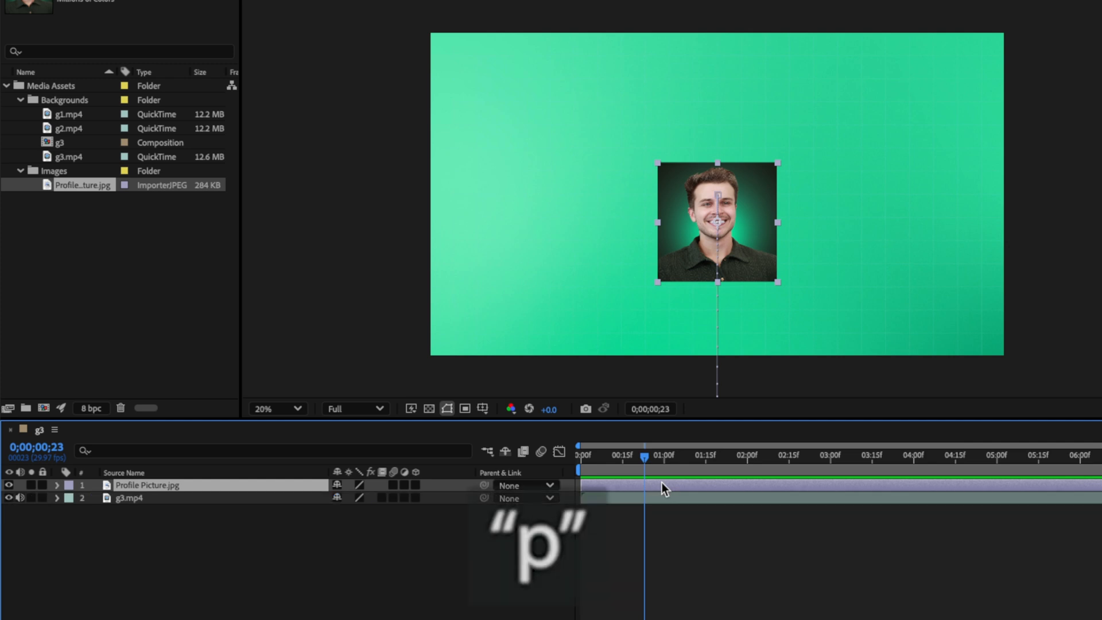
mouse_move(645, 461)
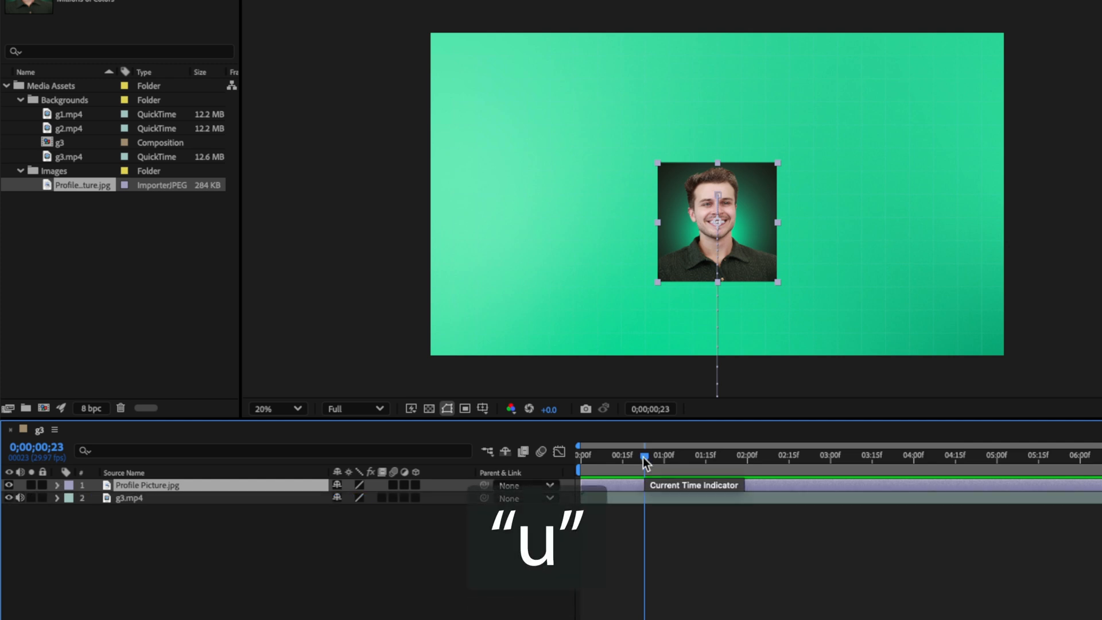
Keyframe Scale from 100% to 121% and ease the keyframes with F9.
key(s)
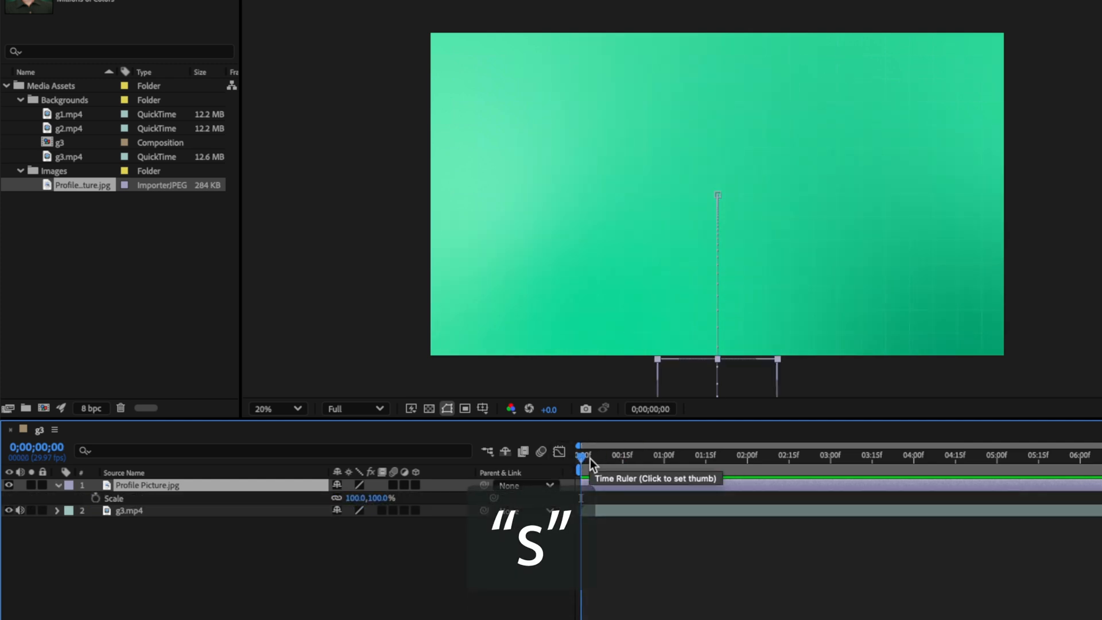
key(cmd+z)
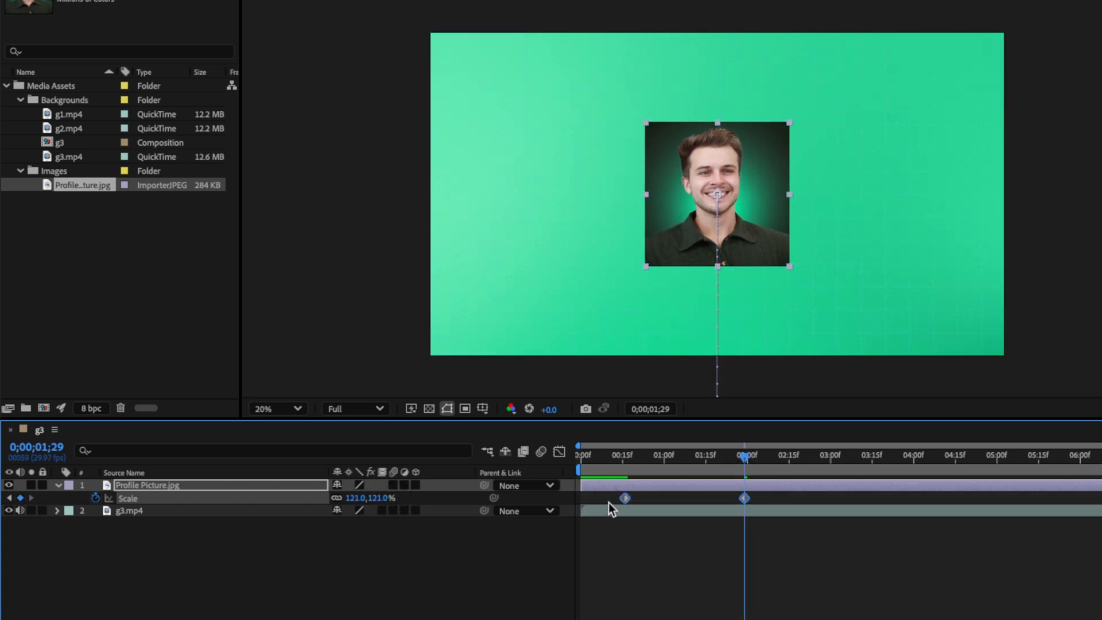
key(f9)
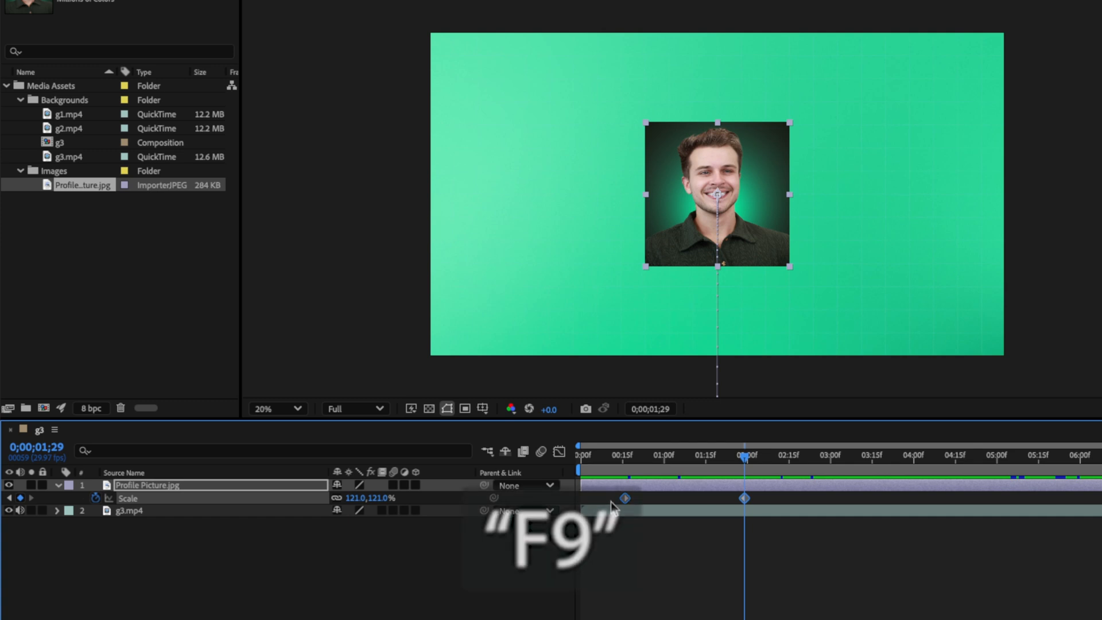
key(f9)
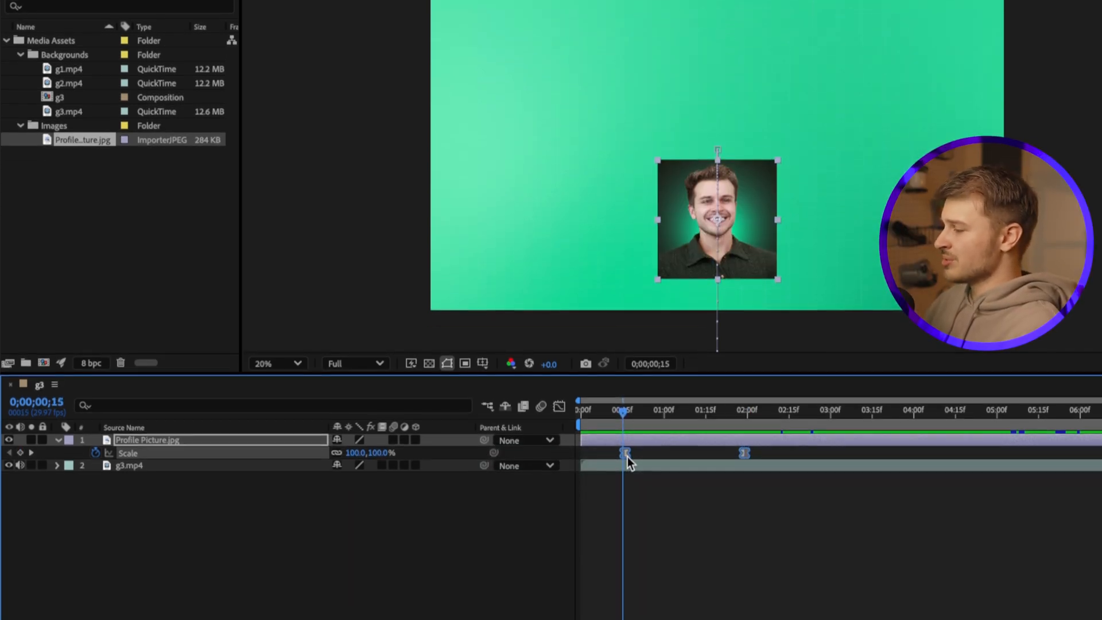
Apply Easy Ease Out to the first Scale keyframe and deselect the keyframes.
right_click(625, 453)
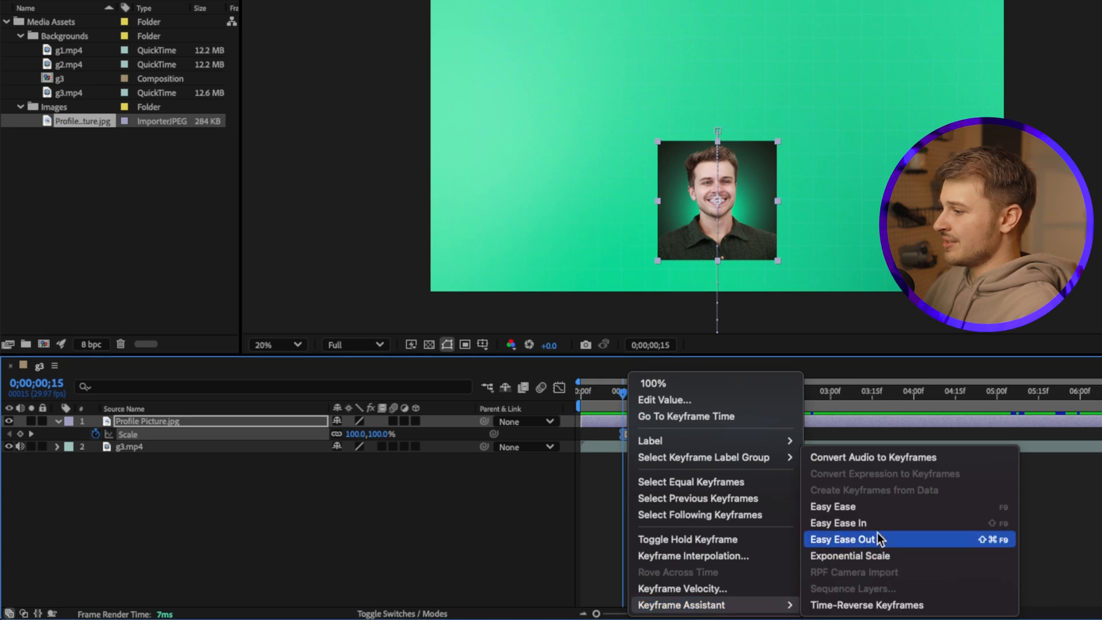
click(846, 539)
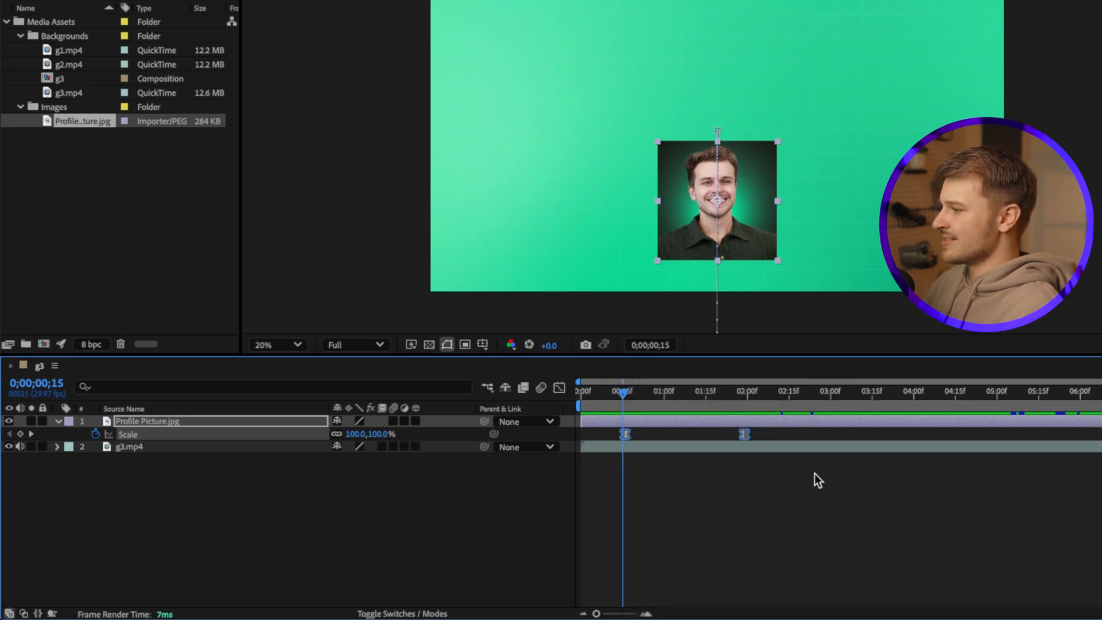
click(559, 387)
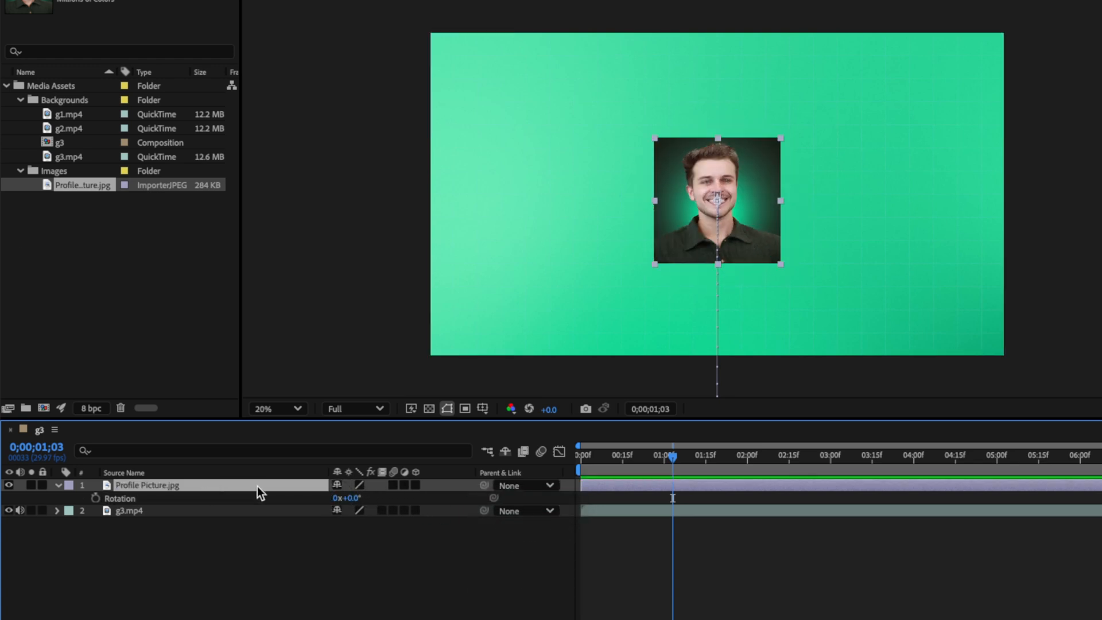
key(t)
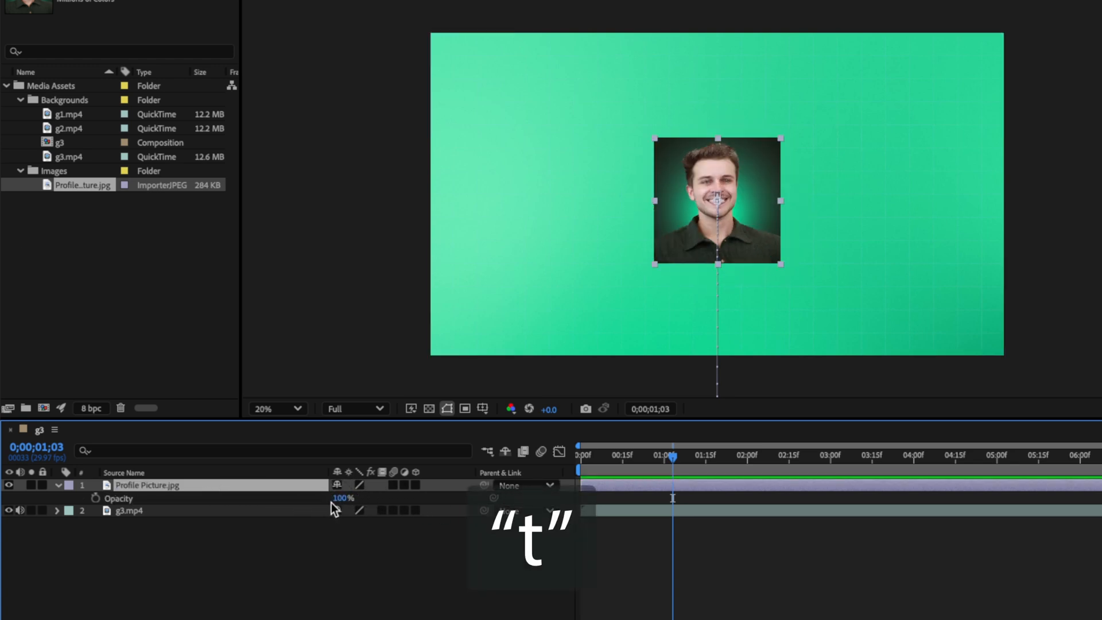
click(58, 485)
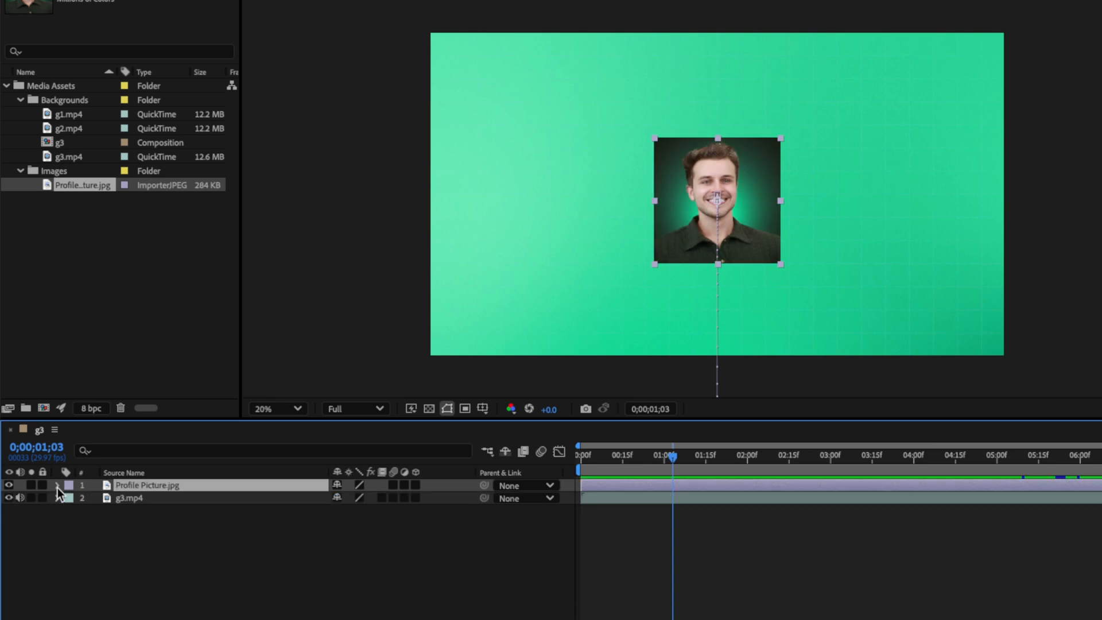
click(57, 486)
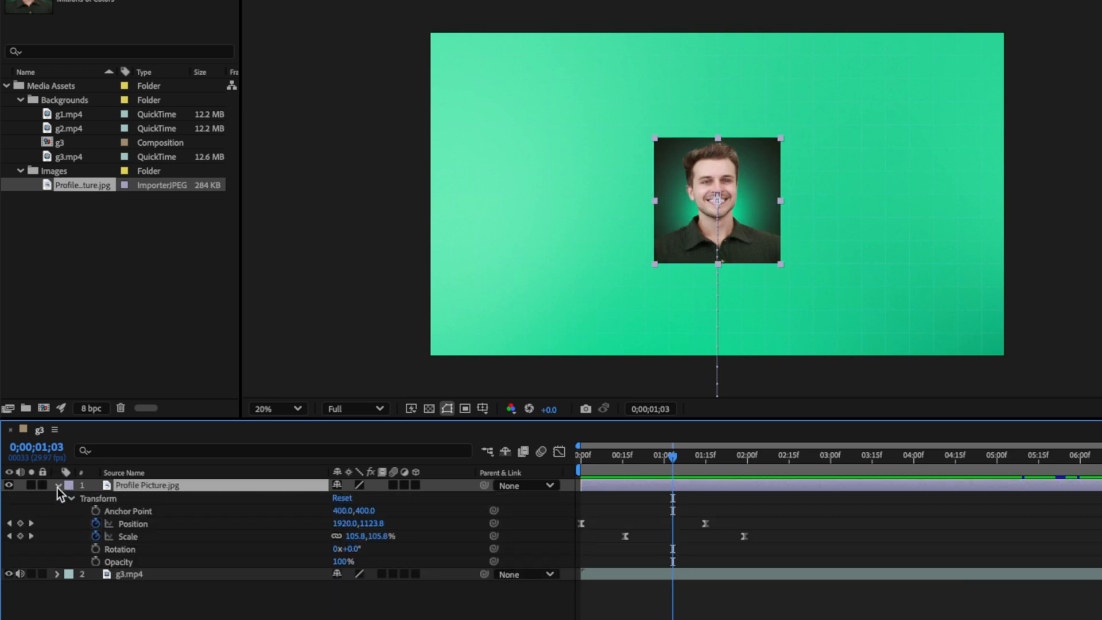
mouse_move(155, 527)
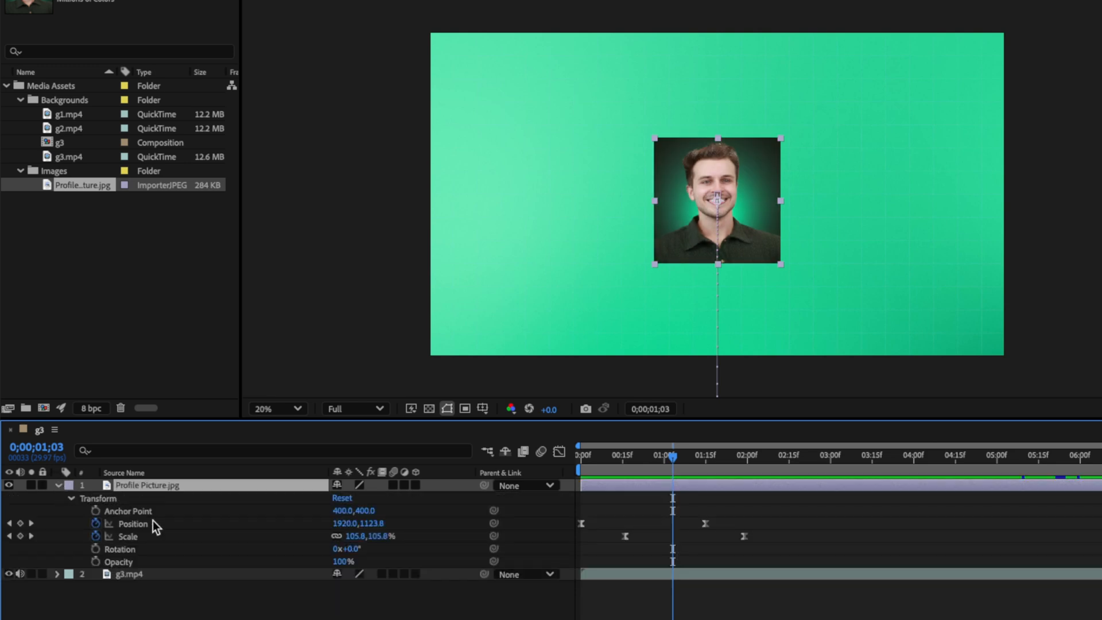
click(56, 485)
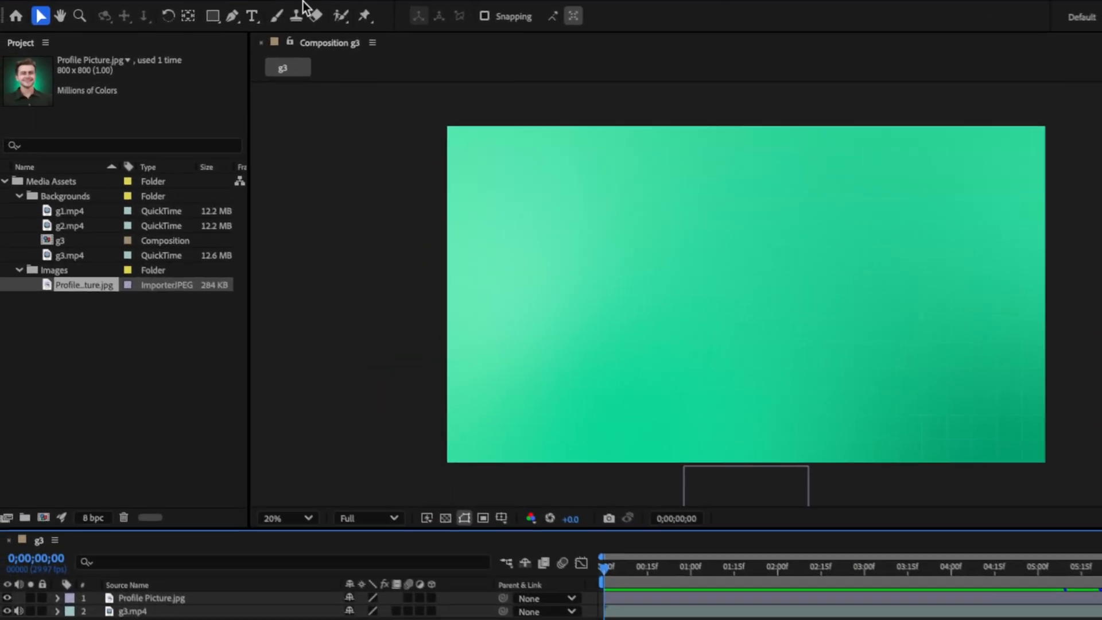
Create a 'Profile Picture' text layer and centre it in the composition with Align.
click(252, 15)
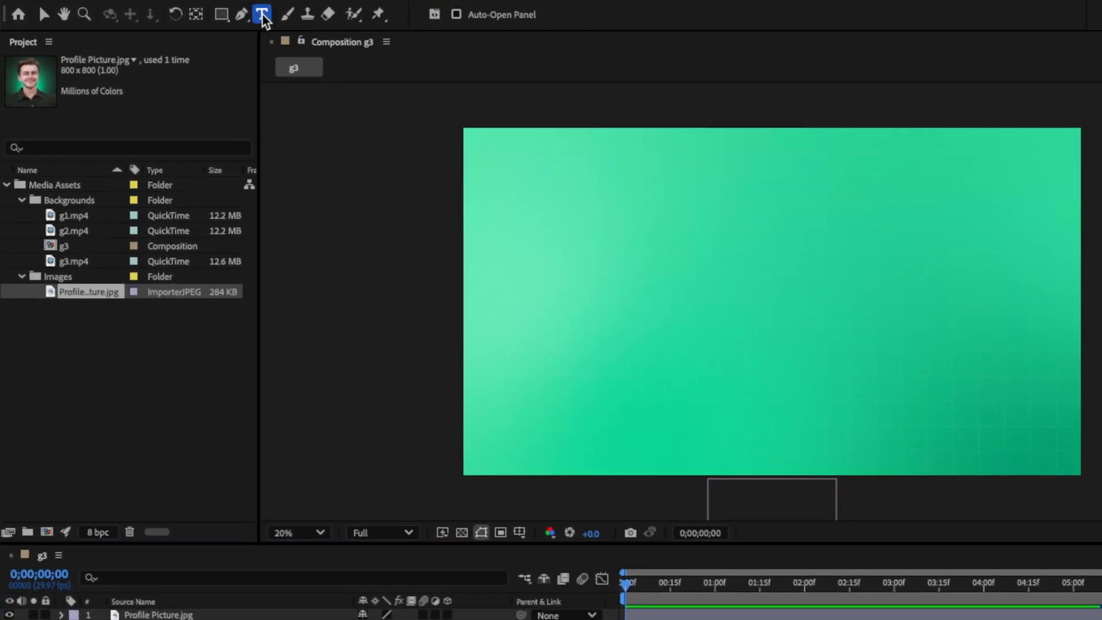
click(538, 268)
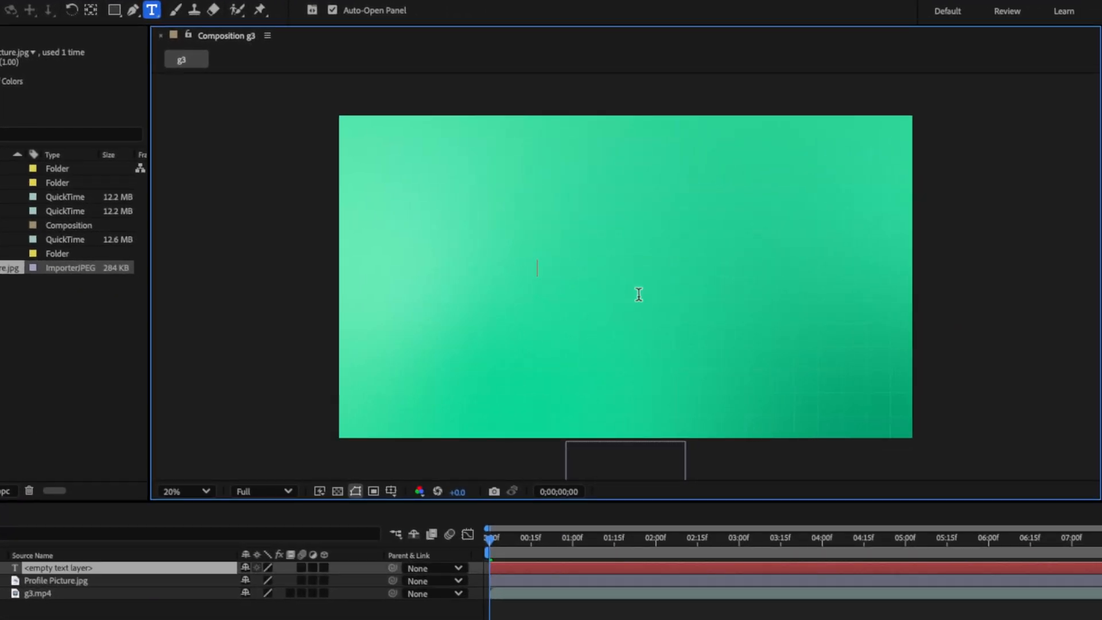
text(Profile Picture)
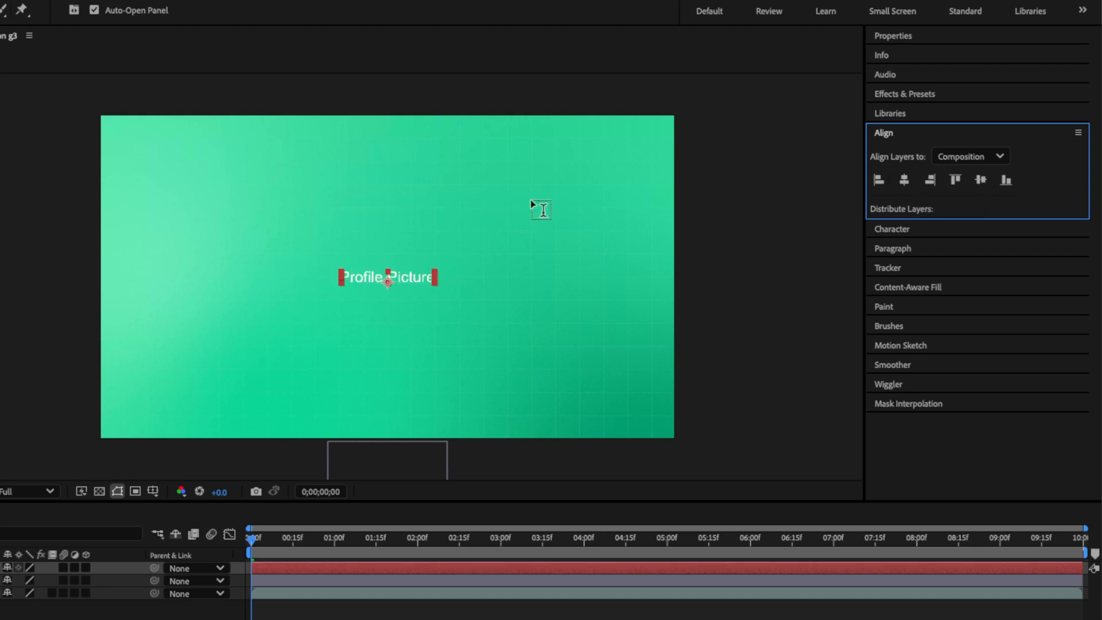
click(448, 537)
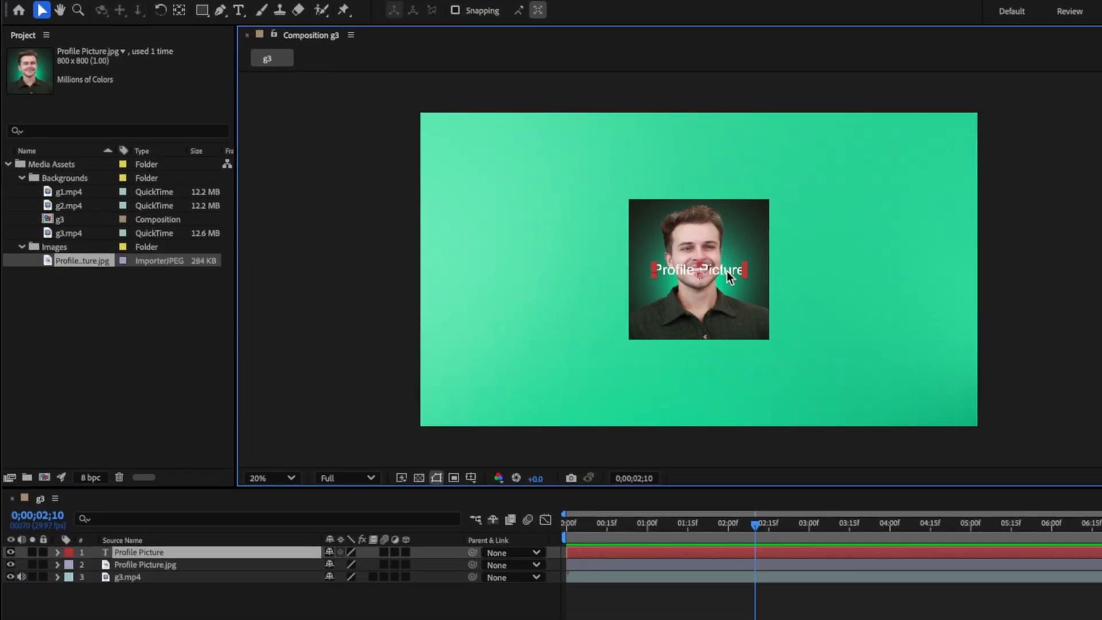
Set the title to a serif font, scale it to 613% and place it behind Profile Picture.jpg.
click(56, 544)
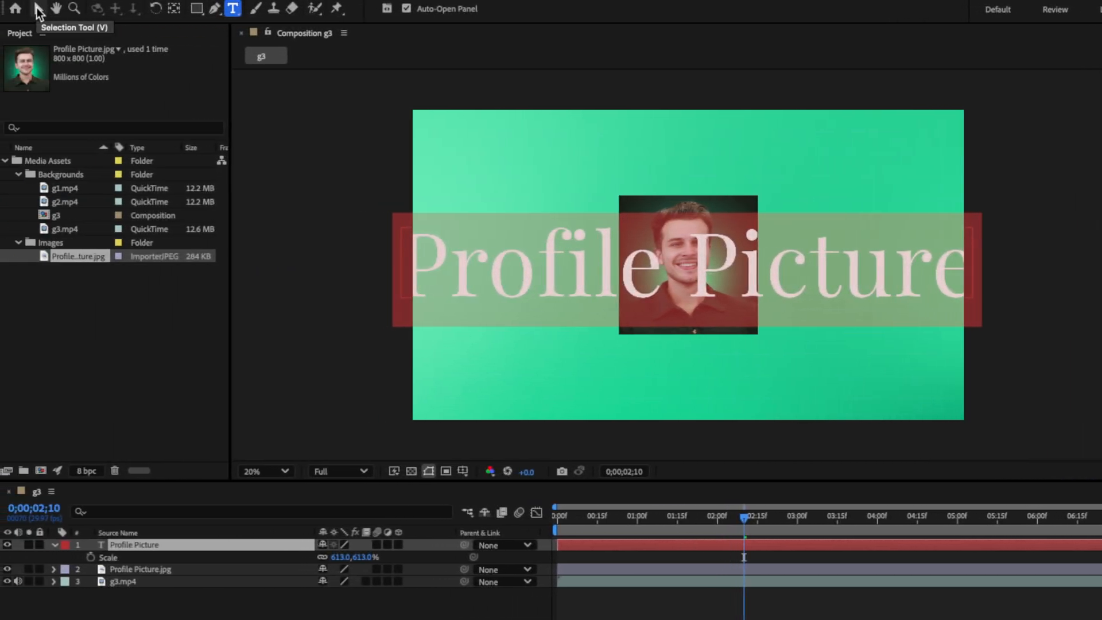
click(40, 8)
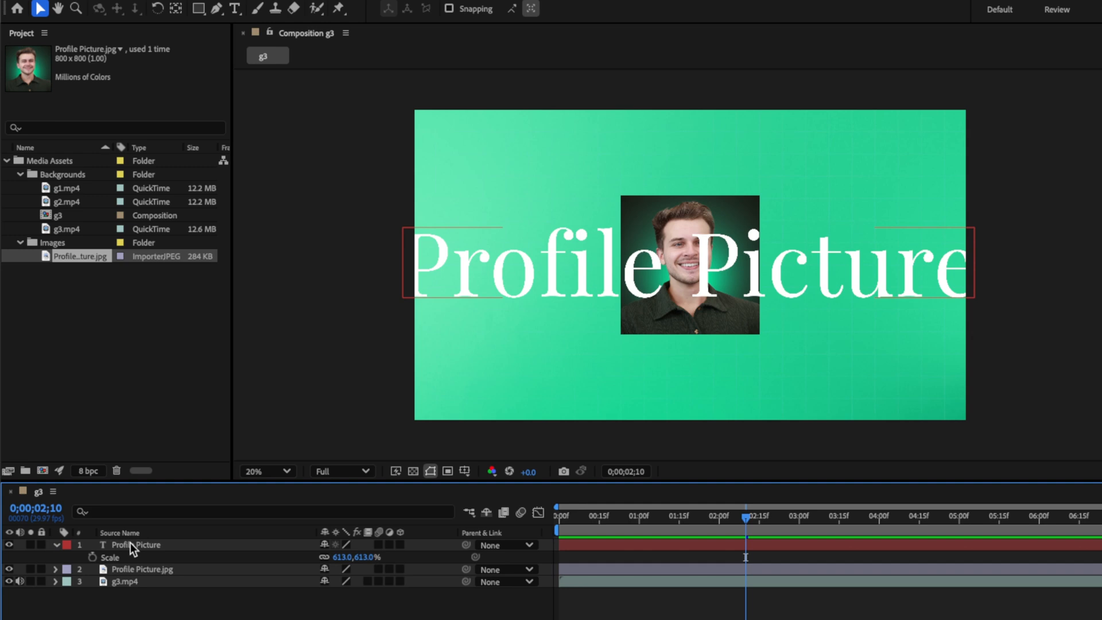
click(136, 545)
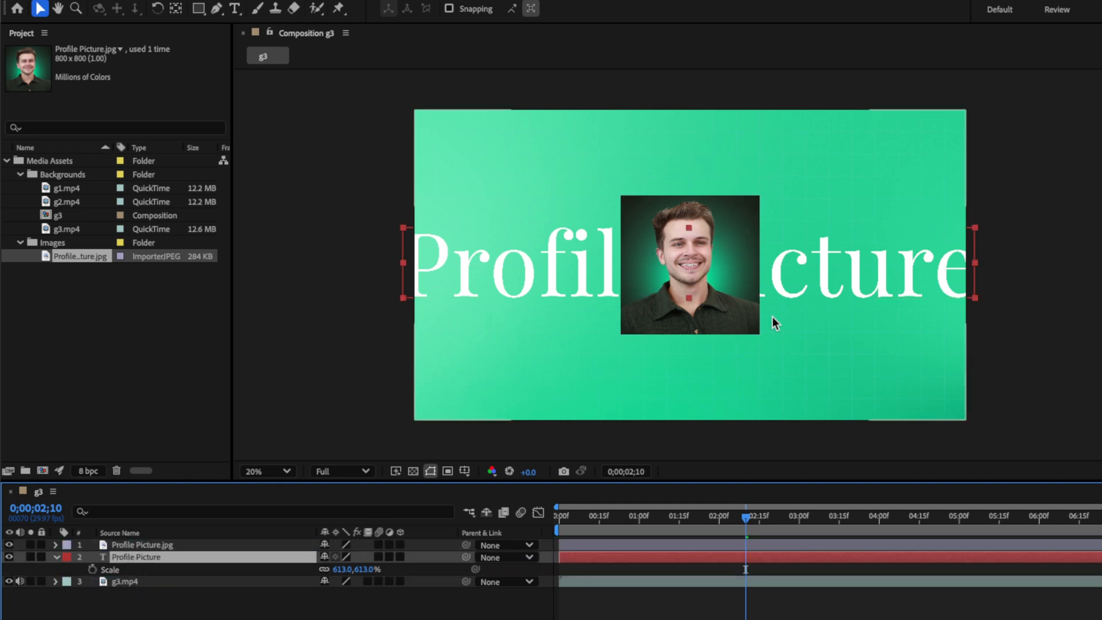
click(555, 514)
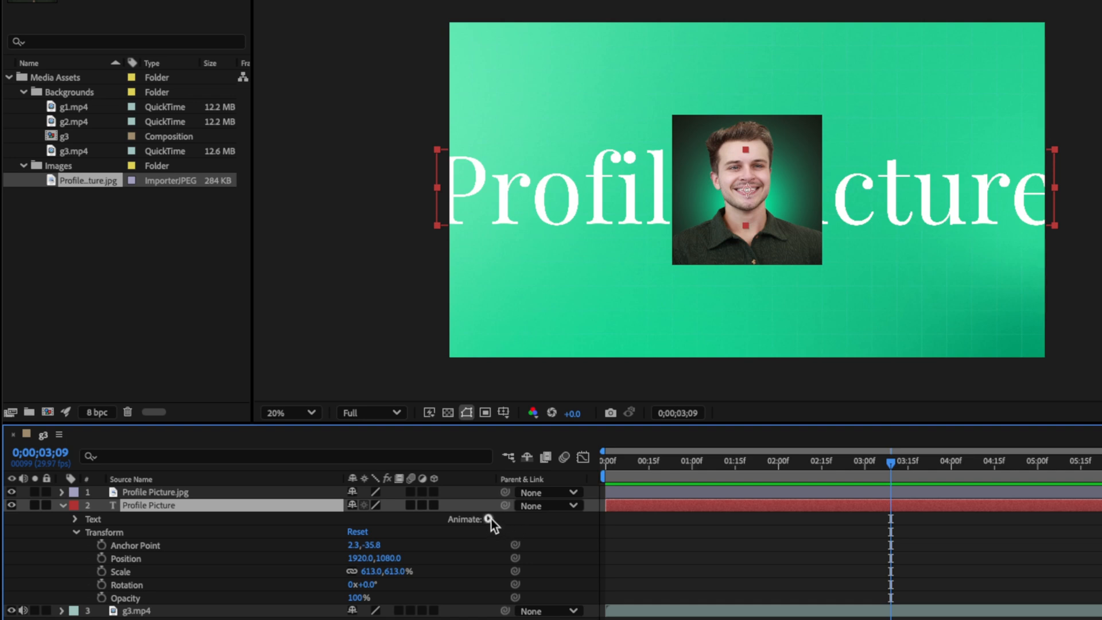
Add an Opacity animator at 0% and keyframe Range Selector Start from 0% to 100% at 1:18.
click(488, 519)
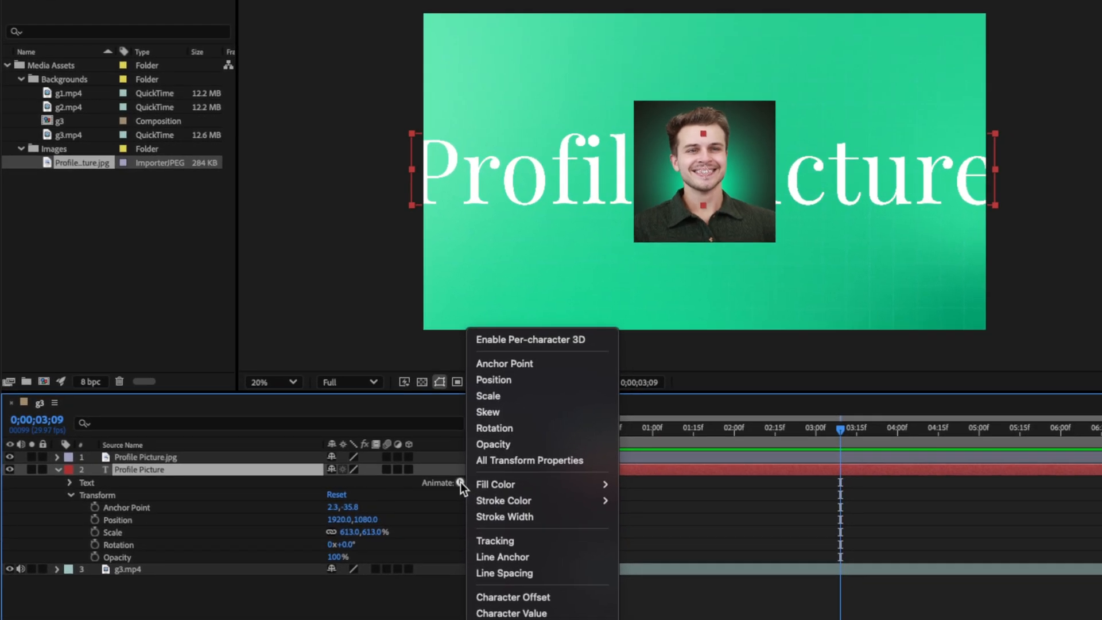
mouse_move(522, 451)
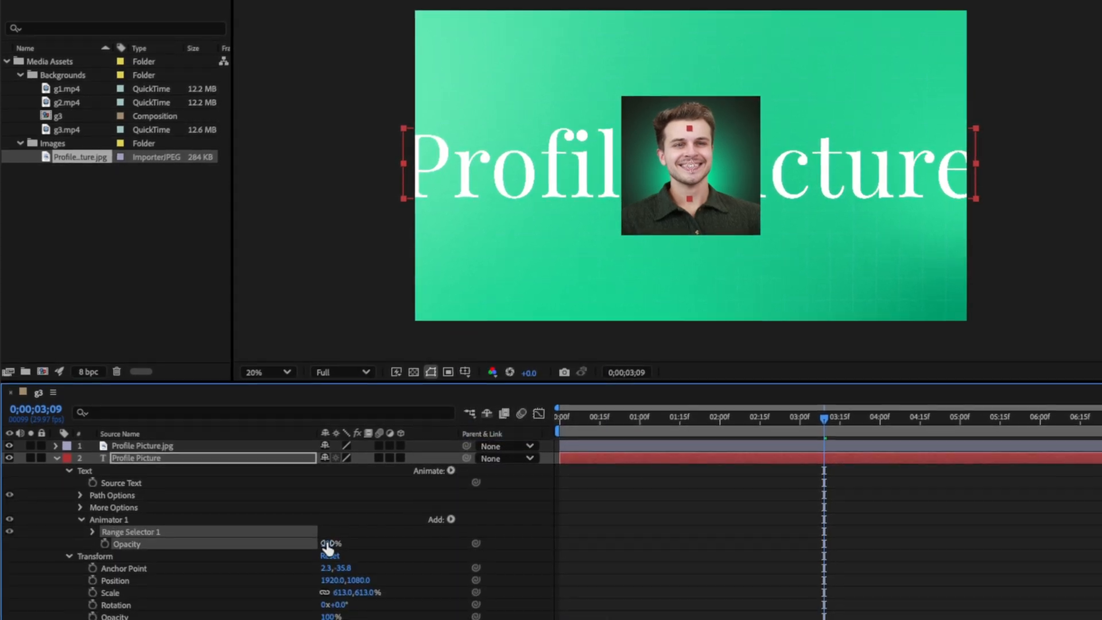
click(330, 543)
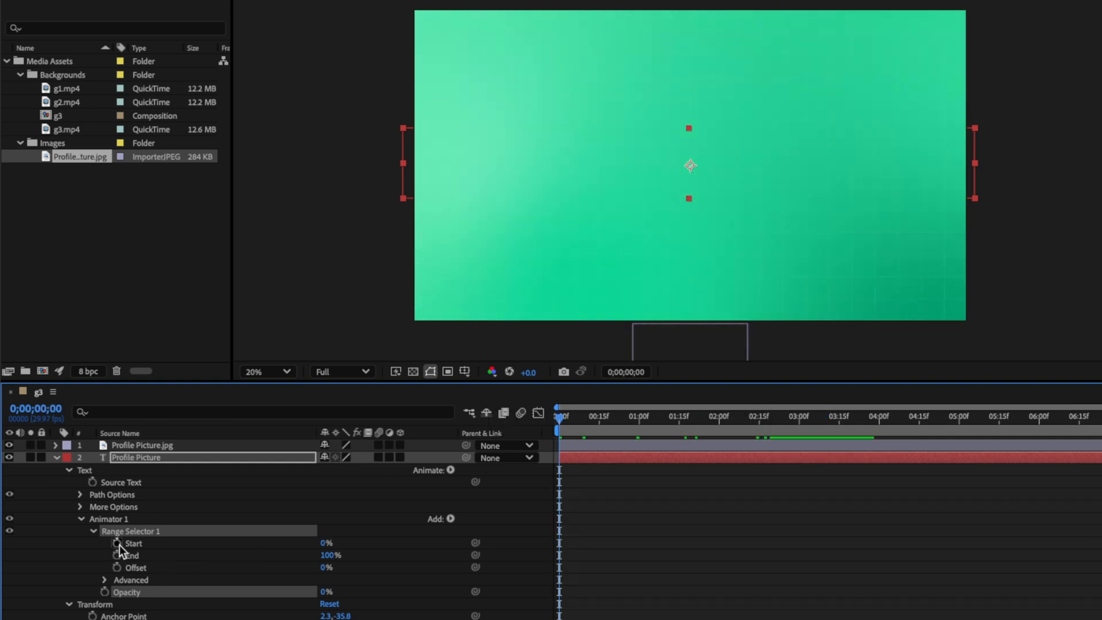
click(104, 543)
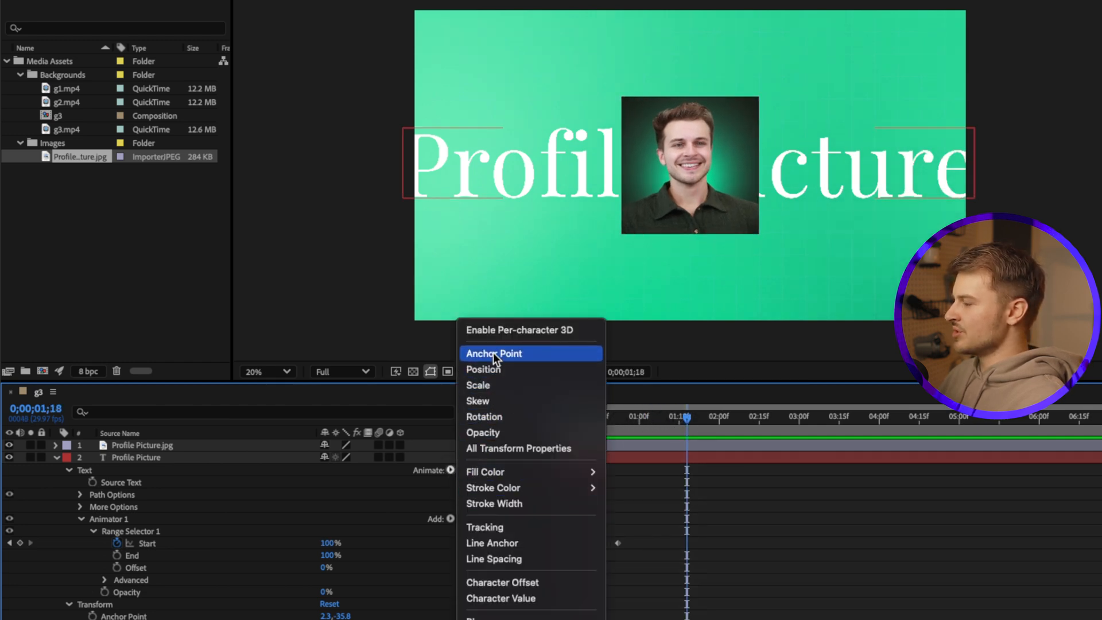
Search Effects & Presets for CC Bend It and apply it to the Profile Picture.jpg layer.
click(493, 353)
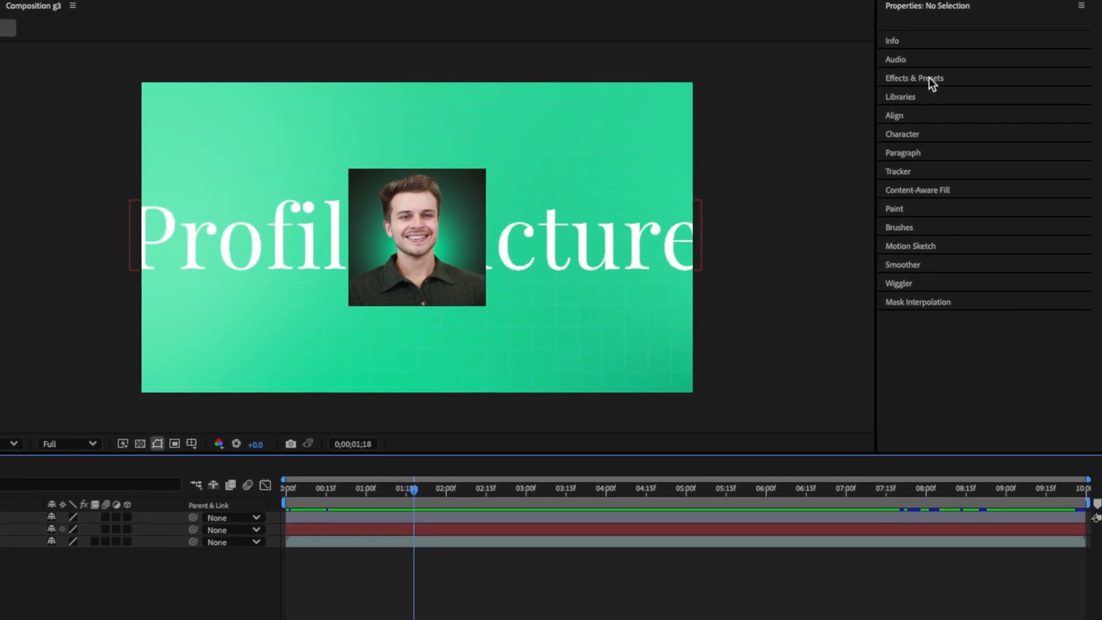
click(914, 77)
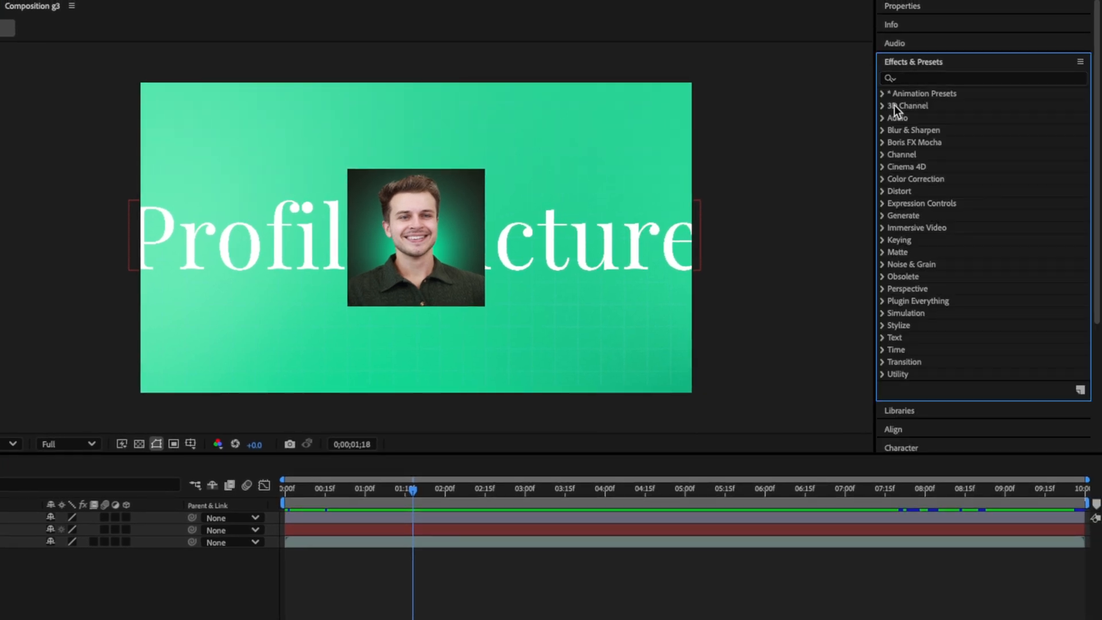
click(883, 106)
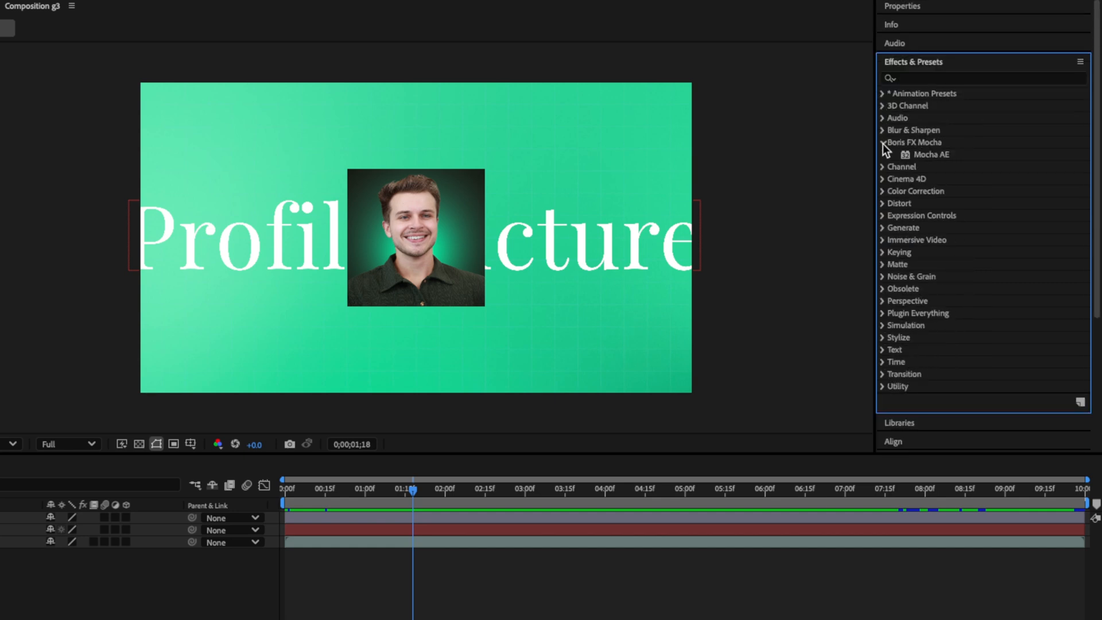
click(882, 142)
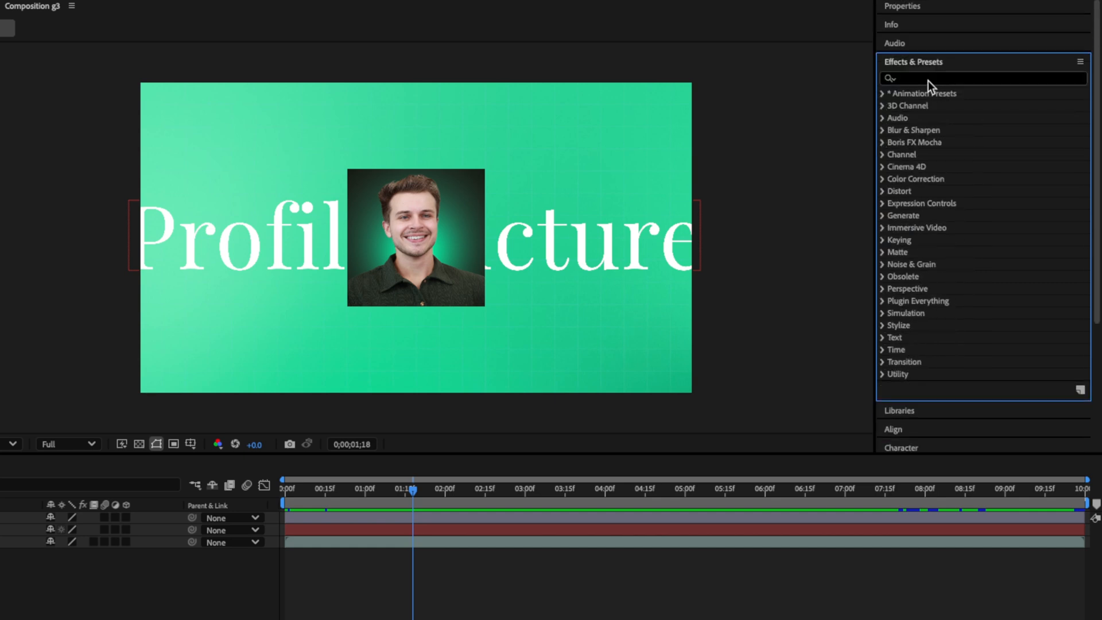
click(956, 78)
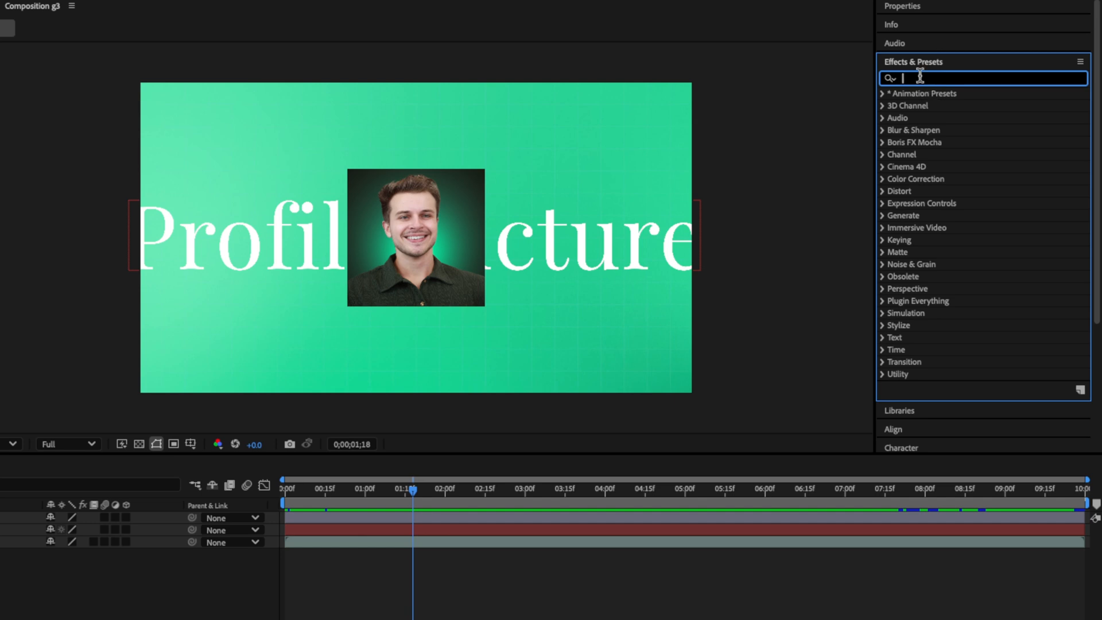
text(cc be)
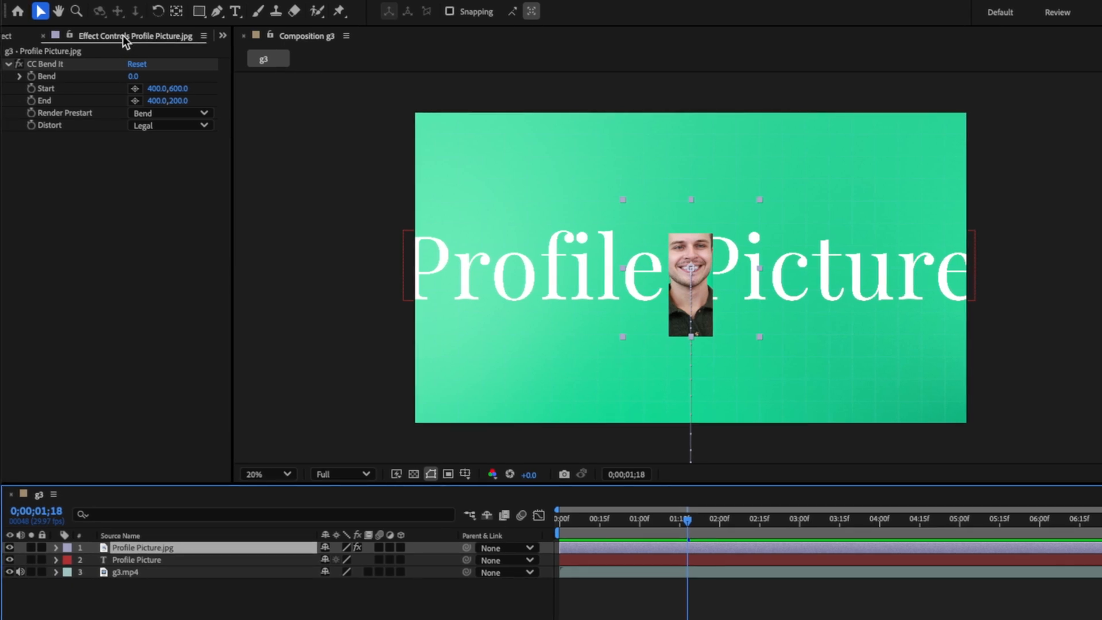
mouse_move(45, 33)
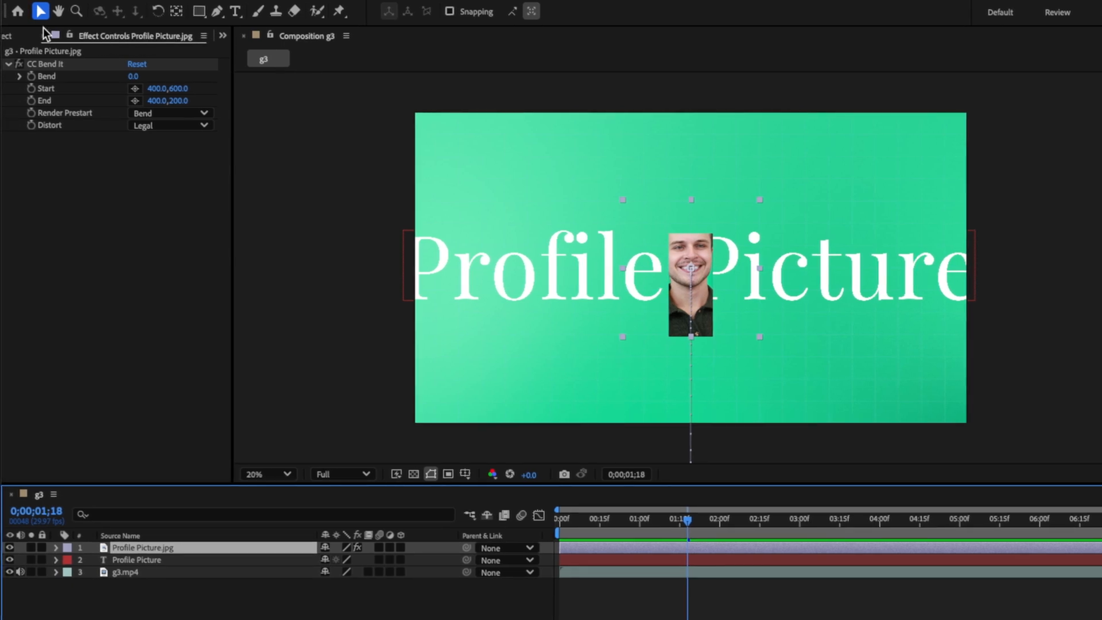
Keyframe CC Bend It's Bend from 0 at 0;00 to 10.0 at 1;14 in Effect Controls.
click(21, 35)
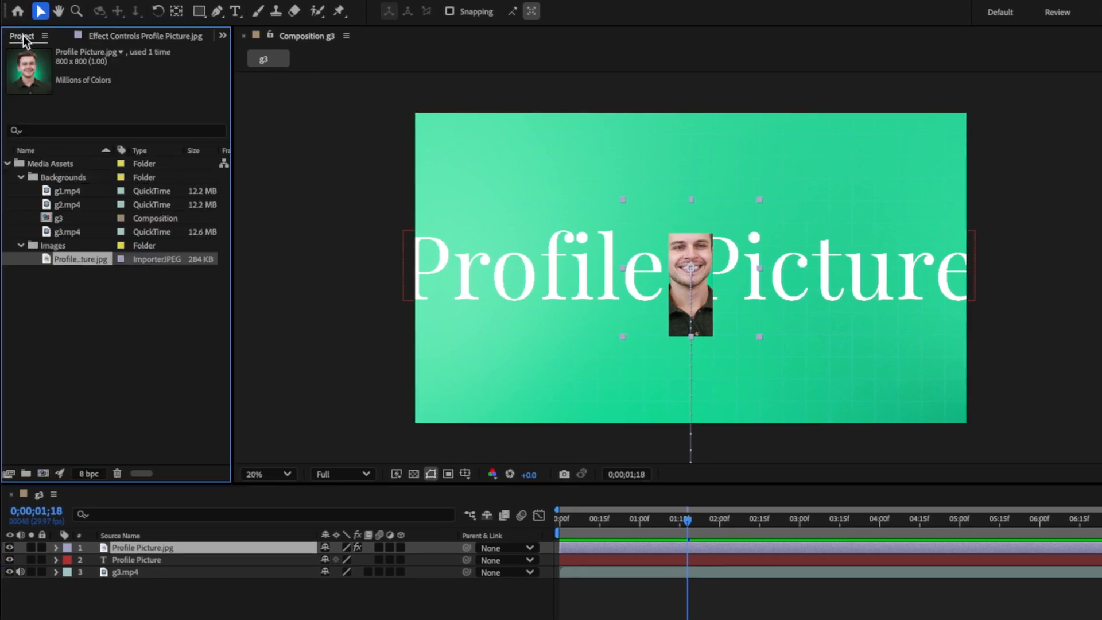
click(143, 36)
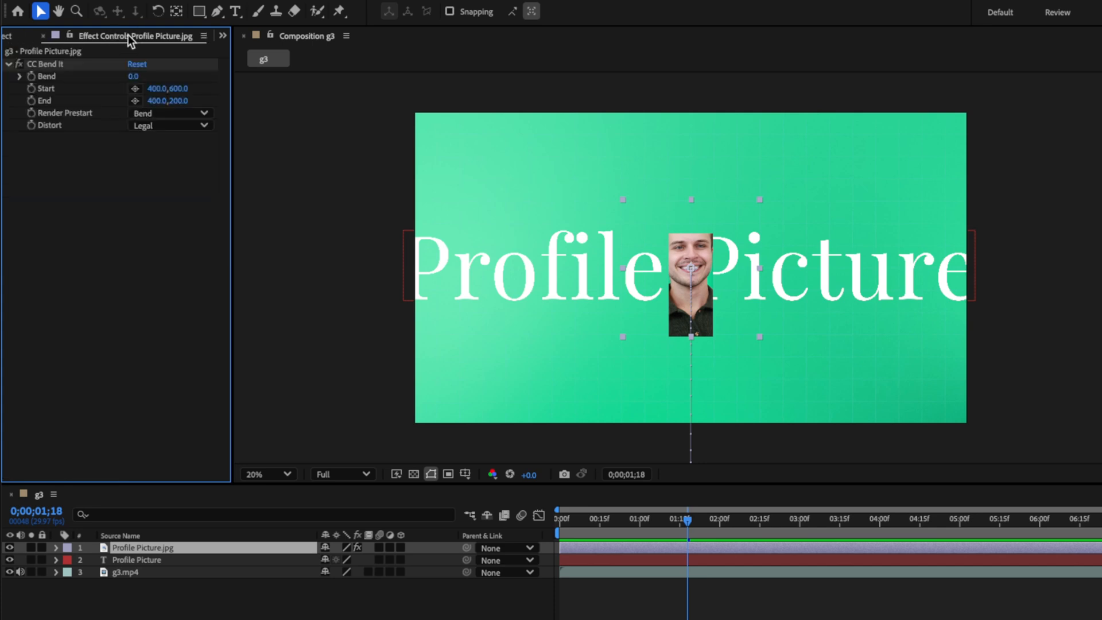
double_click(46, 65)
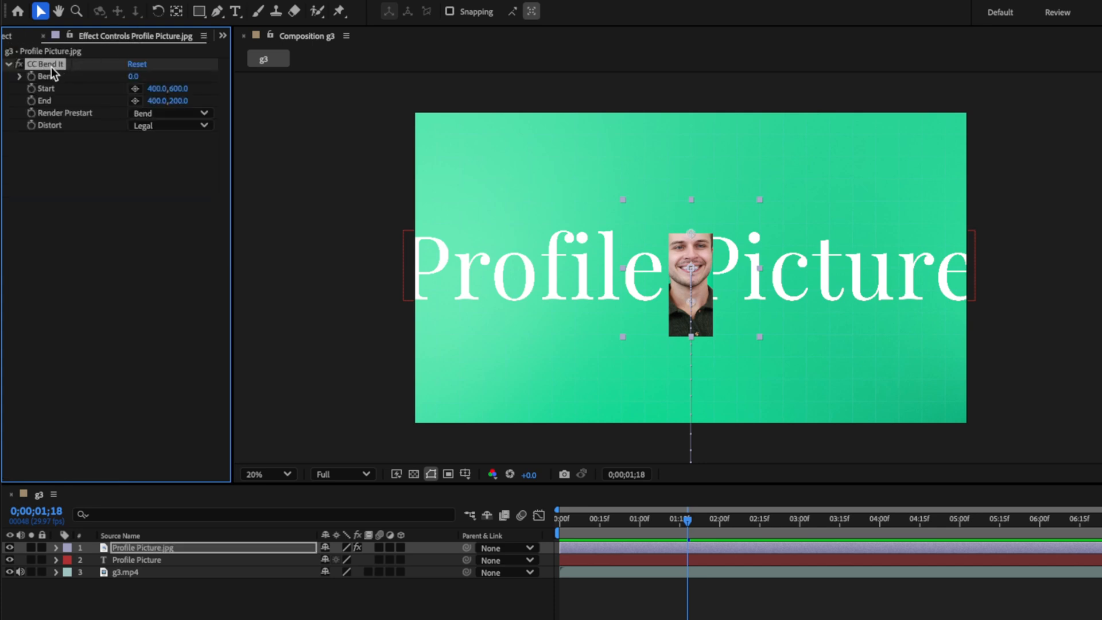
mouse_move(92, 96)
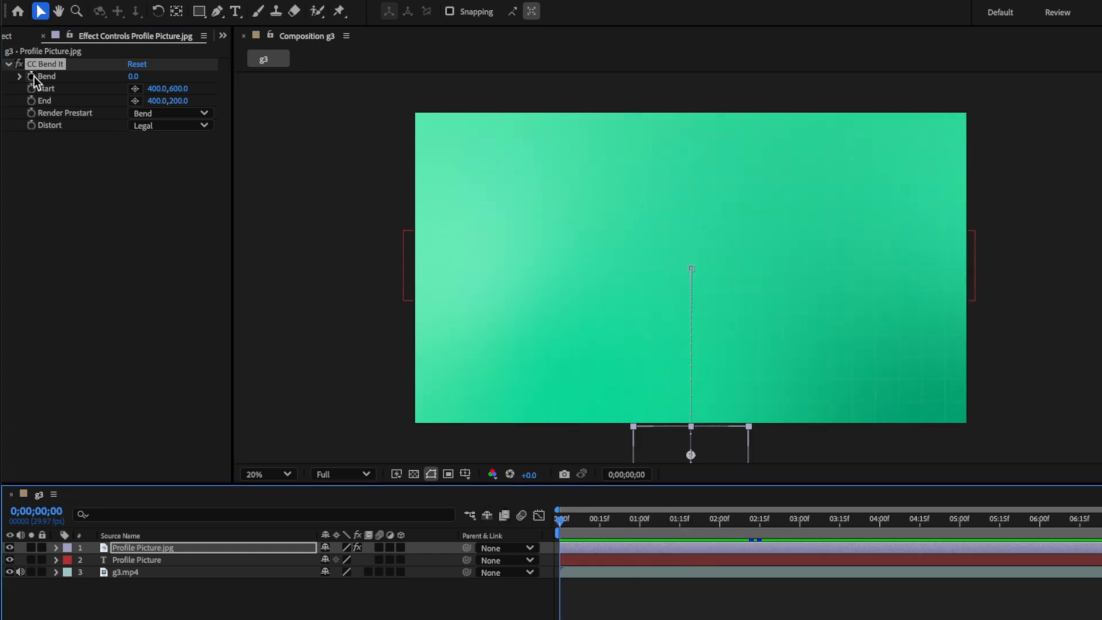
double_click(140, 75)
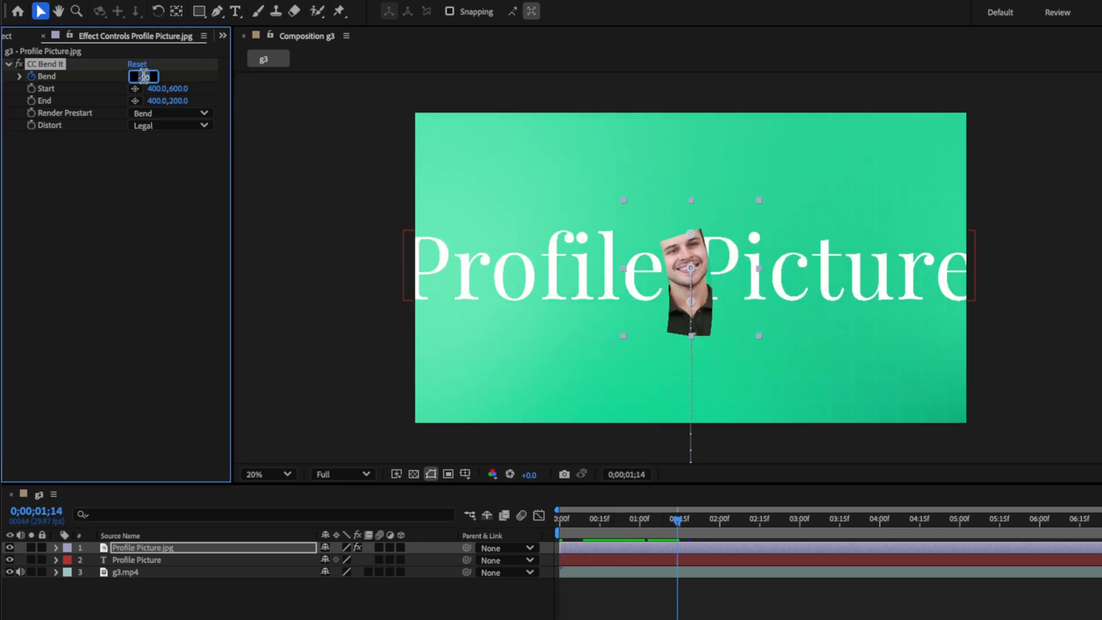
text(10.0)
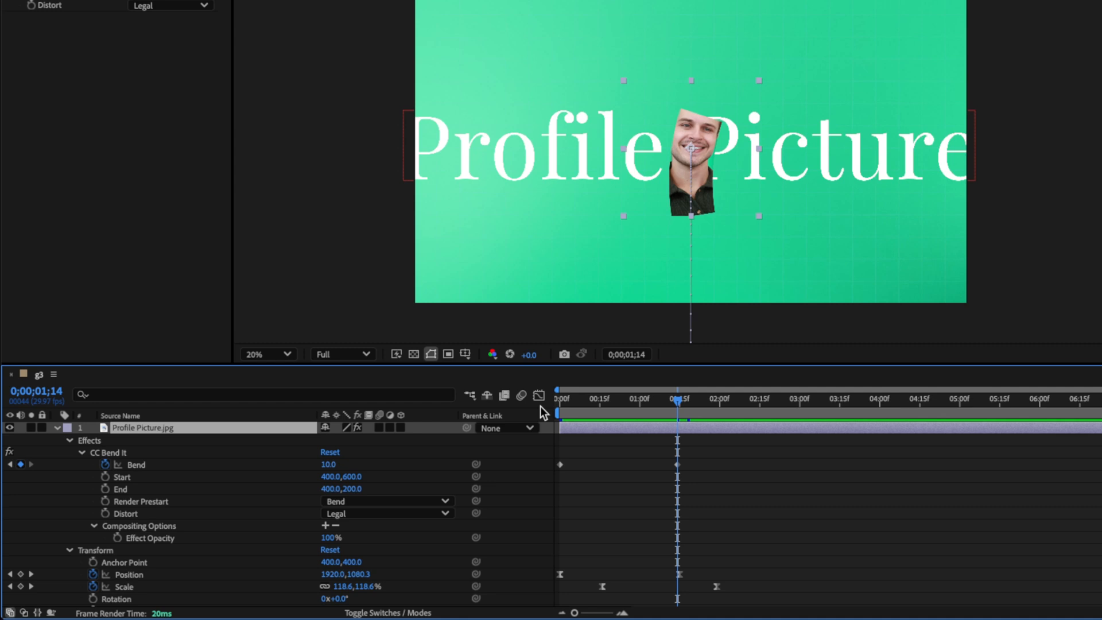
mouse_move(600, 414)
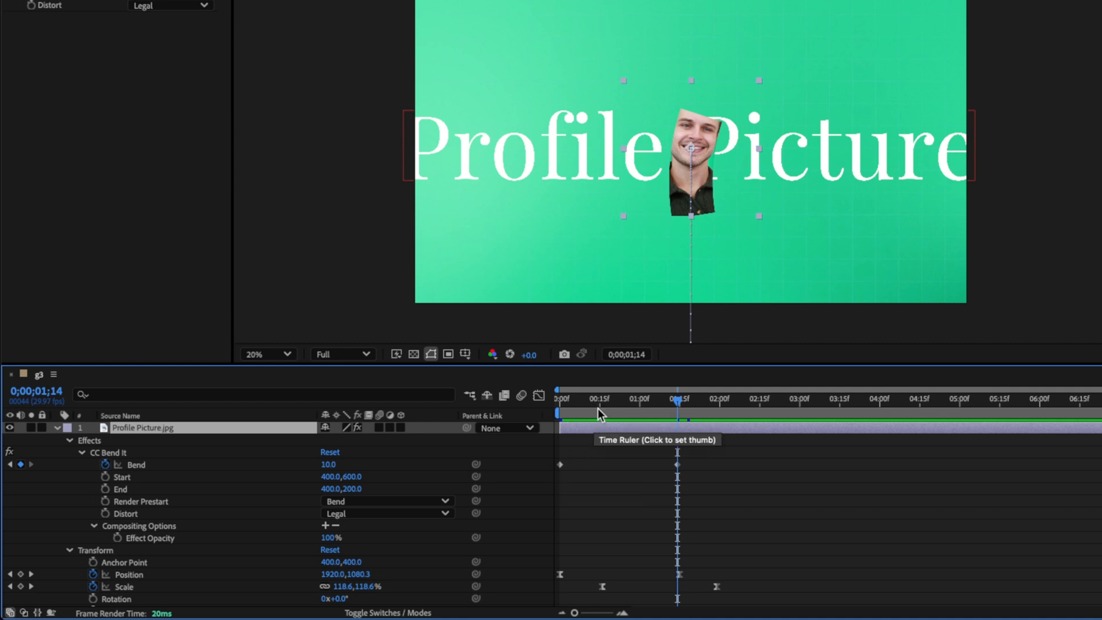
Scrub the timeline to review the picture layer's animated bend, position and scale.
click(559, 398)
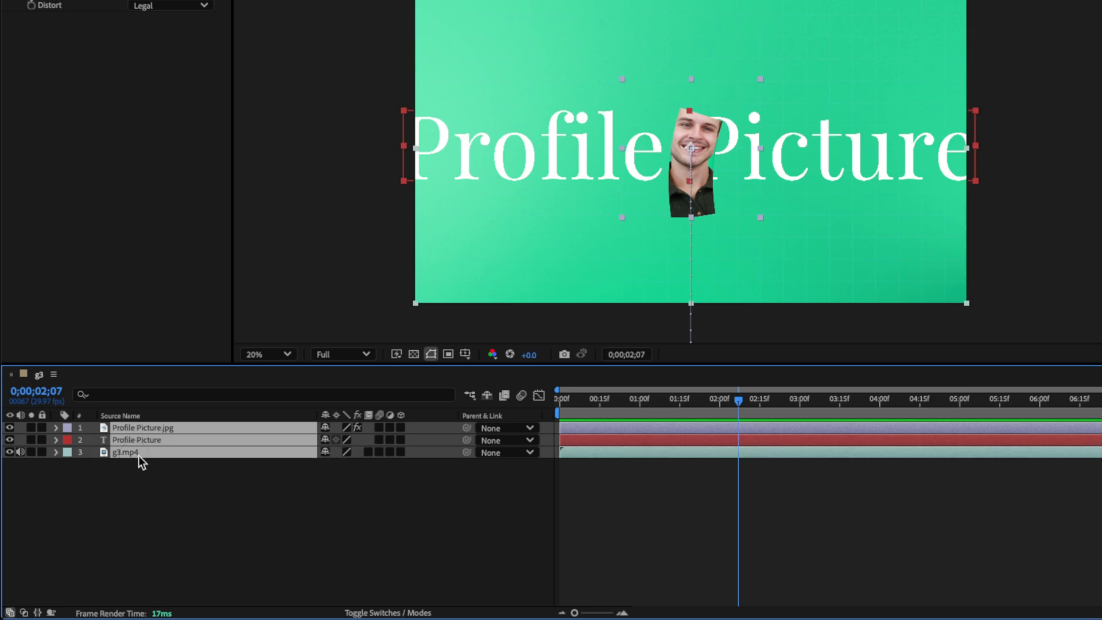
mouse_move(156, 440)
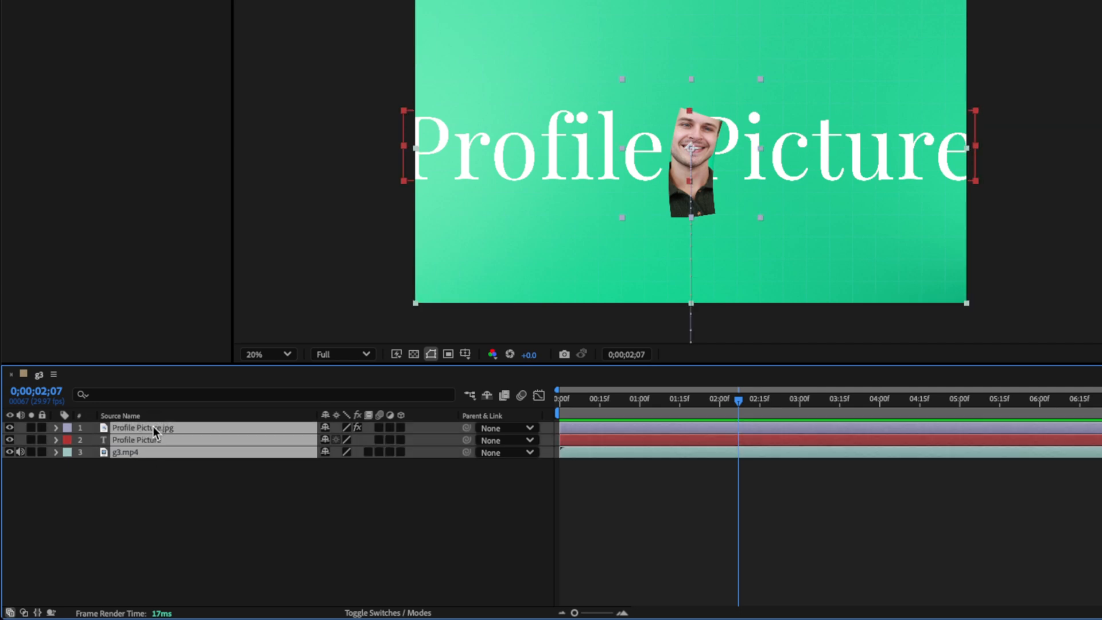
mouse_move(157, 433)
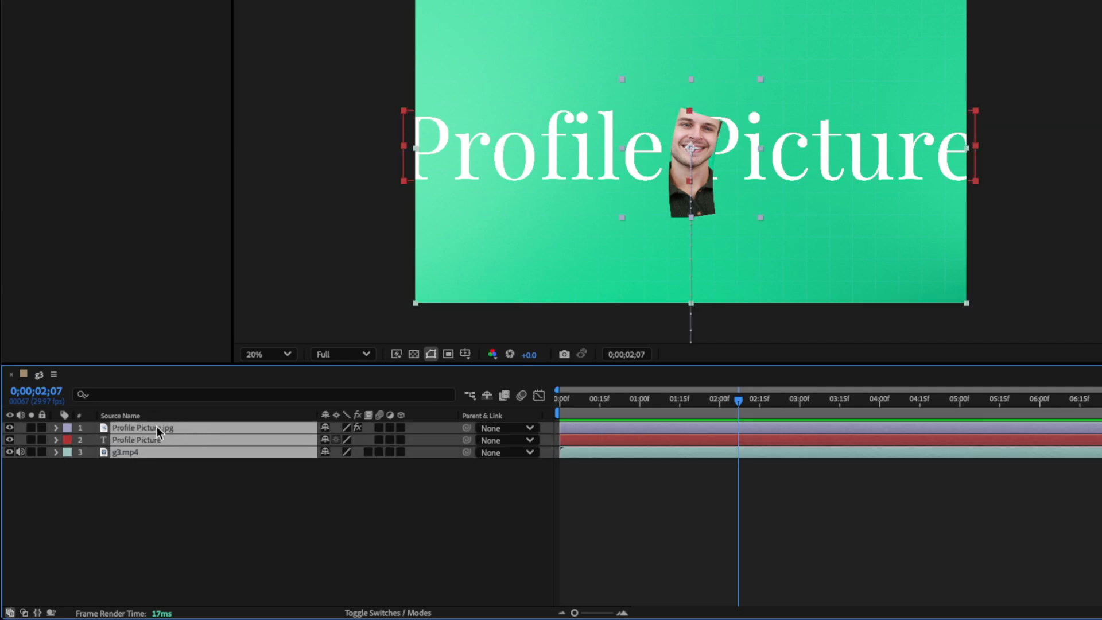
Pre-compose the selected layers into a new composition named pfp.
right_click(159, 433)
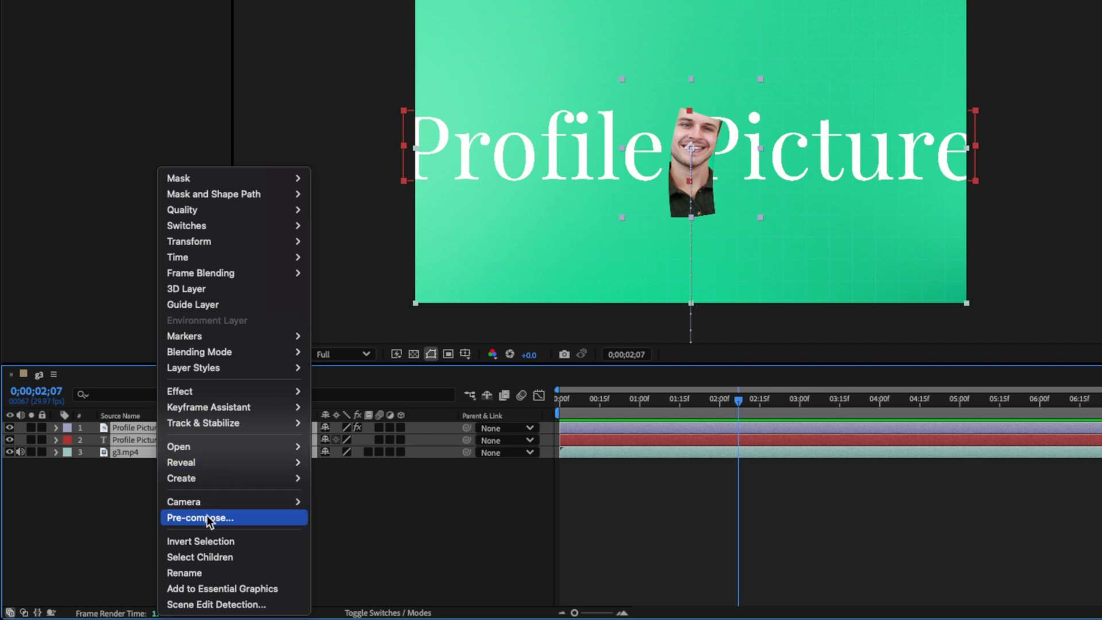
click(200, 518)
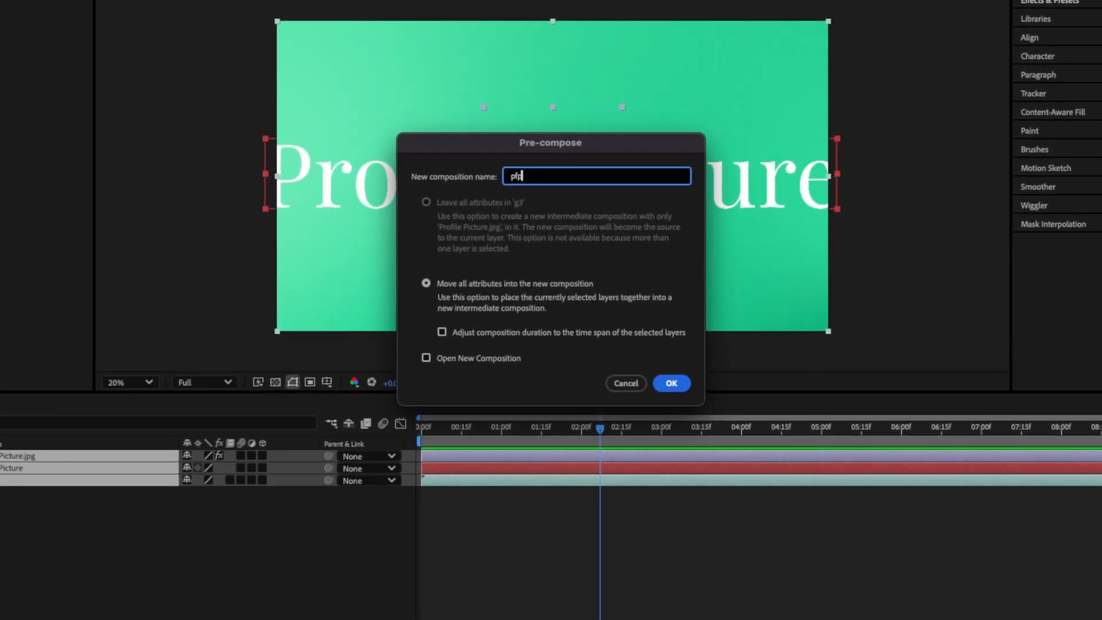
click(669, 383)
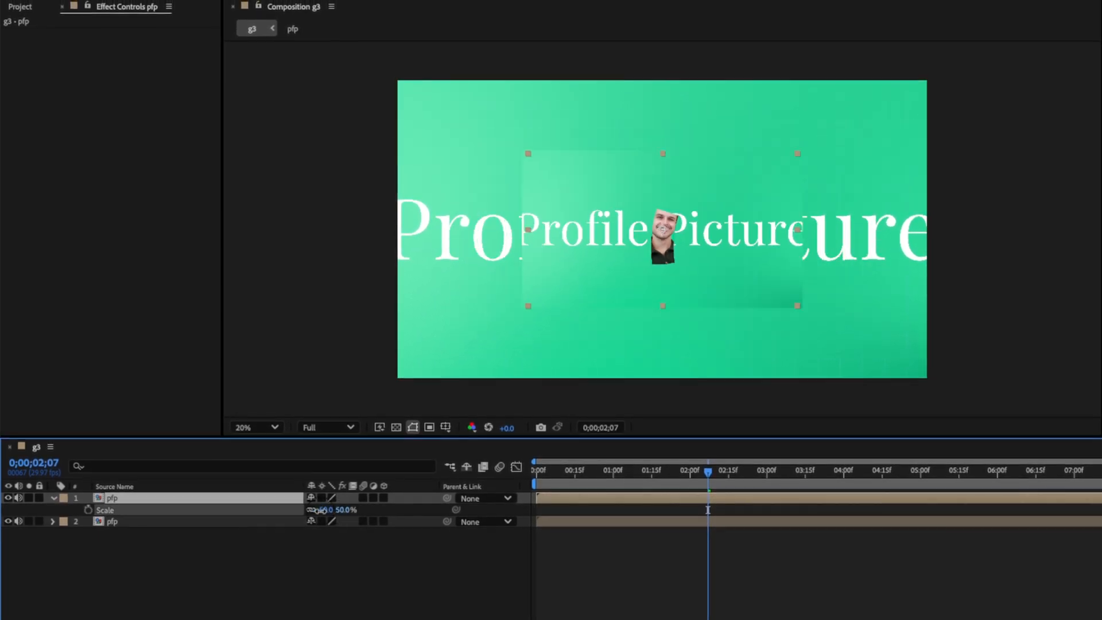
Apply Lumetri Color with Basic Correction to the lower pfp copy and scale the top copy to 73.3%.
key(cmd+z)
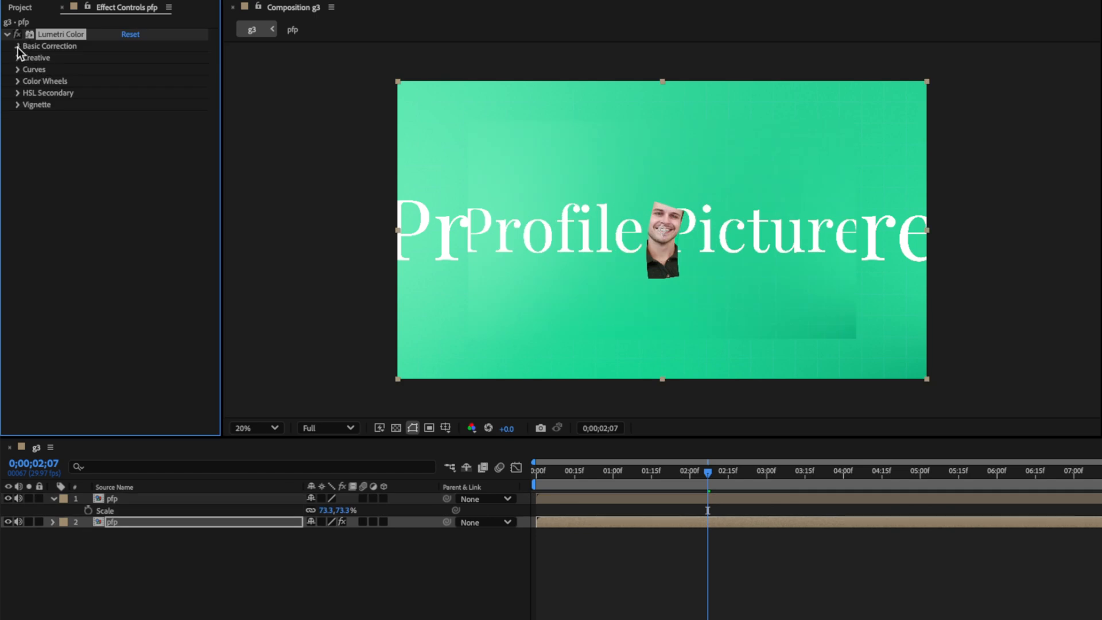
click(18, 46)
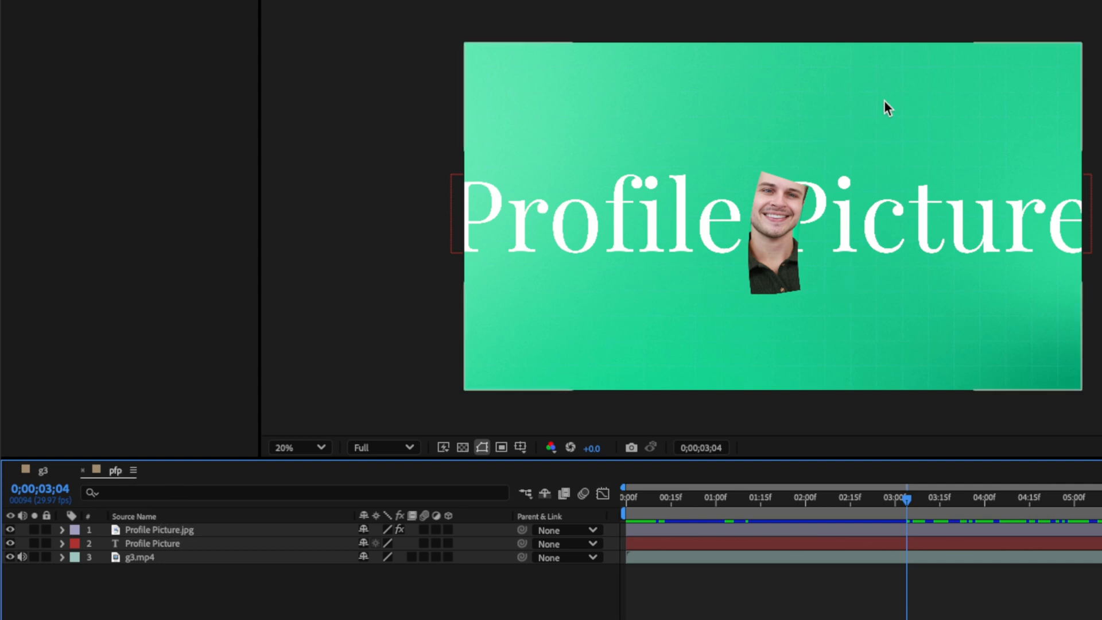
click(152, 543)
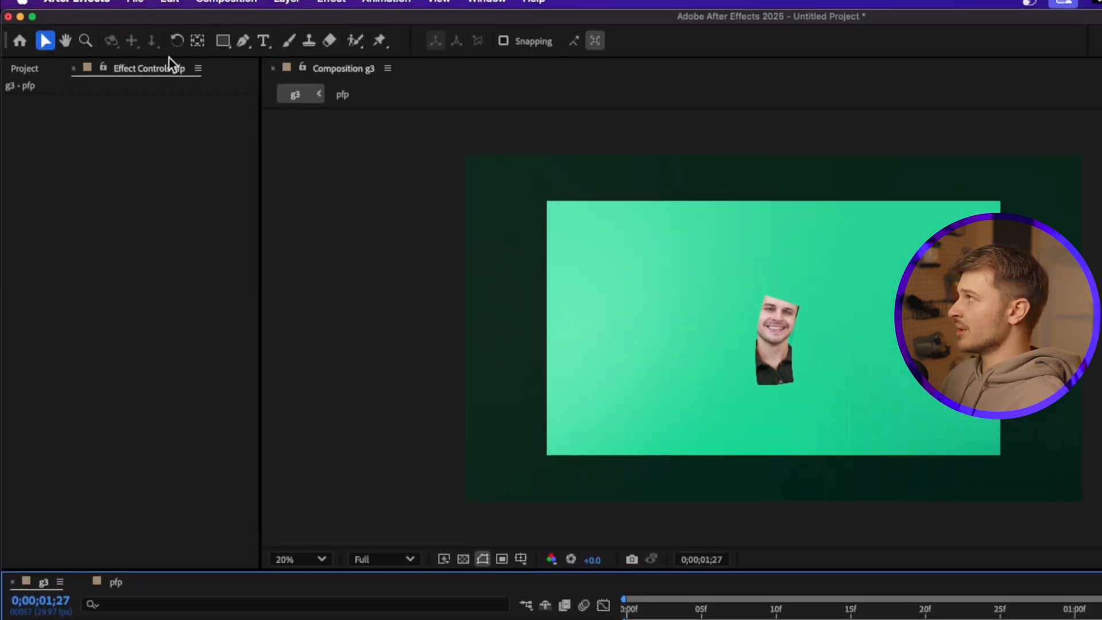
Add the g3 composition to the Render Queue via File > Export.
click(136, 7)
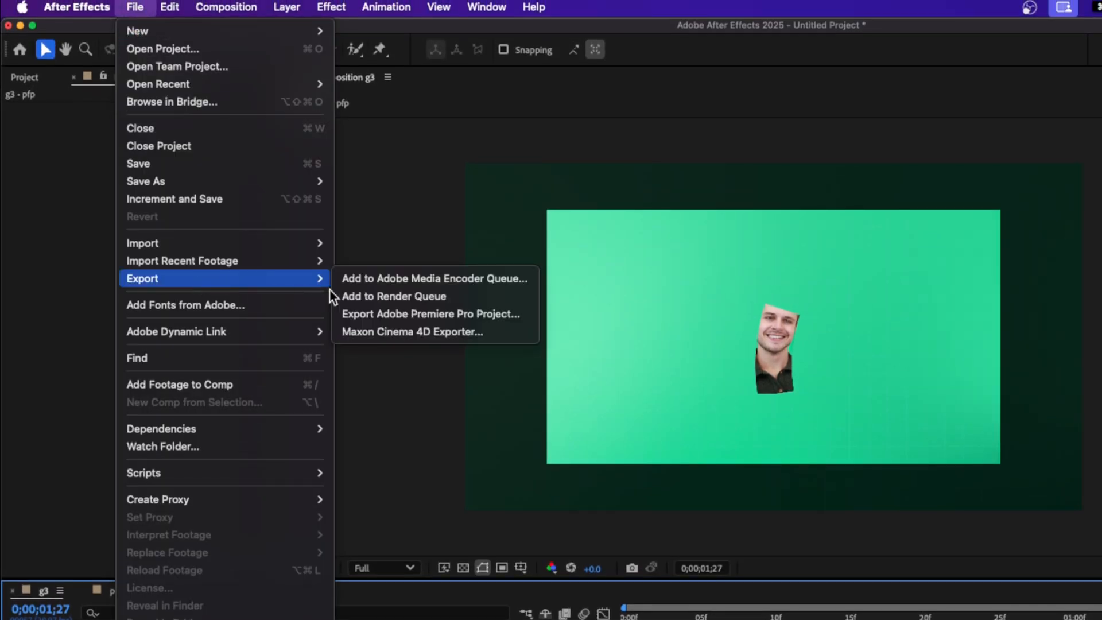
mouse_move(383, 315)
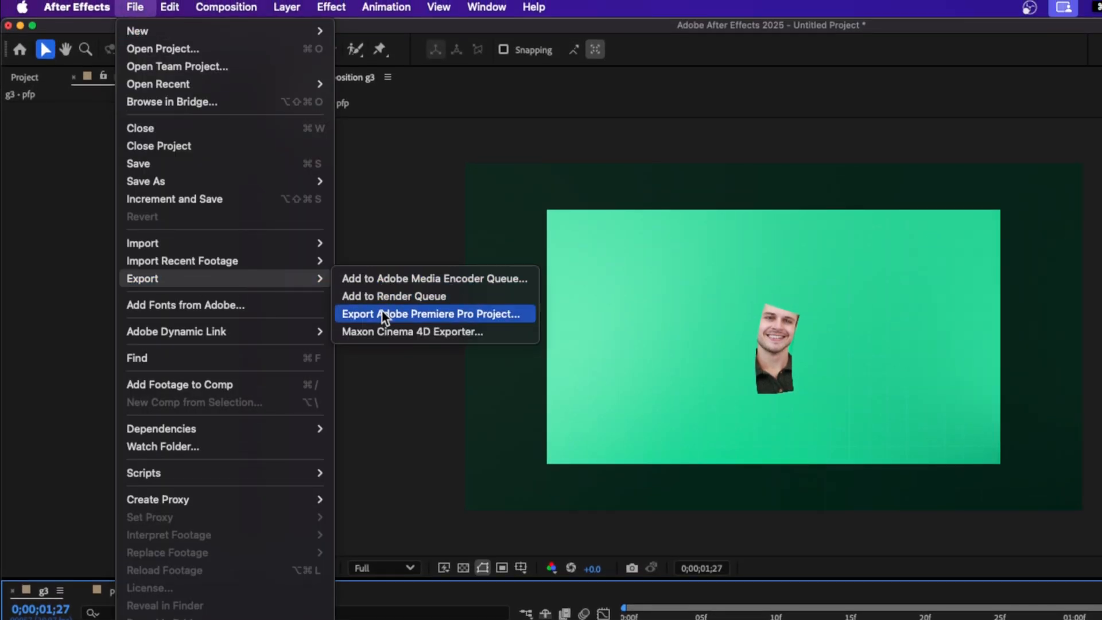
mouse_move(433, 296)
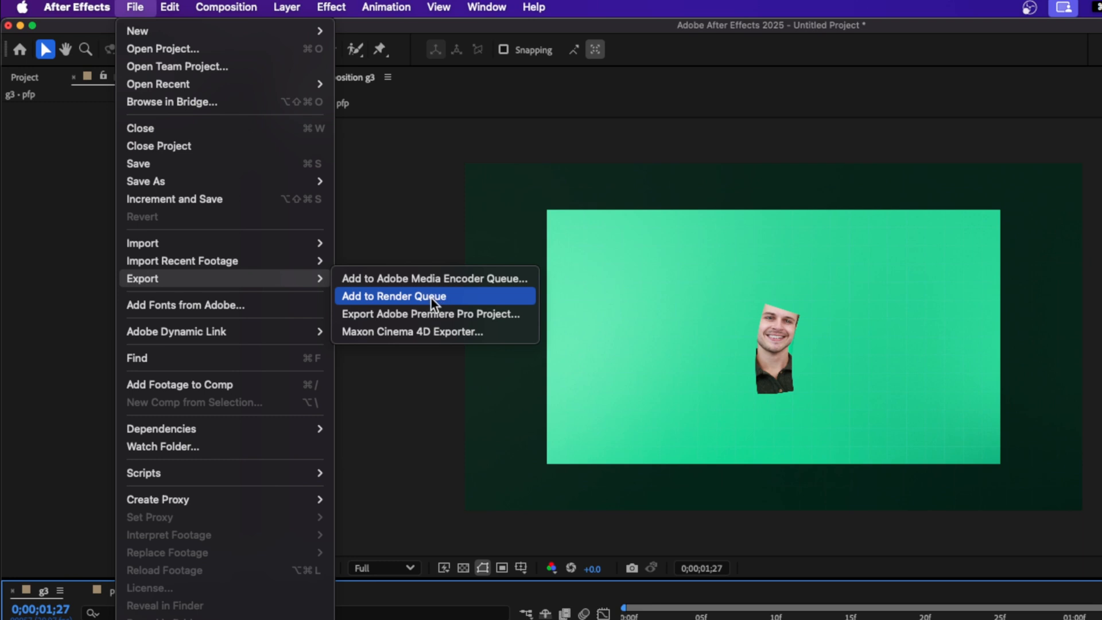
click(395, 297)
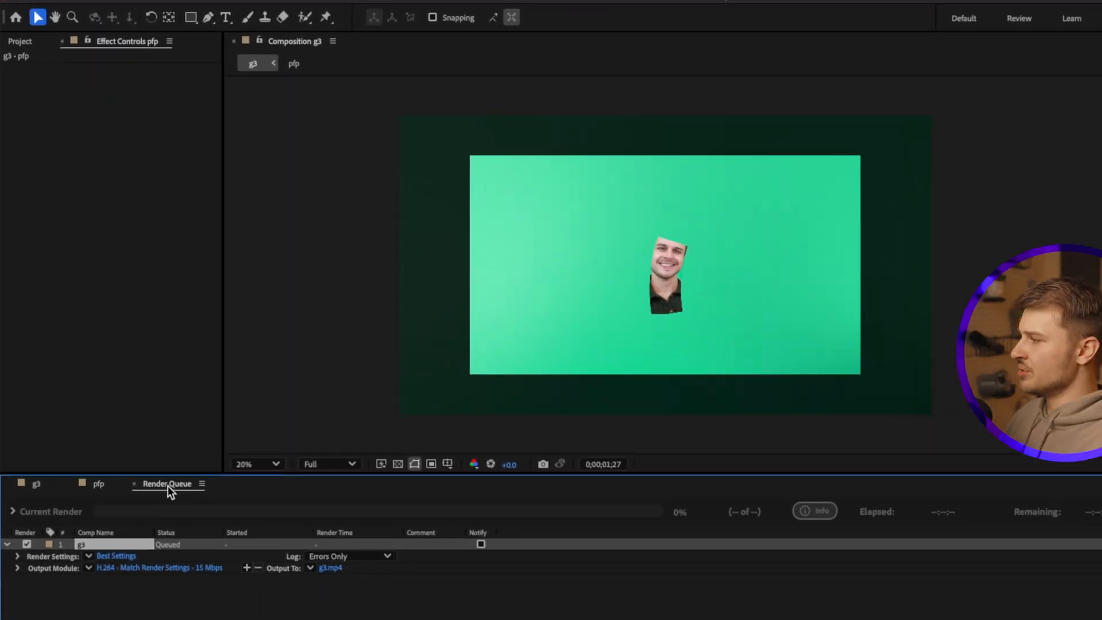
Confirm H.264 output settings and set the output file to wiggle pfp.mp4 in Exports.
click(115, 555)
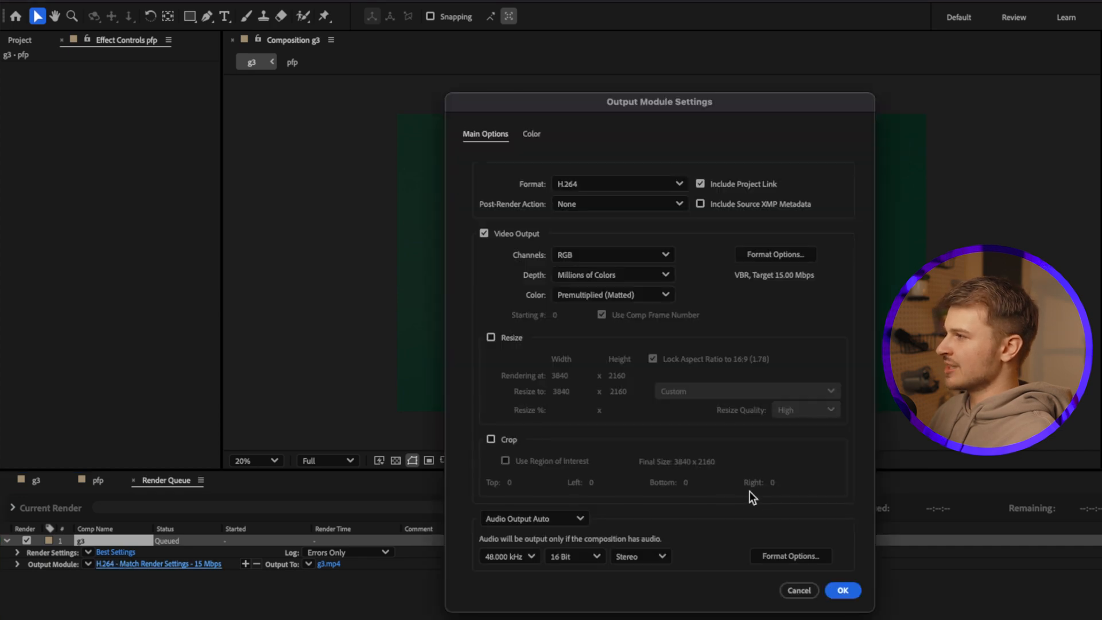
click(841, 590)
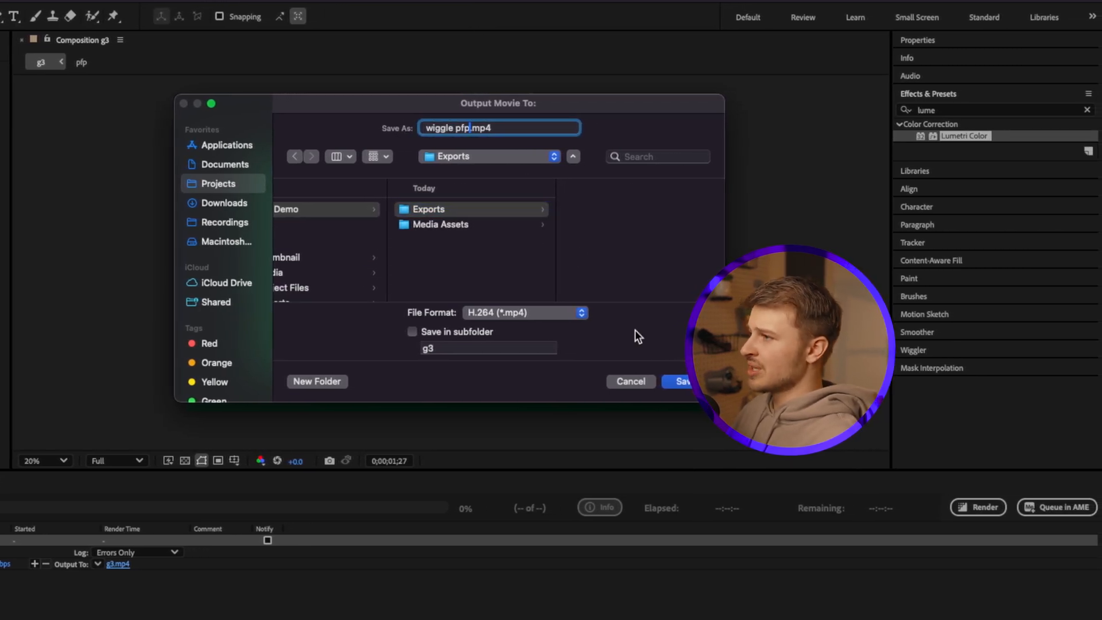
click(677, 381)
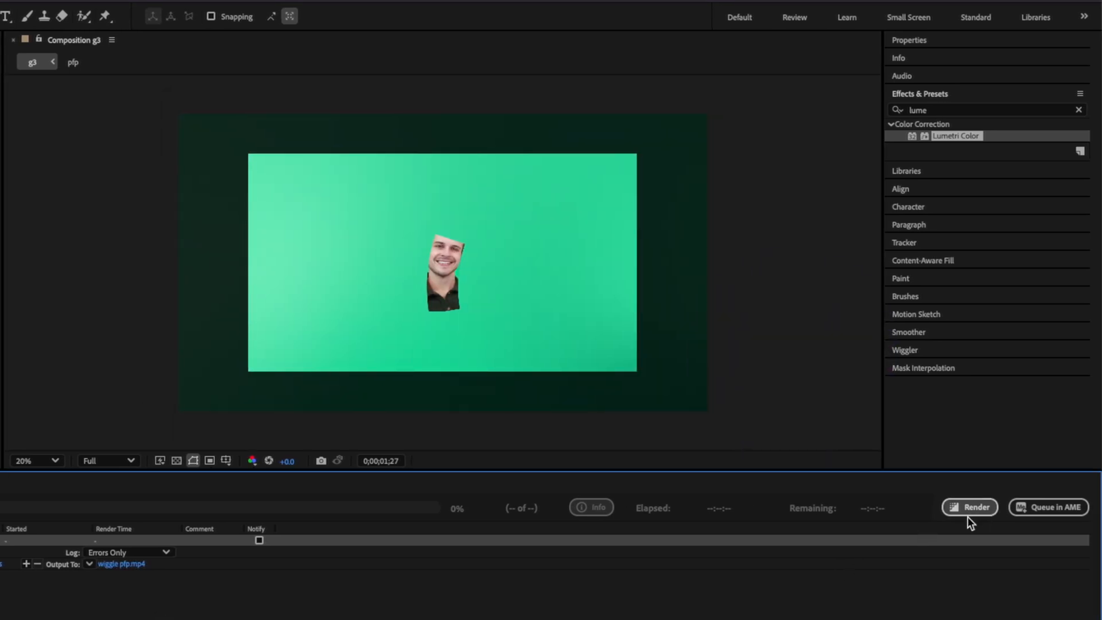
mouse_move(1048, 507)
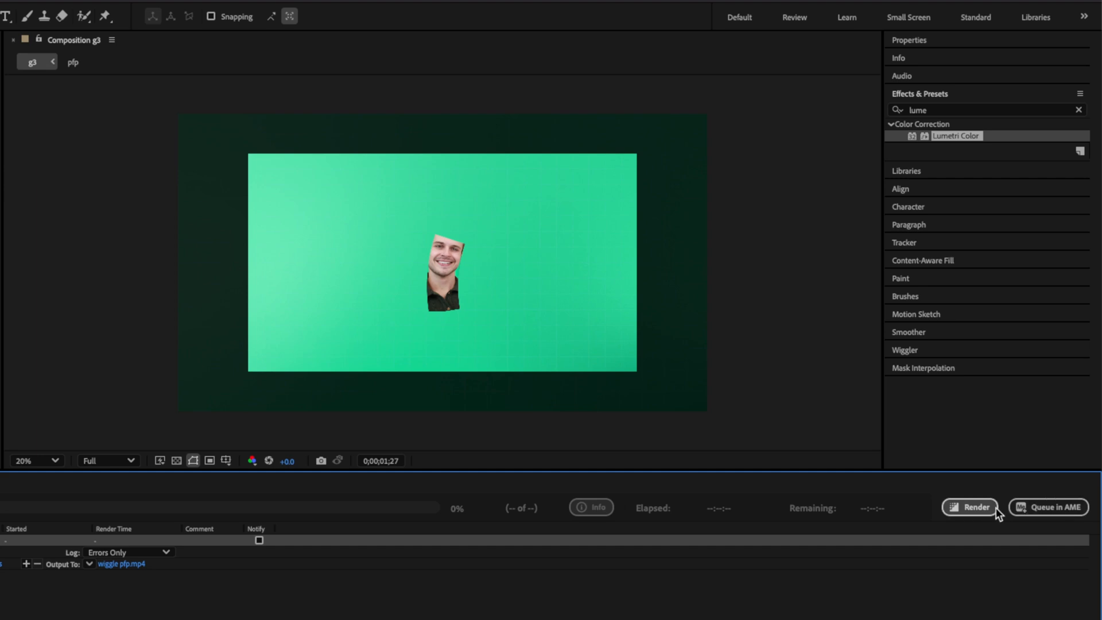
Render the queued composition and play the finished wiggle pfp.mp4 from Finder.
click(969, 506)
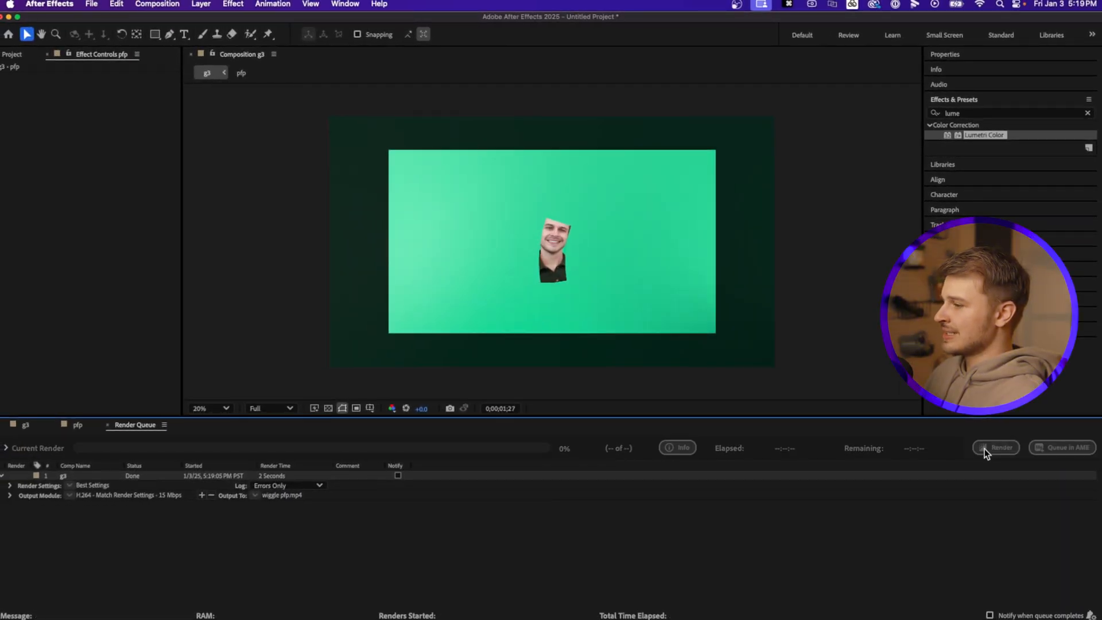
mouse_move(567, 544)
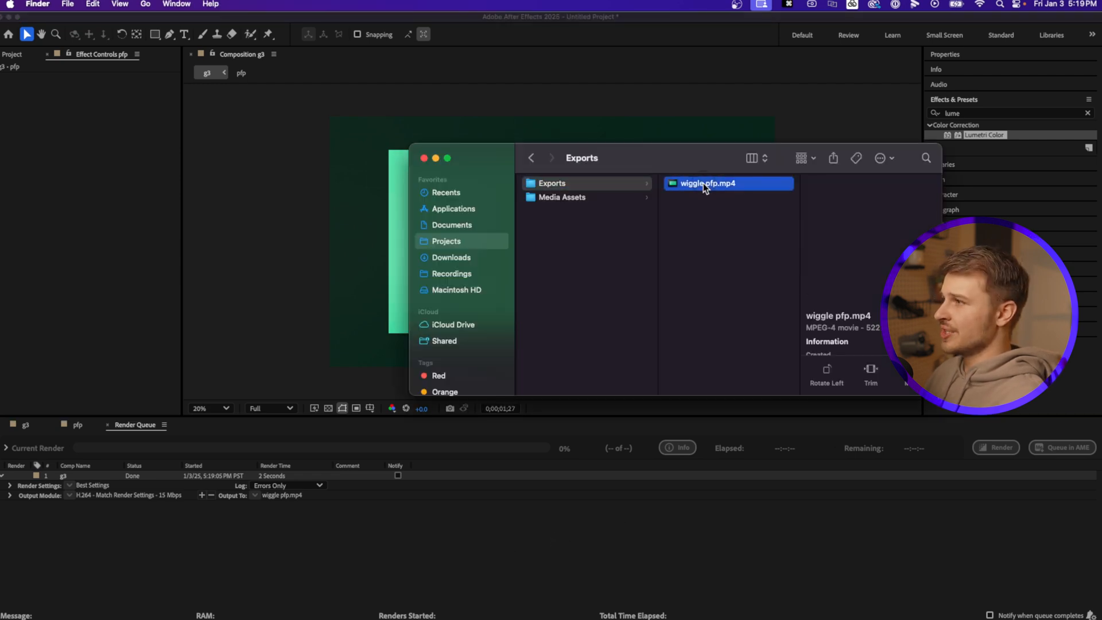
double_click(708, 182)
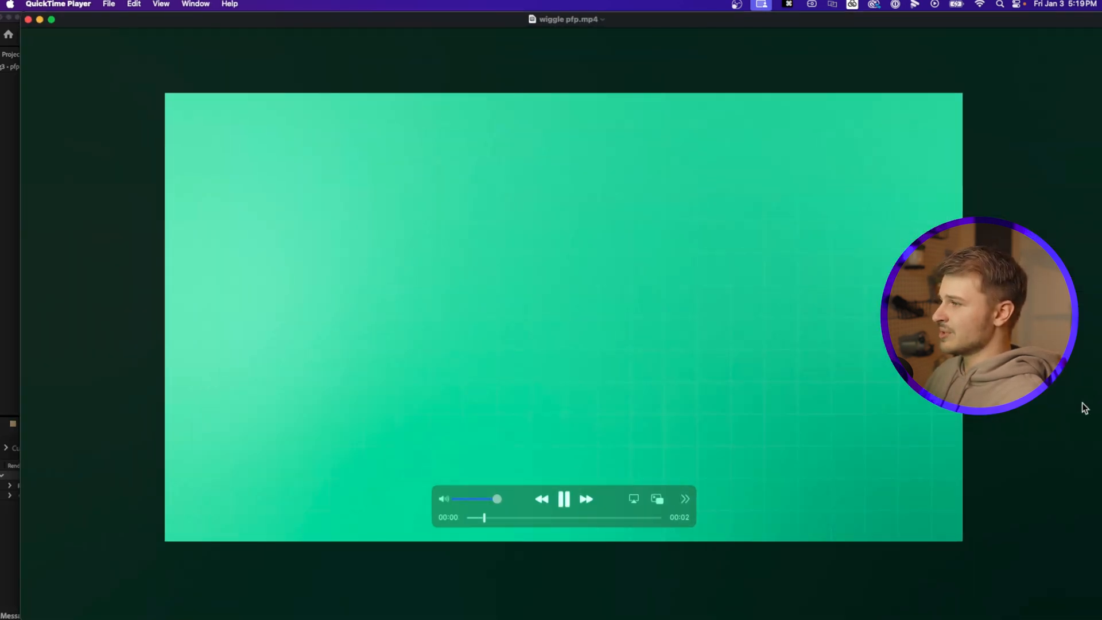